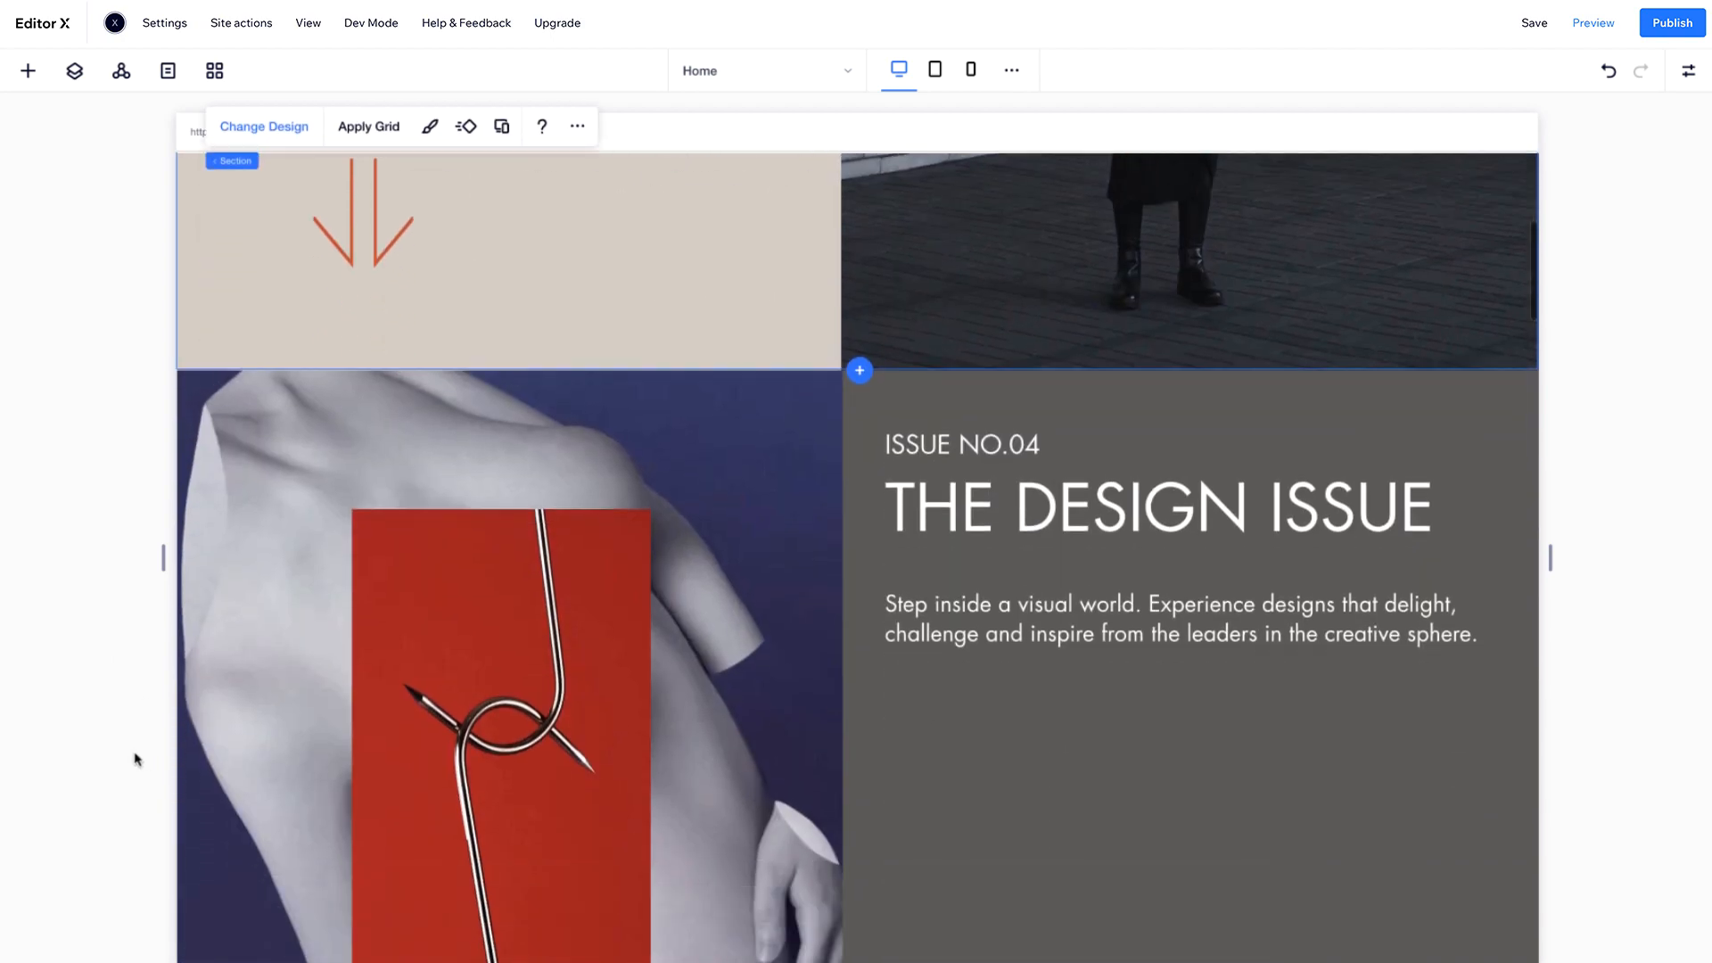
- Select the hero section and inspect its contents in the Layers panel
{"action": "scroll", "scroll_direction": "down", "scroll_amount": 3}
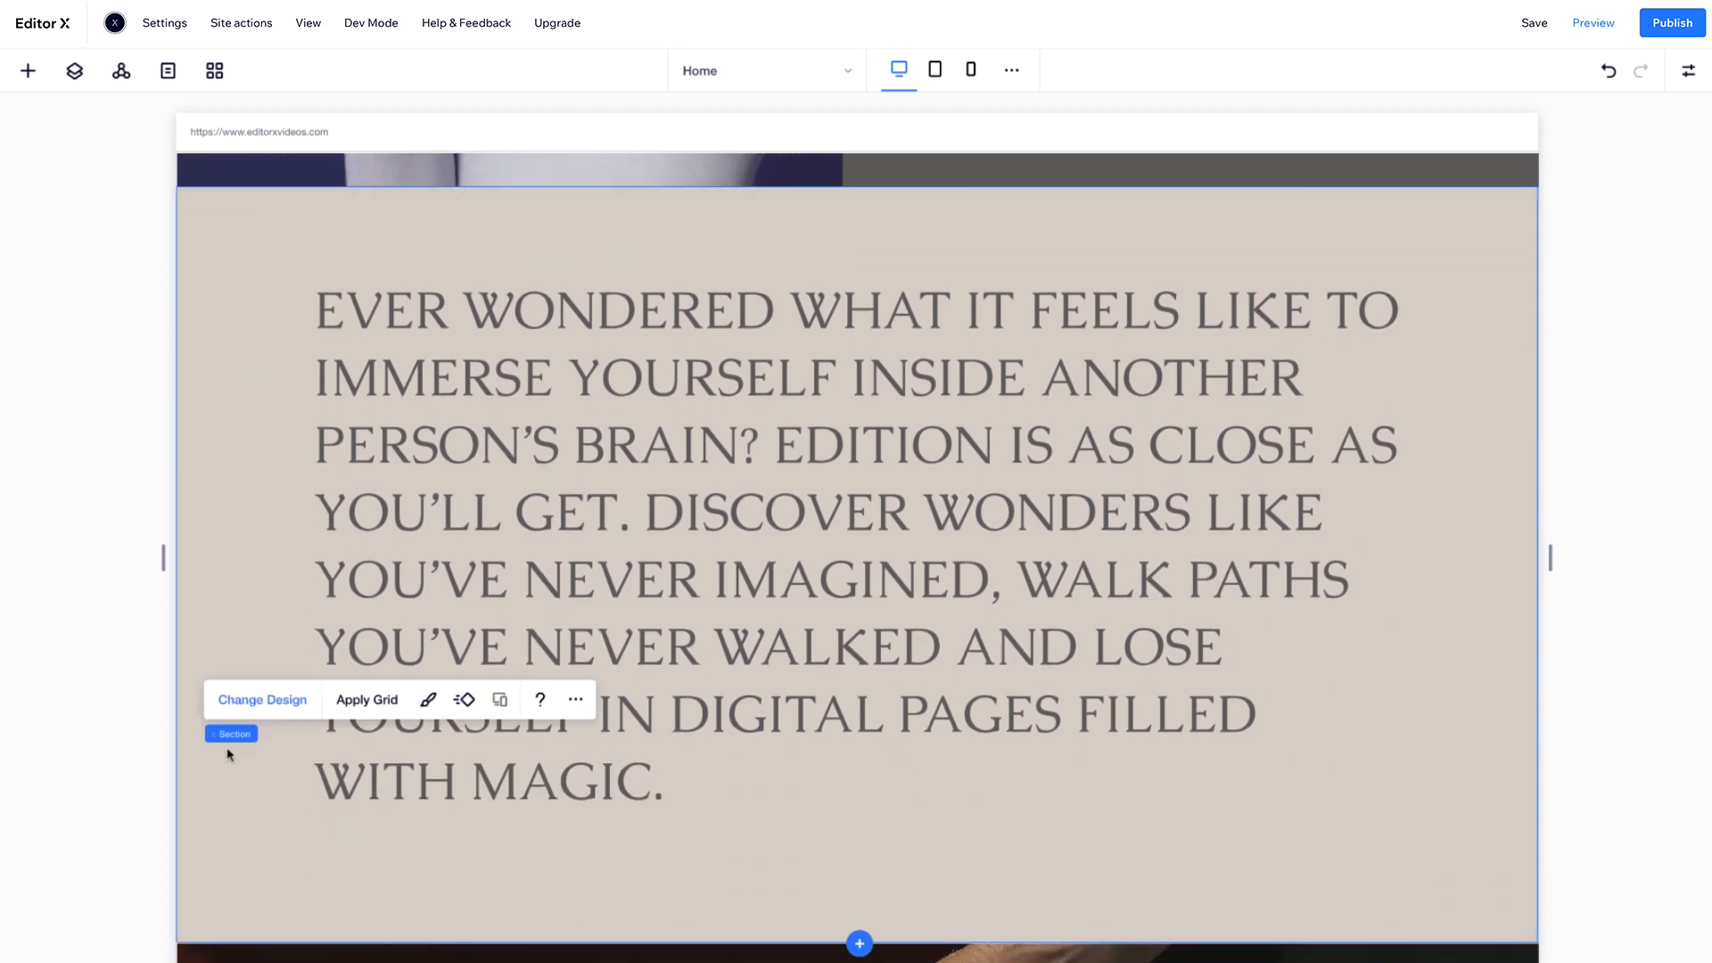
{"action": "mouse_move", "coordinate": [137, 785]}
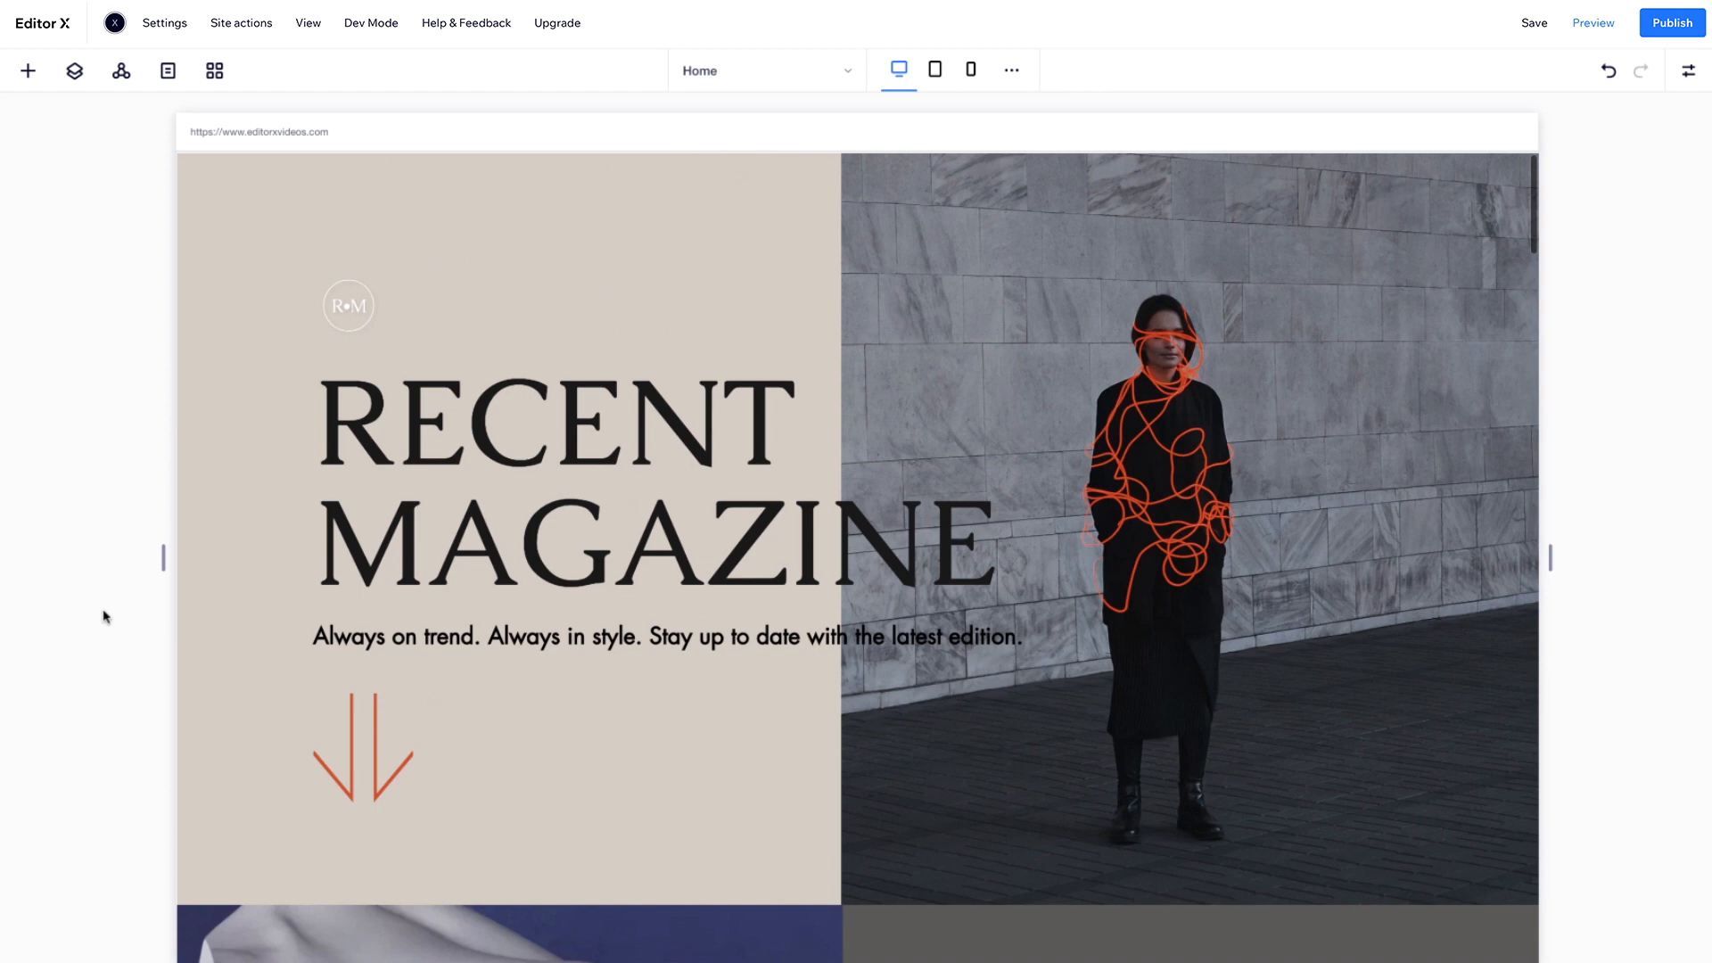
{"action": "left_click", "coordinate": [371, 218]}
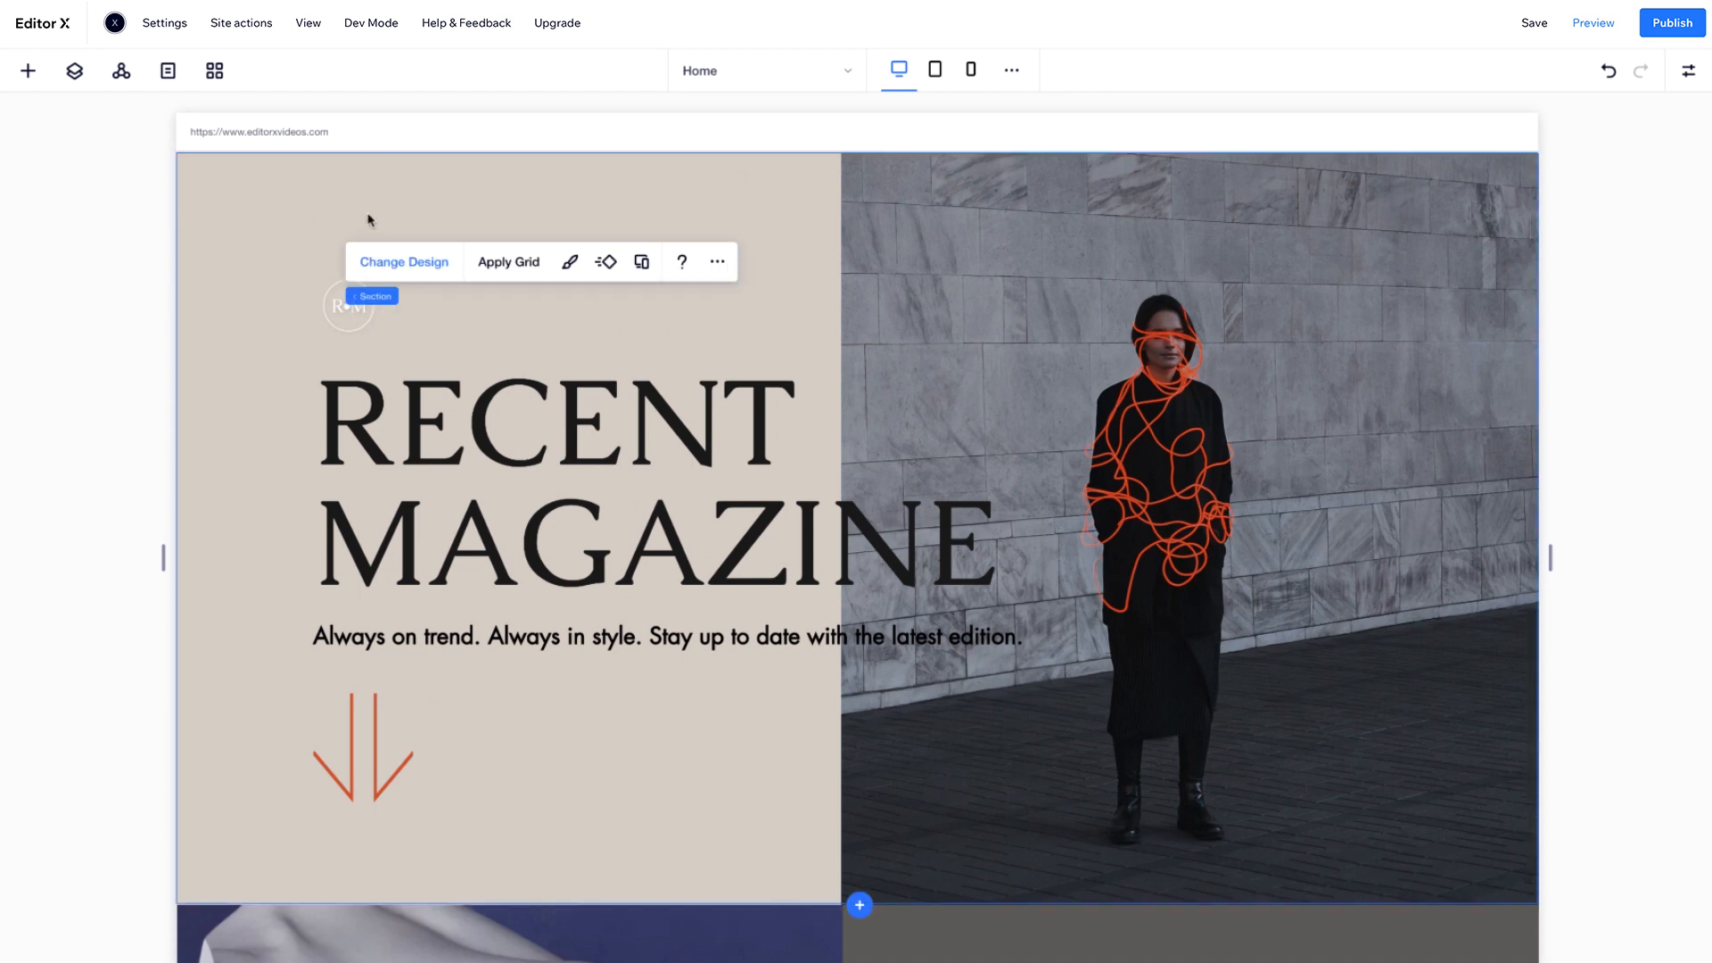
{"action": "mouse_move", "coordinate": [773, 208]}
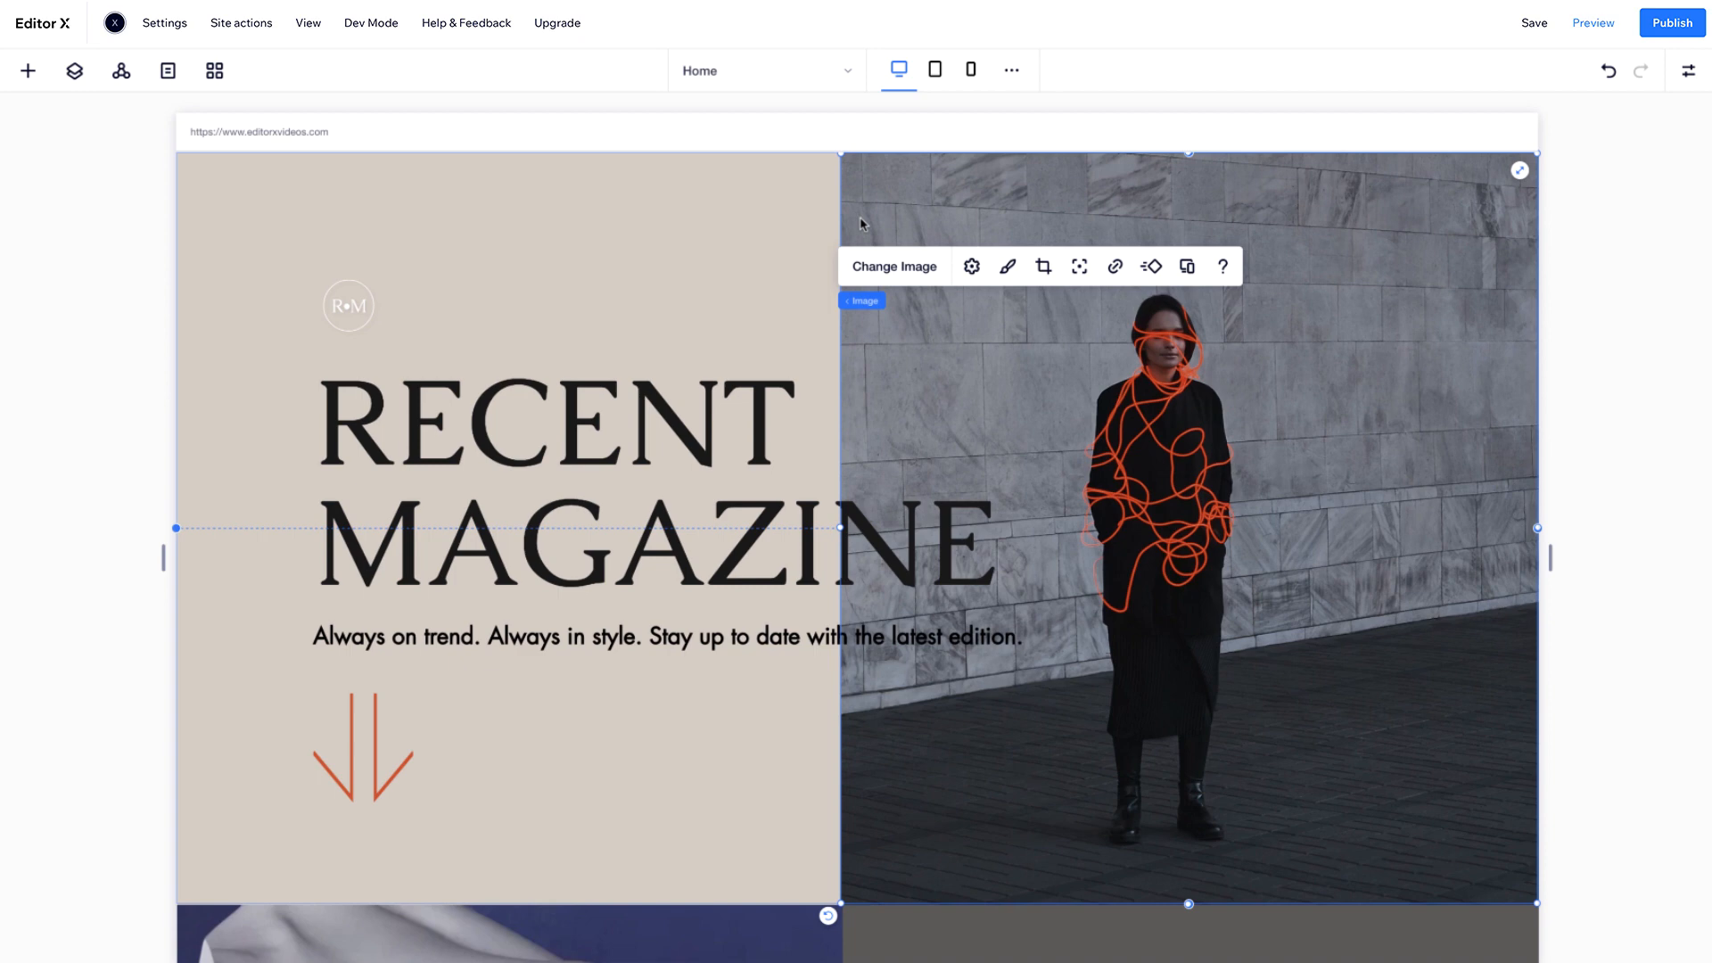
{"action": "mouse_move", "coordinate": [855, 316]}
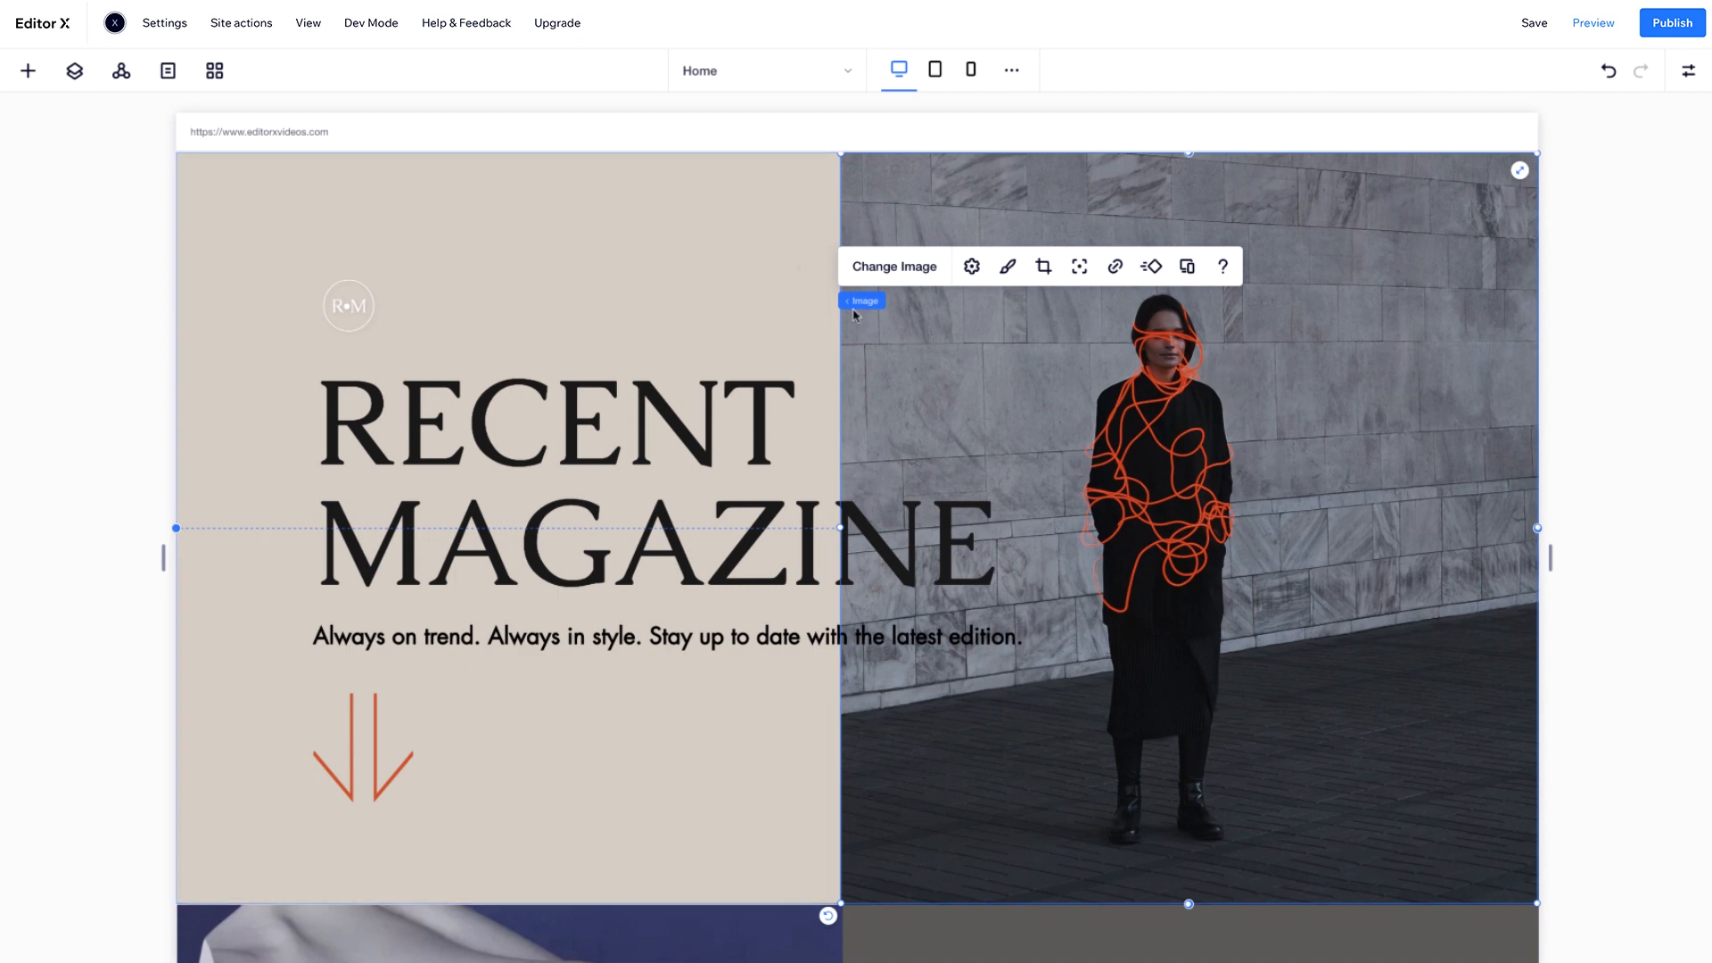
{"action": "left_click", "coordinate": [862, 301]}
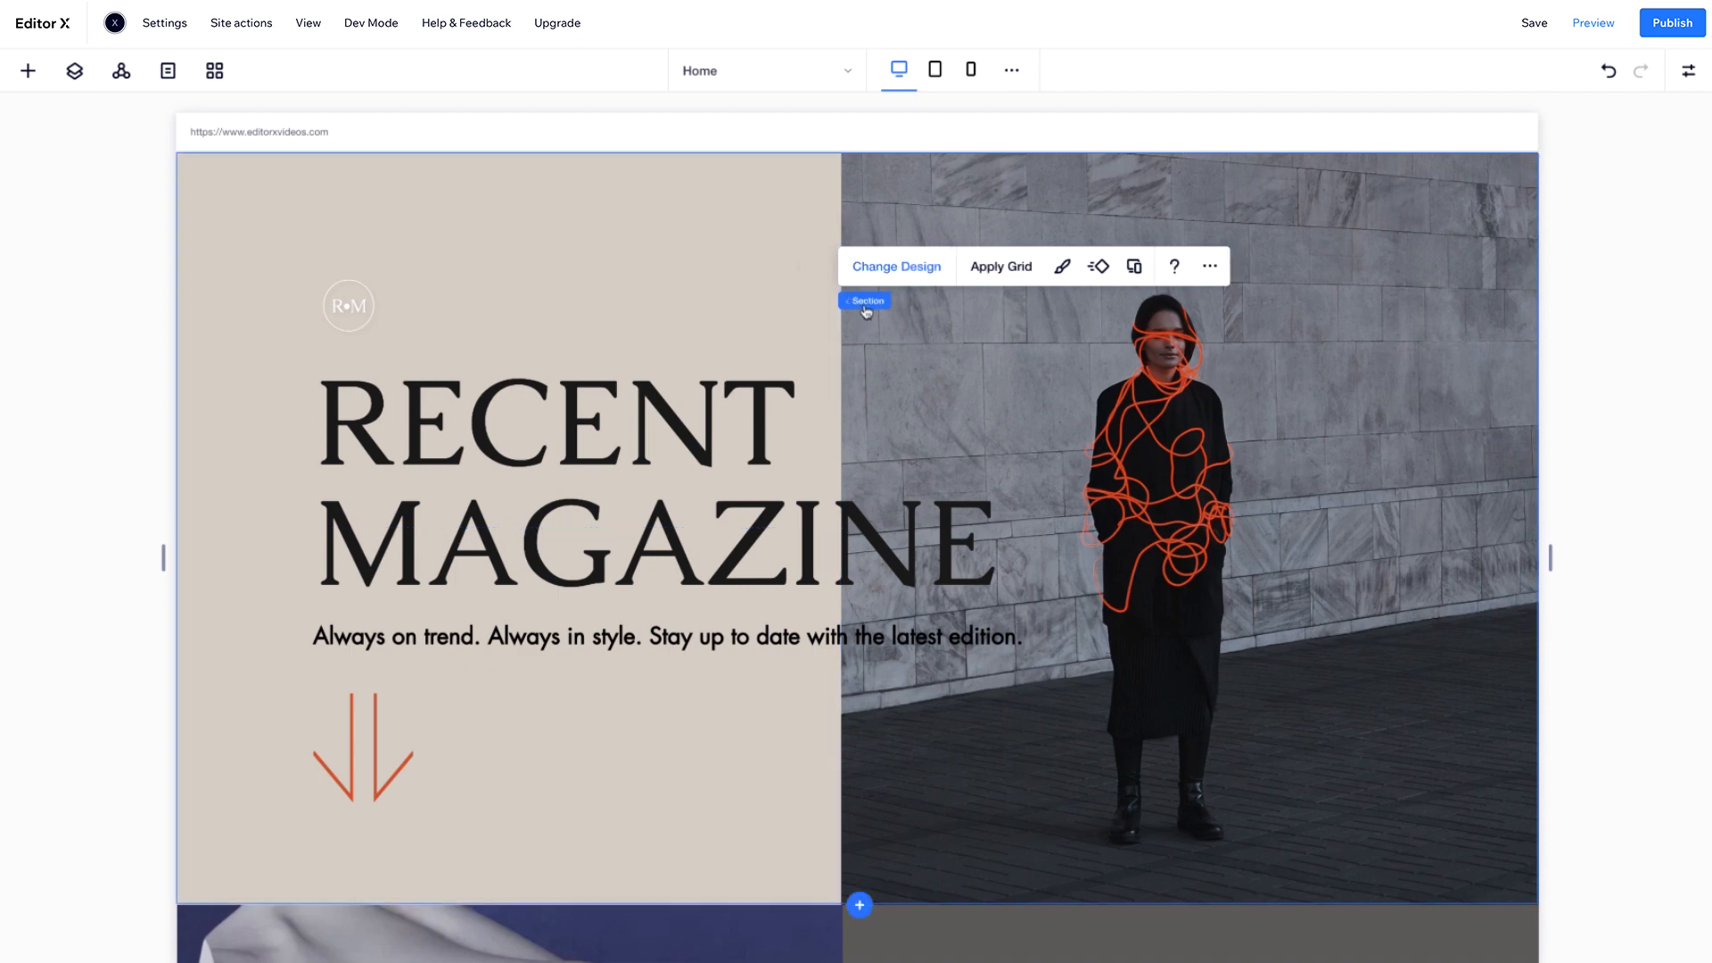
{"action": "mouse_move", "coordinate": [594, 162]}
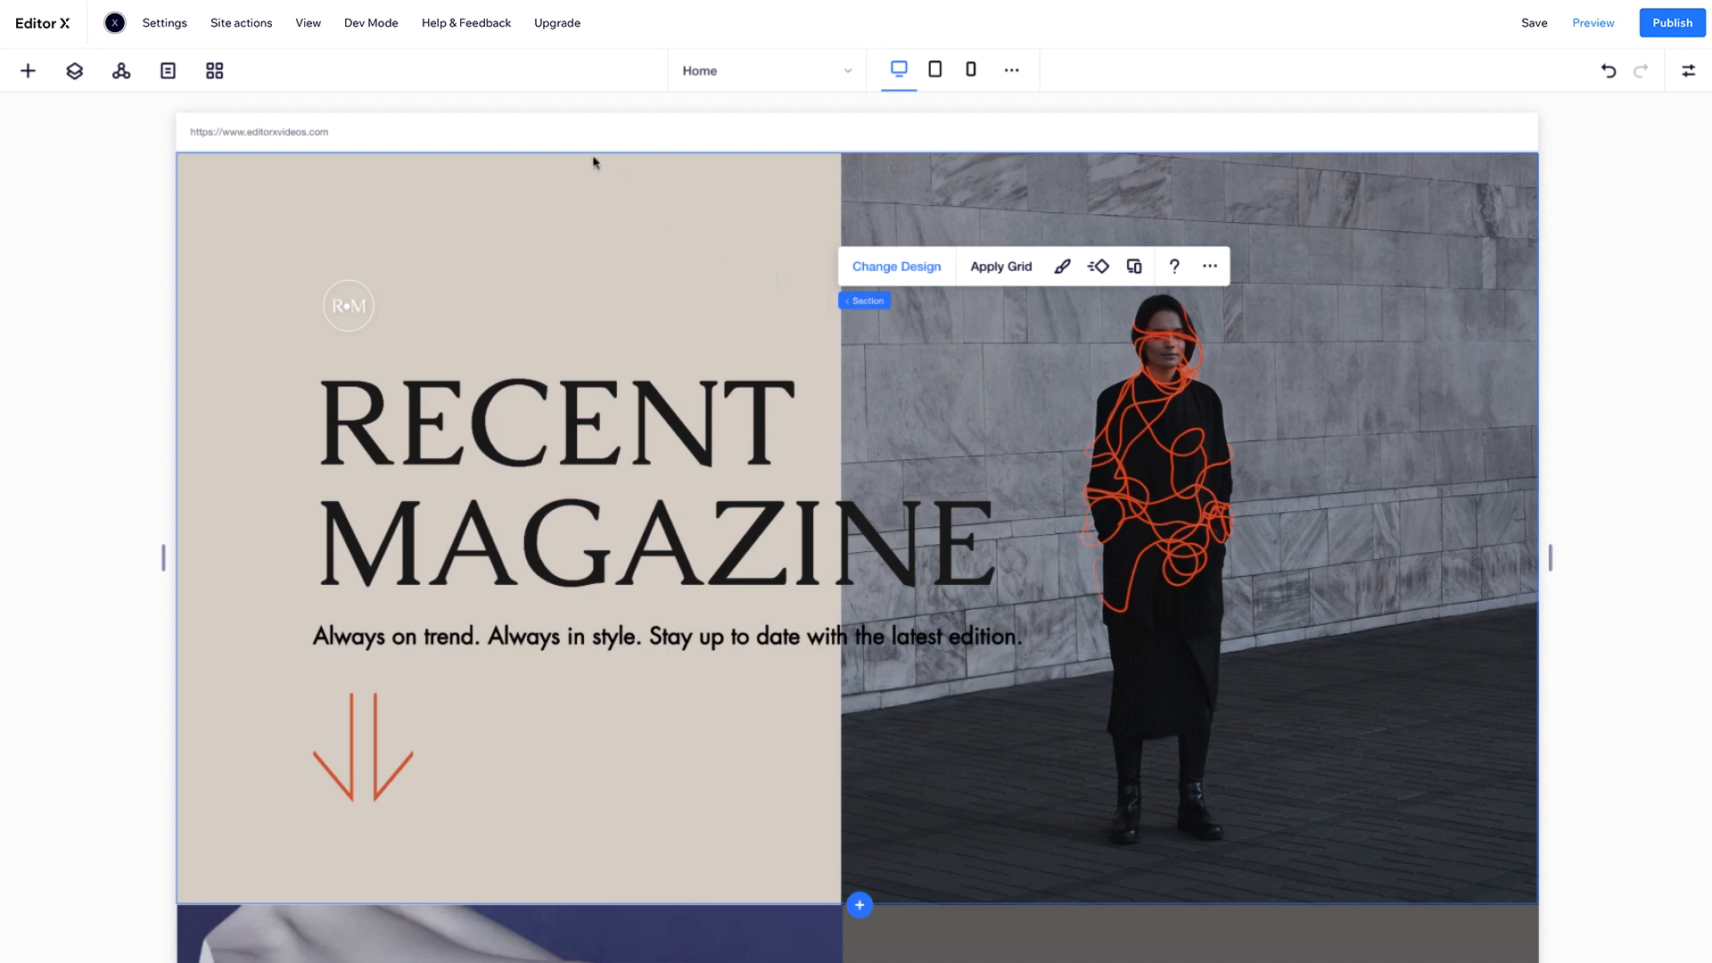
{"action": "left_click", "coordinate": [74, 70]}
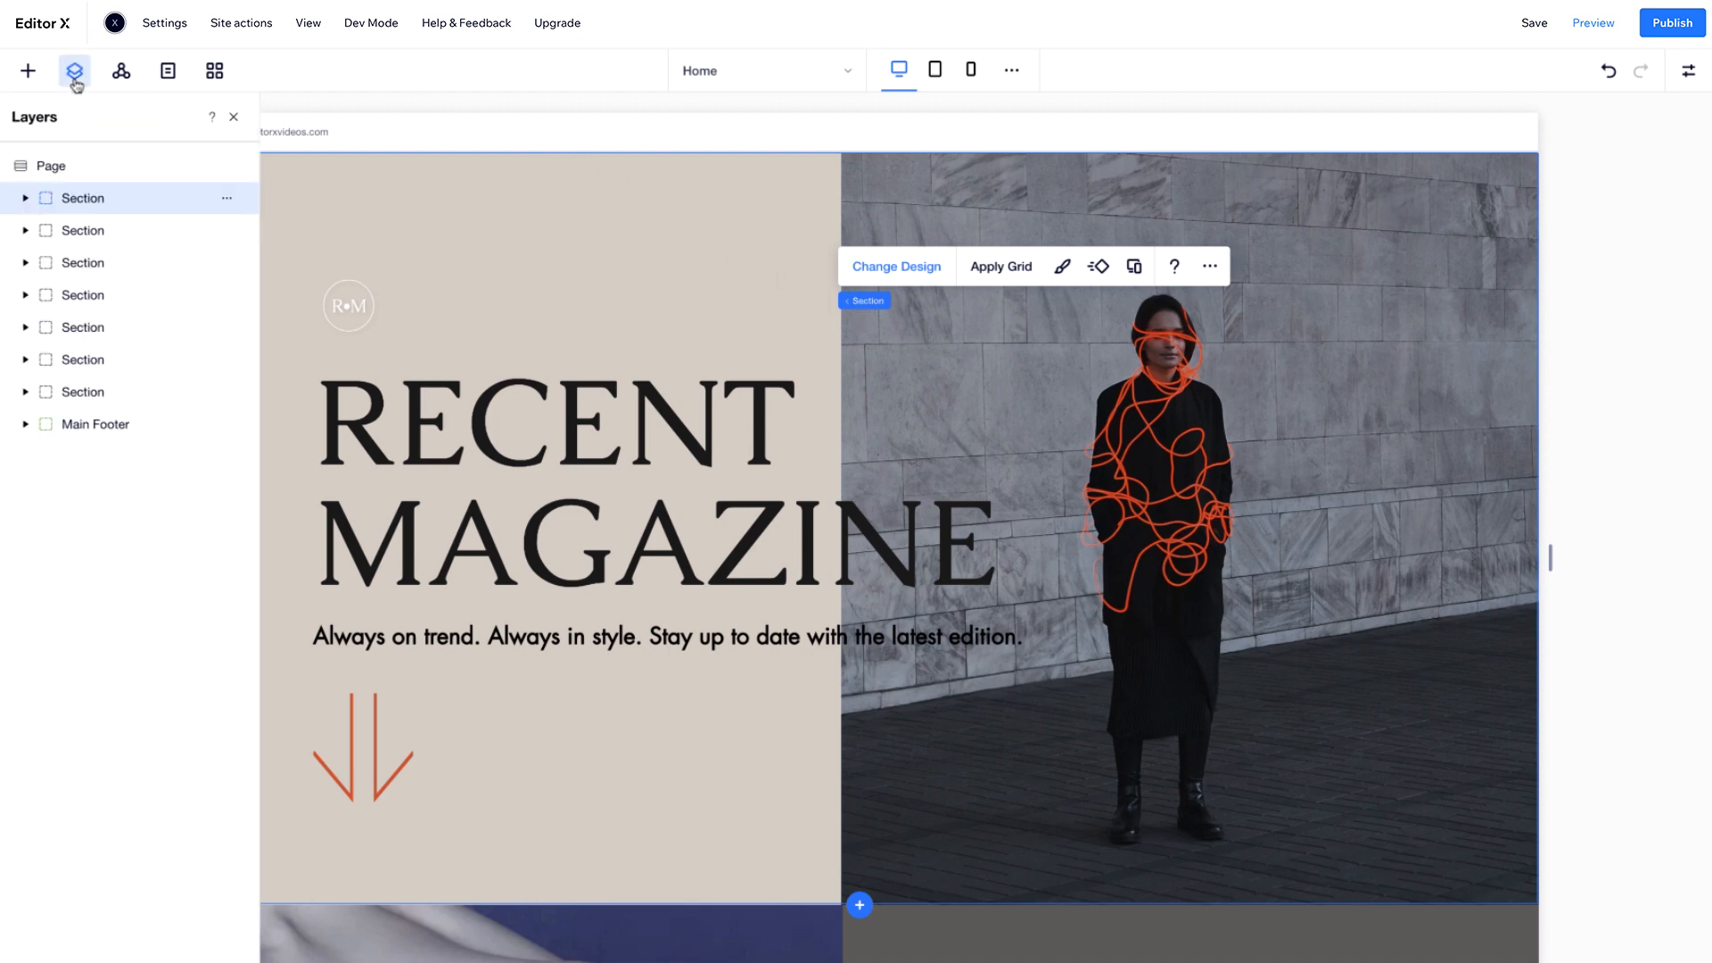
{"action": "left_click", "coordinate": [24, 198]}
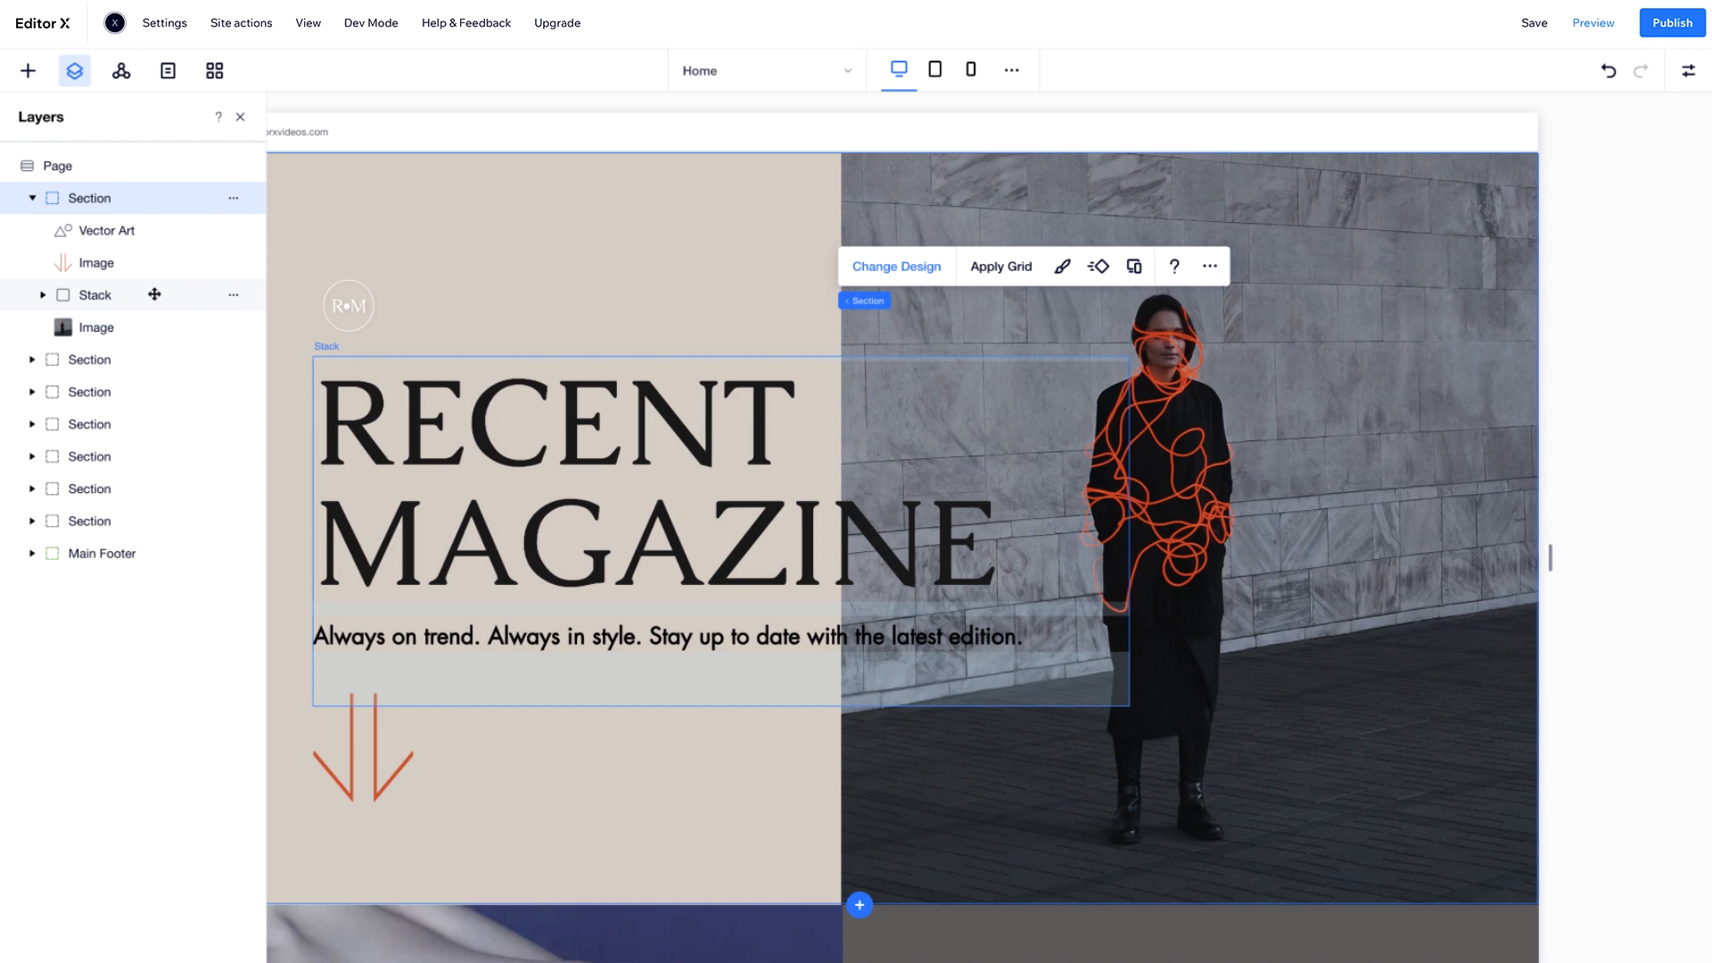
{"action": "left_click", "coordinate": [32, 198]}
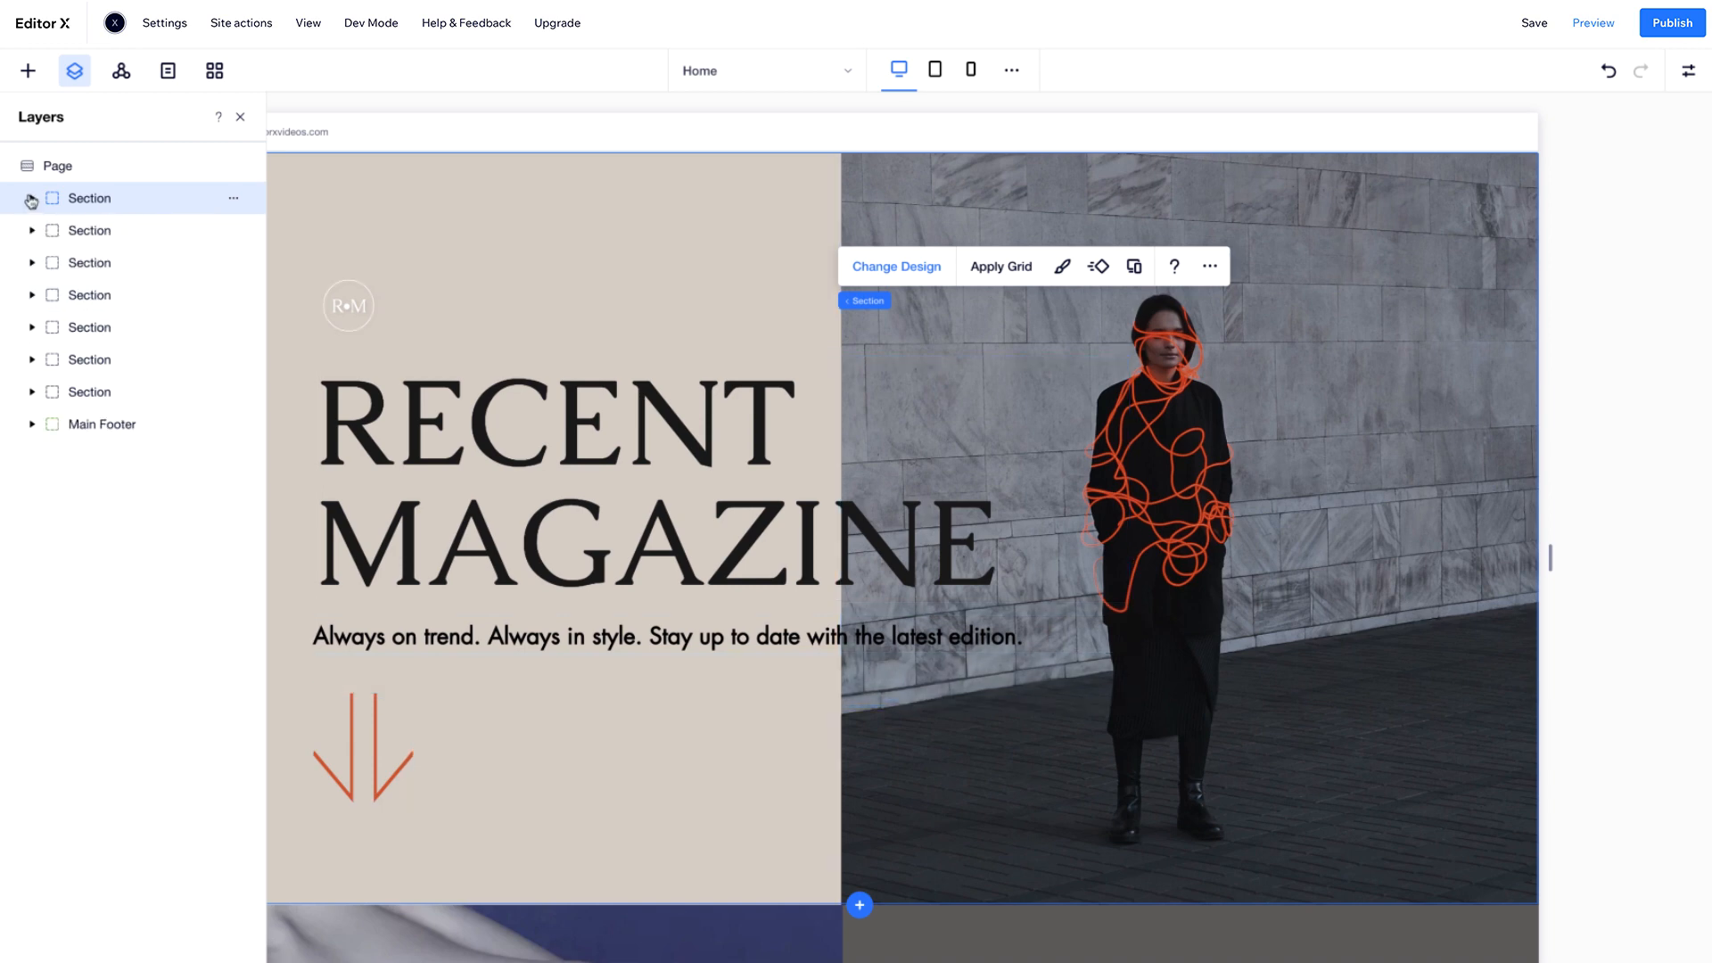
{"action": "left_click", "coordinate": [239, 117]}
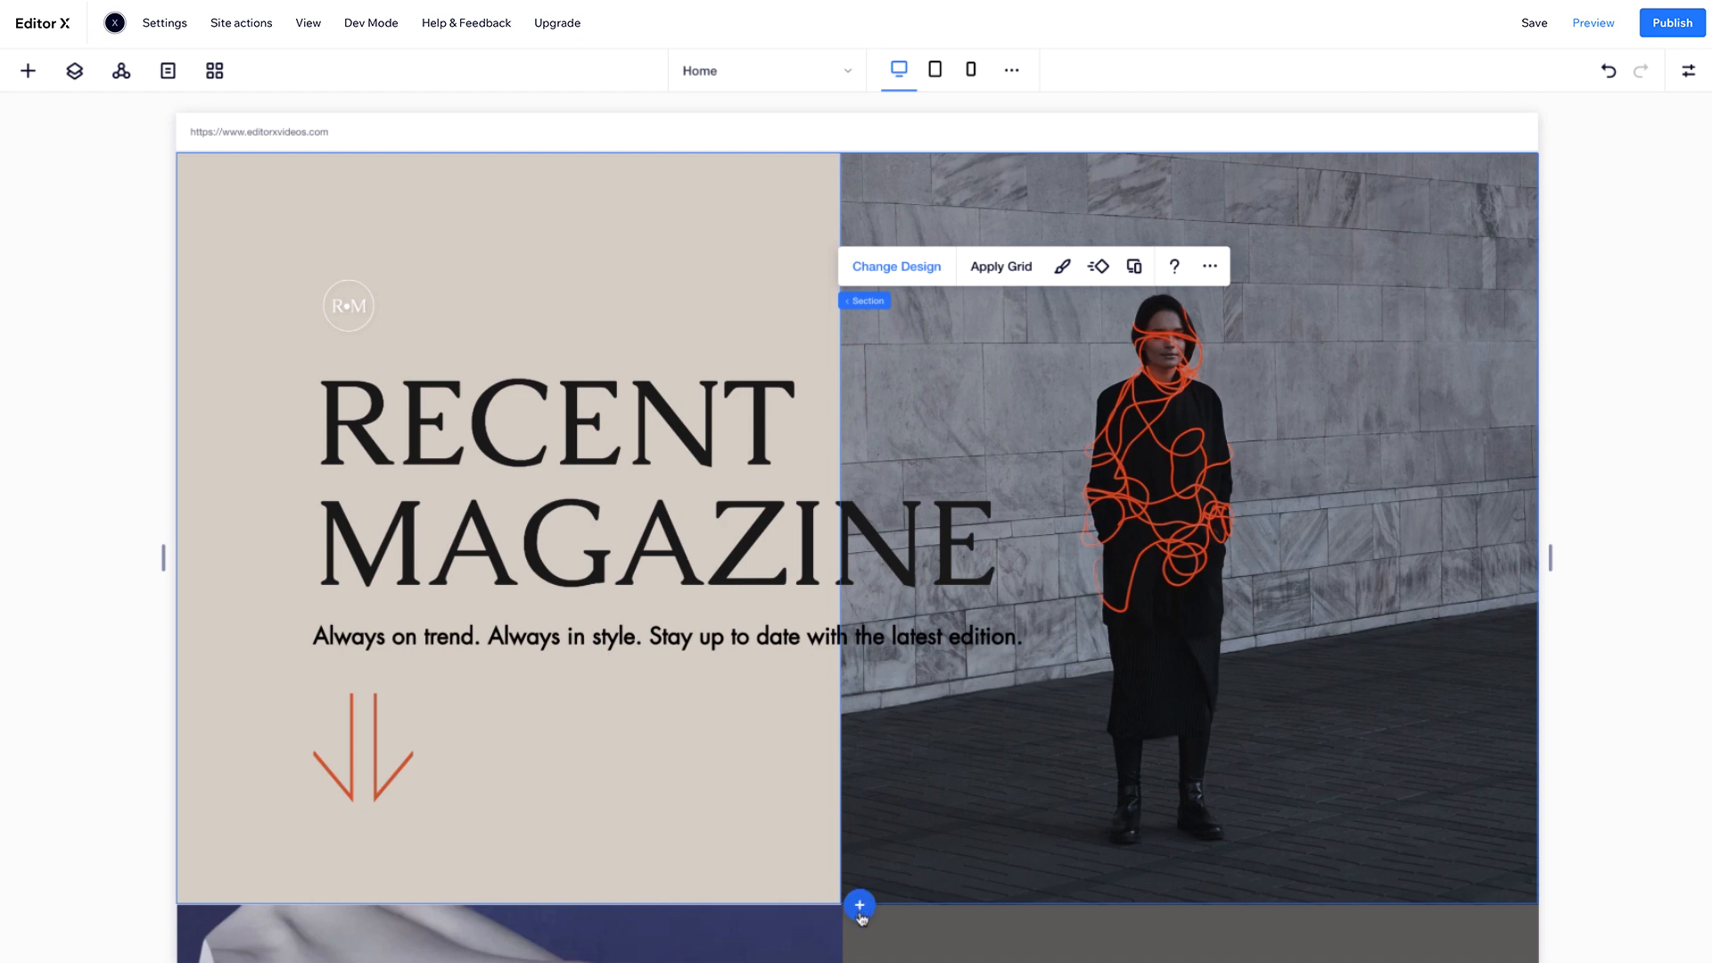
- Give the new section below the hero a near-black background fill
{"action": "scroll", "scroll_direction": "down", "scroll_amount": 3}
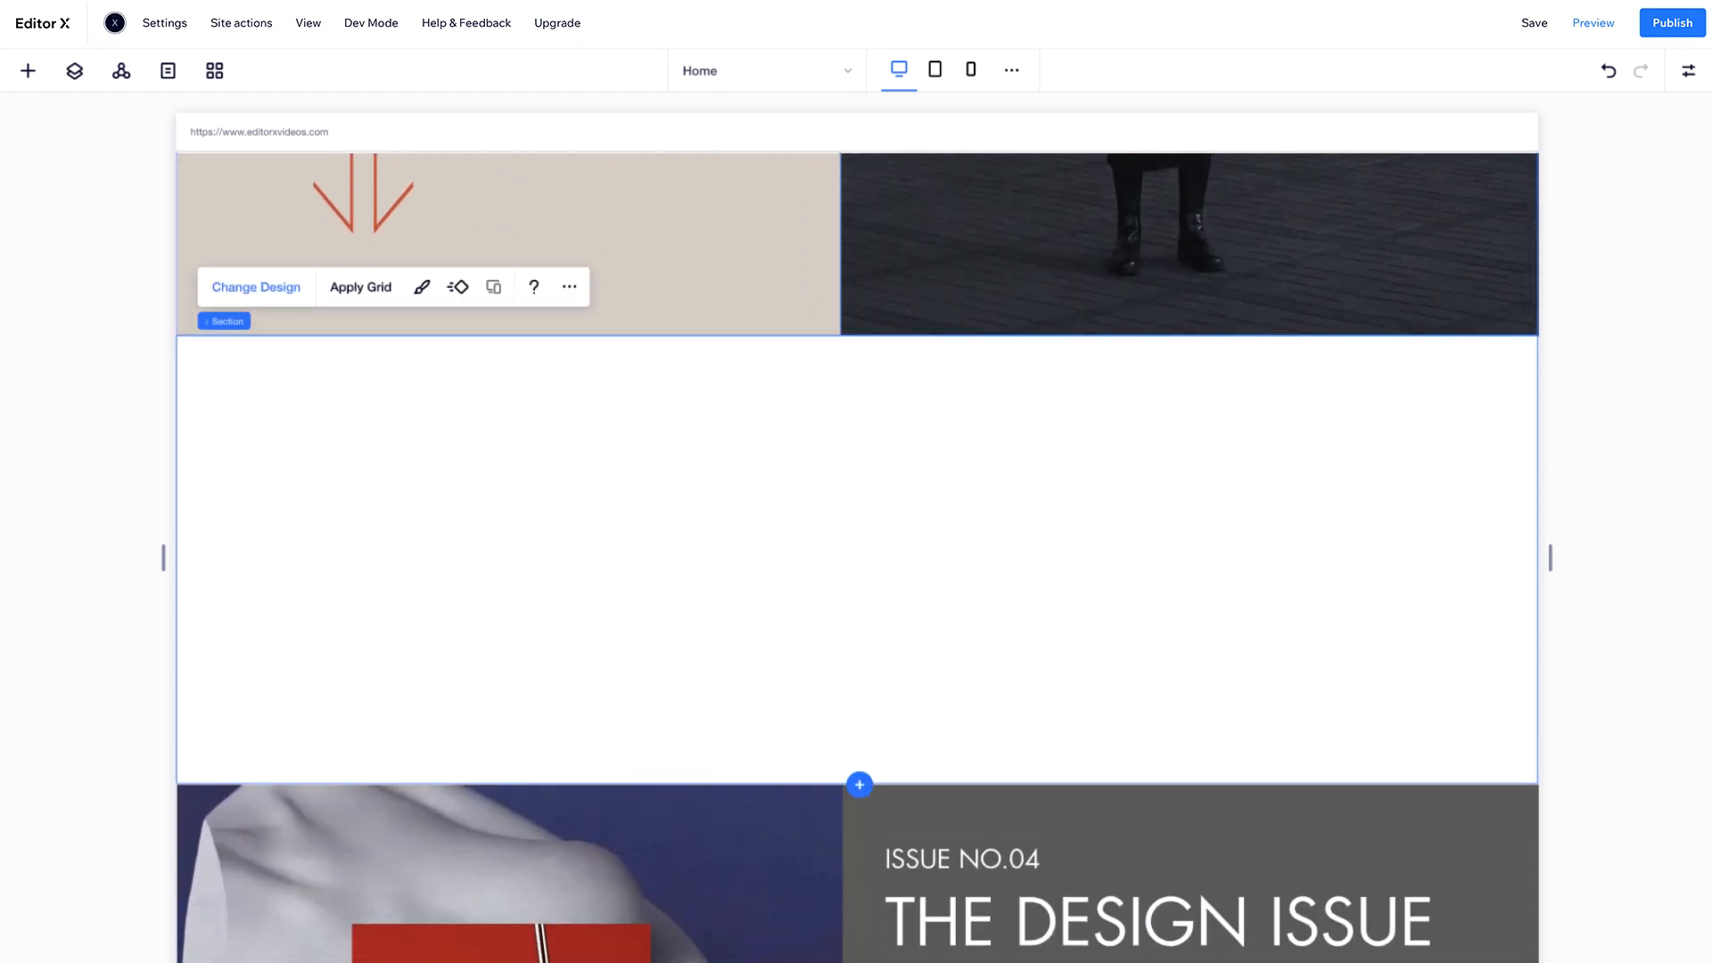
{"action": "left_click", "coordinate": [422, 287]}
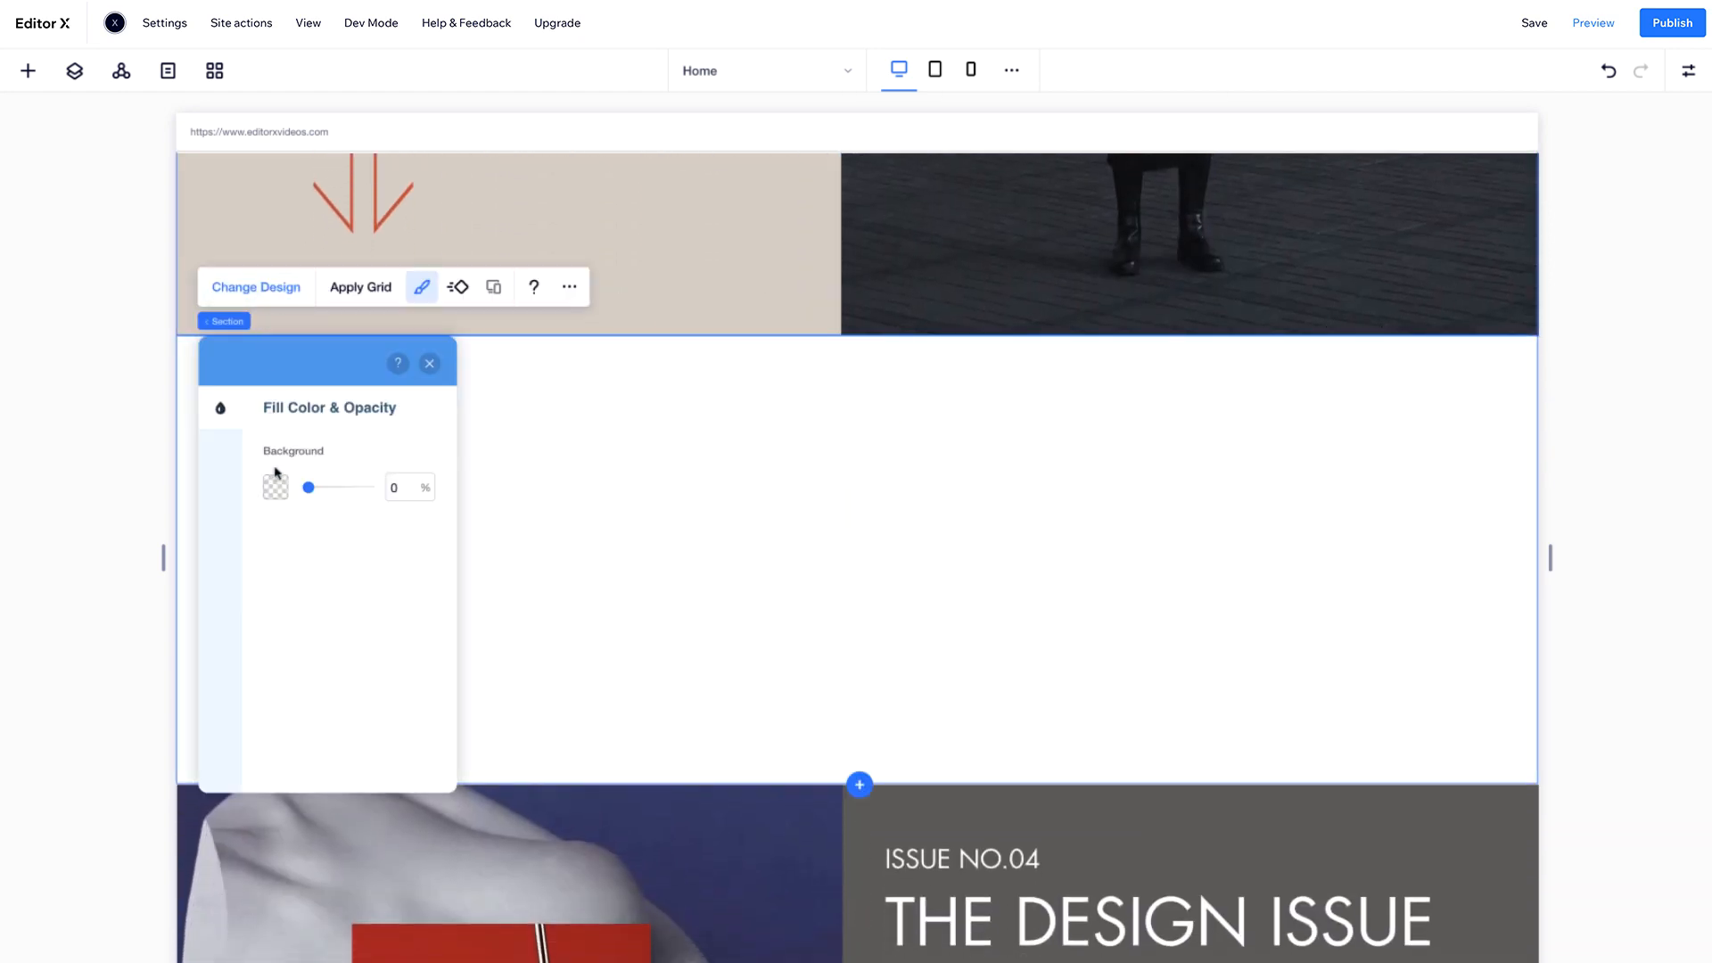
{"action": "left_click", "coordinate": [276, 487]}
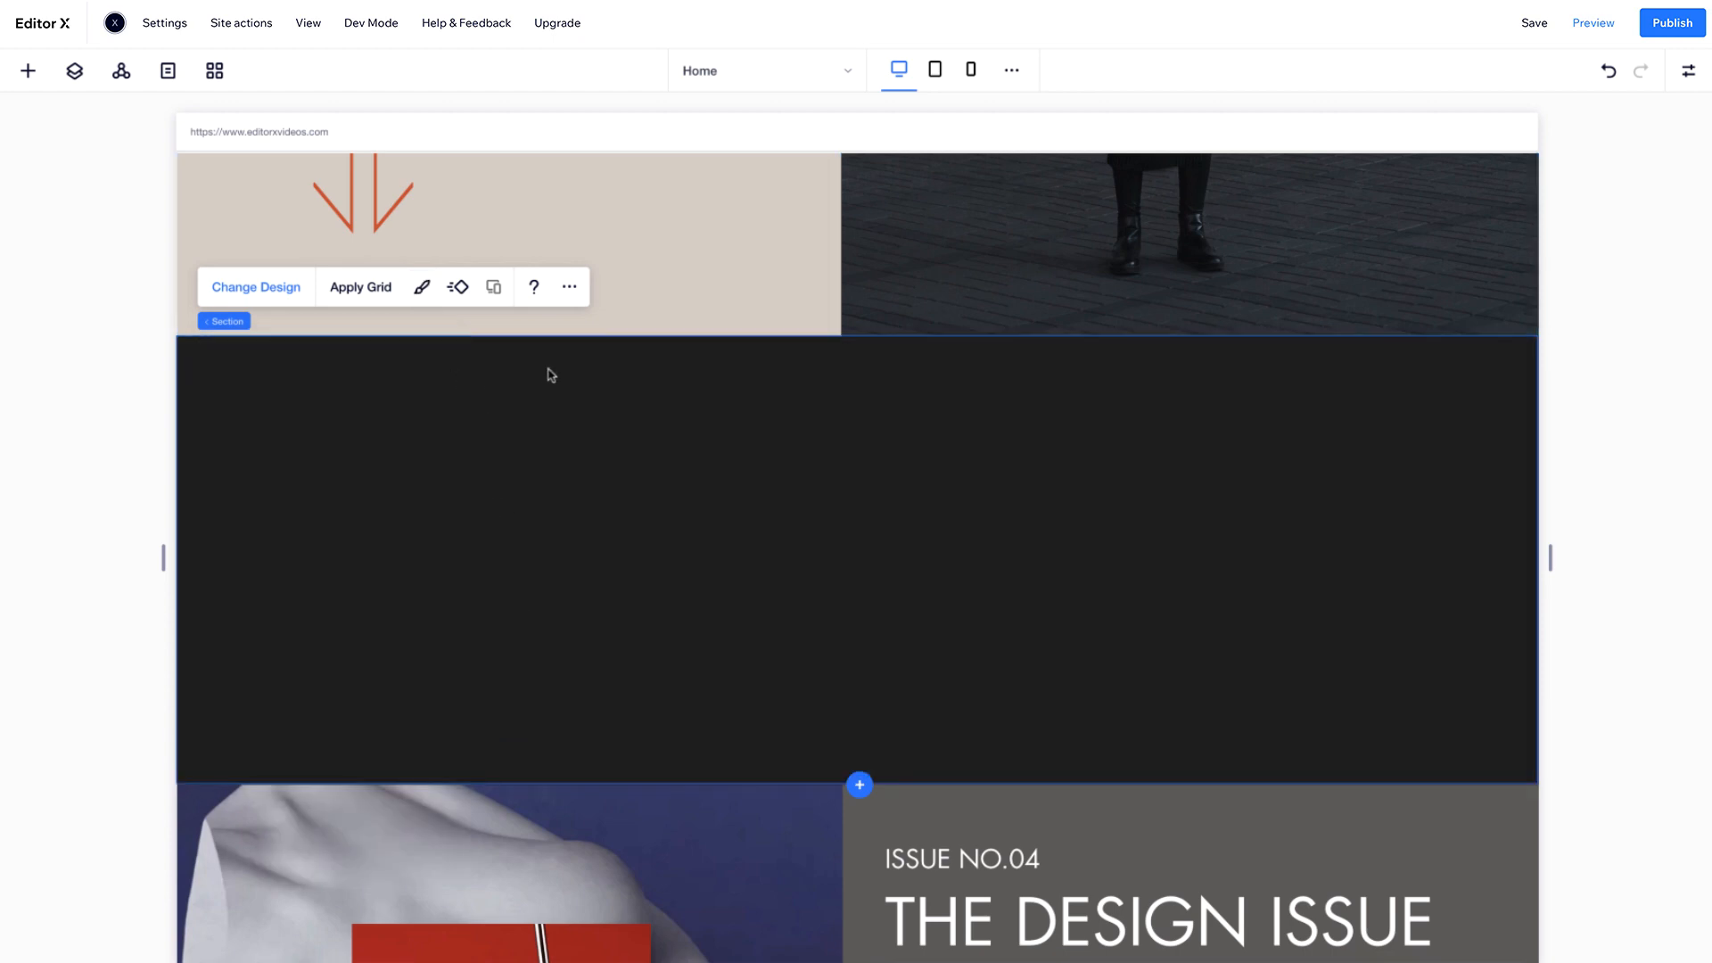
- Use the section's More Actions menu to move the dark section back beneath the hero
{"action": "left_click", "coordinate": [569, 287]}
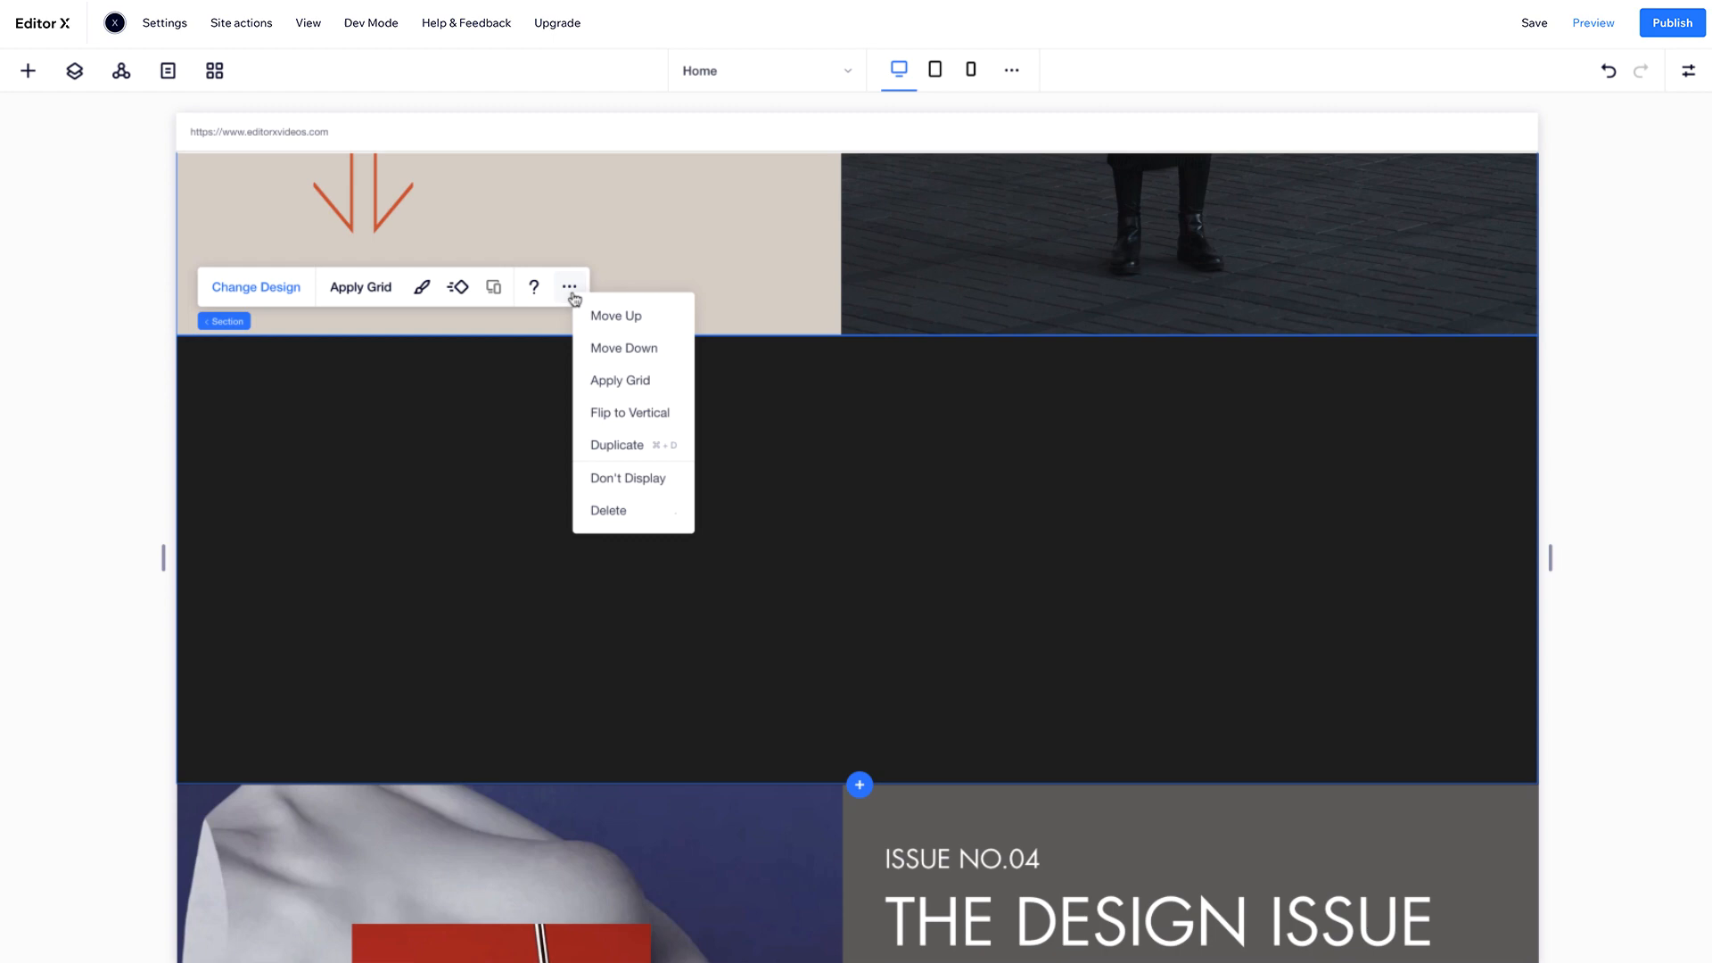
{"action": "mouse_move", "coordinate": [663, 316]}
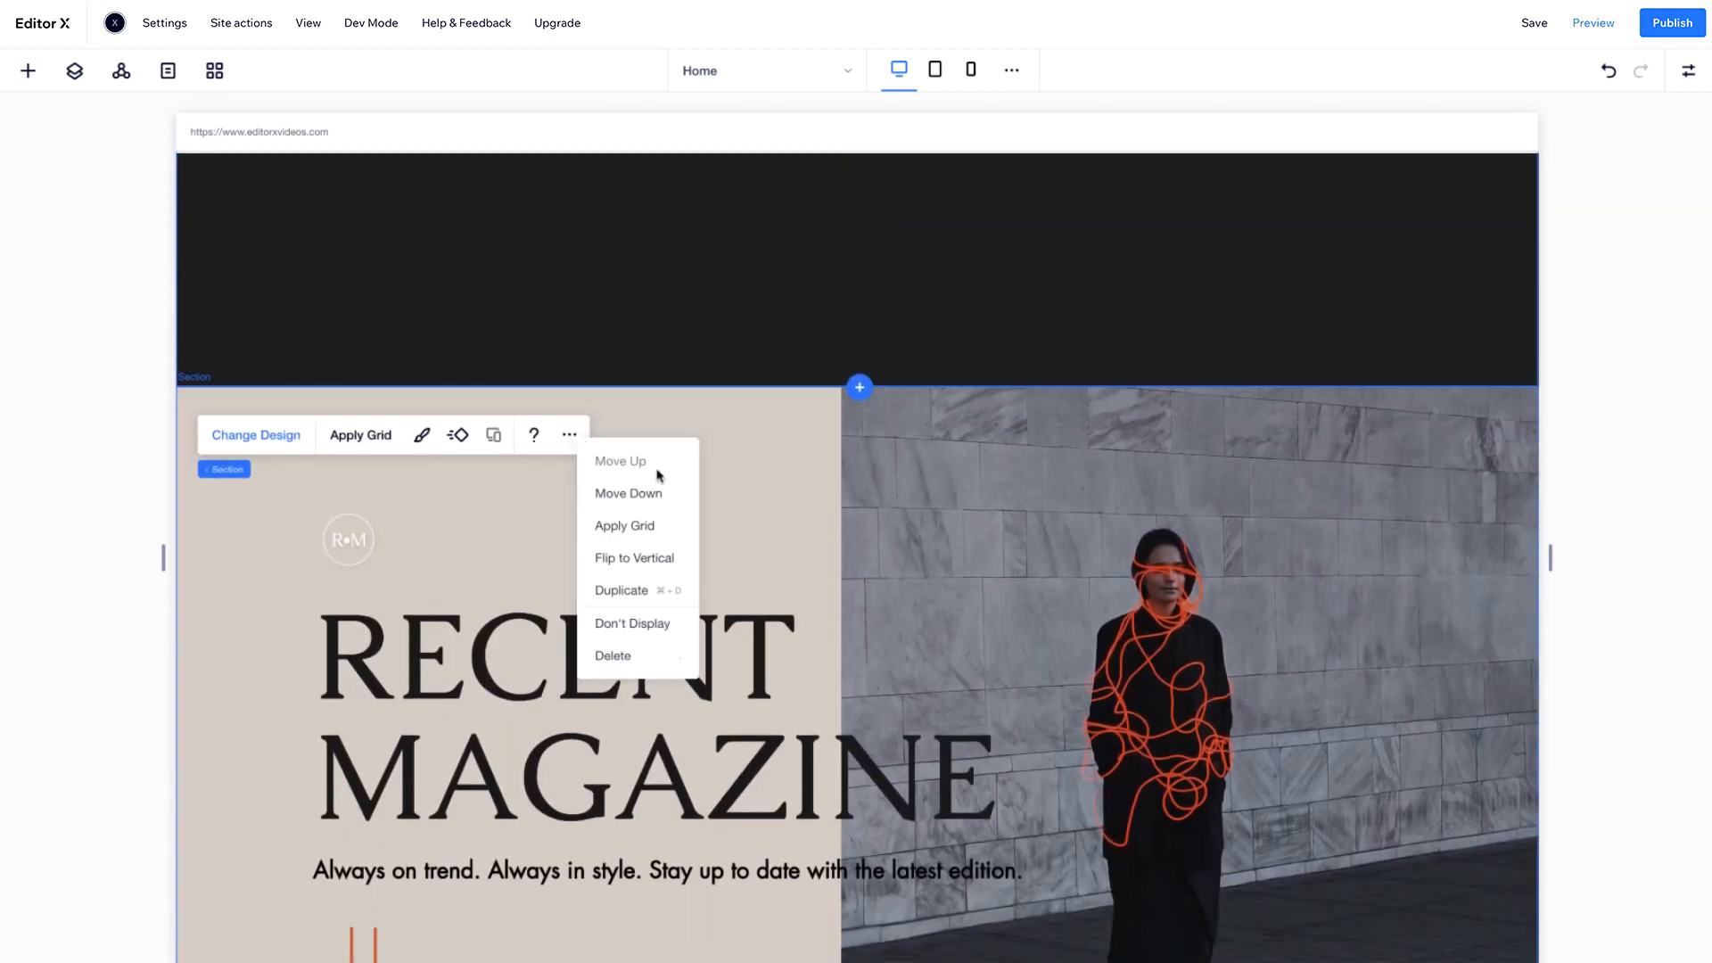
{"action": "left_click", "coordinate": [628, 492]}
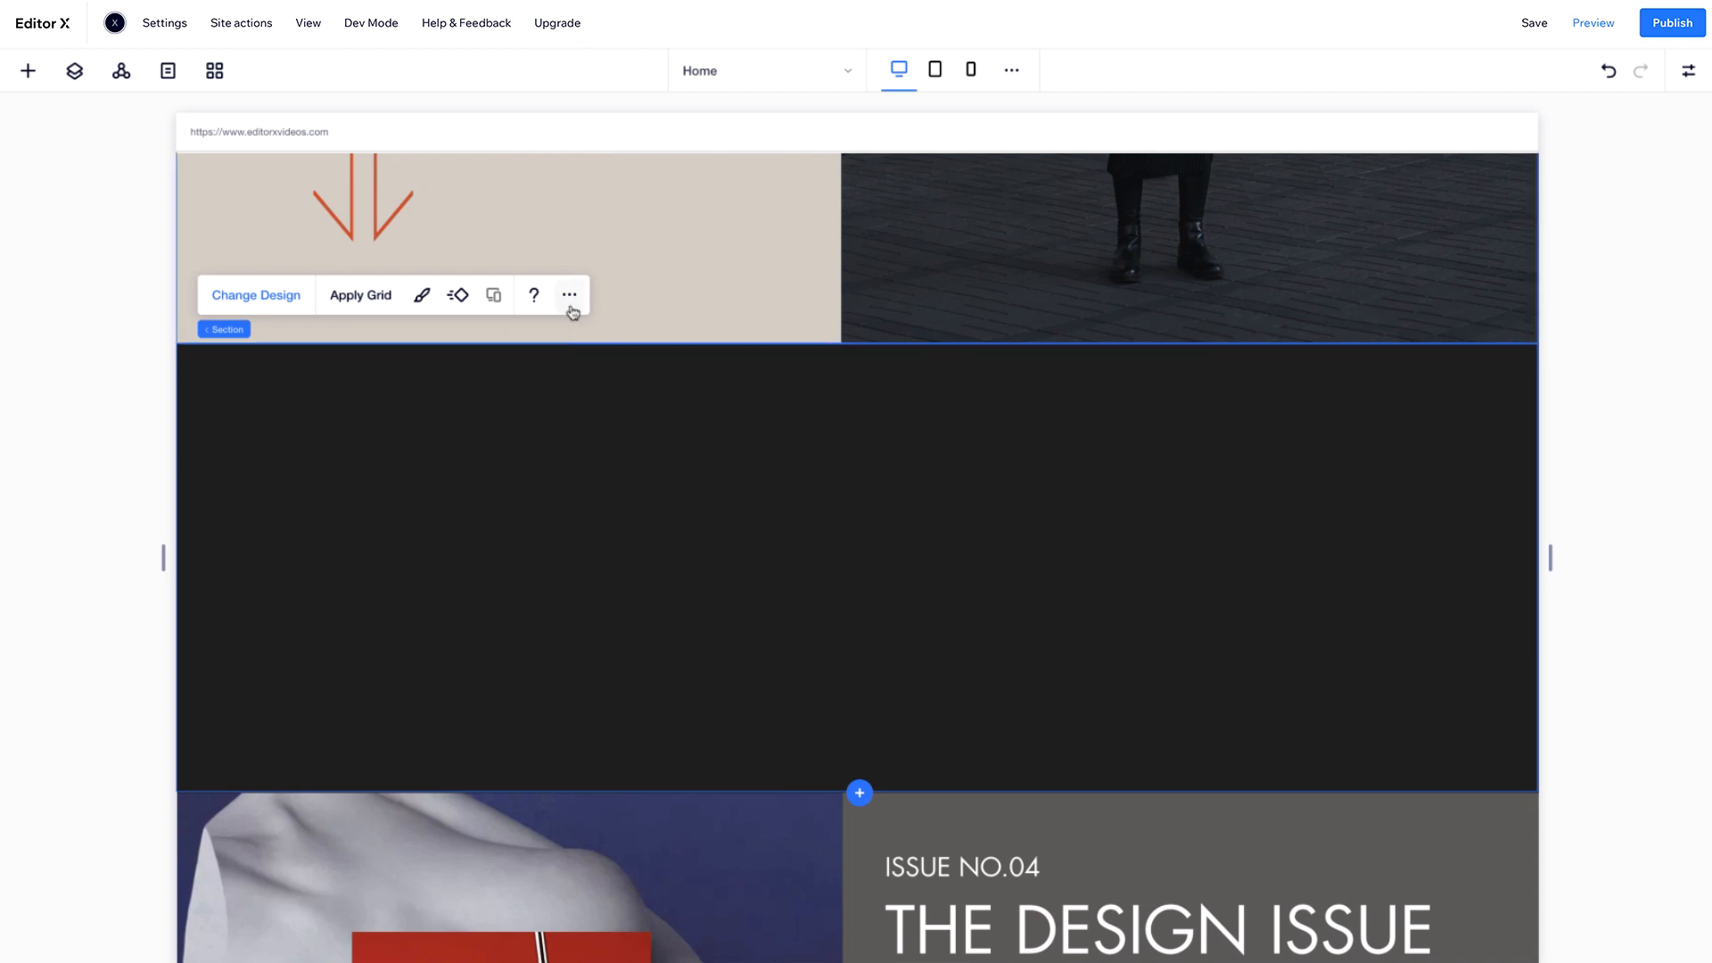
{"action": "left_click", "coordinate": [568, 295]}
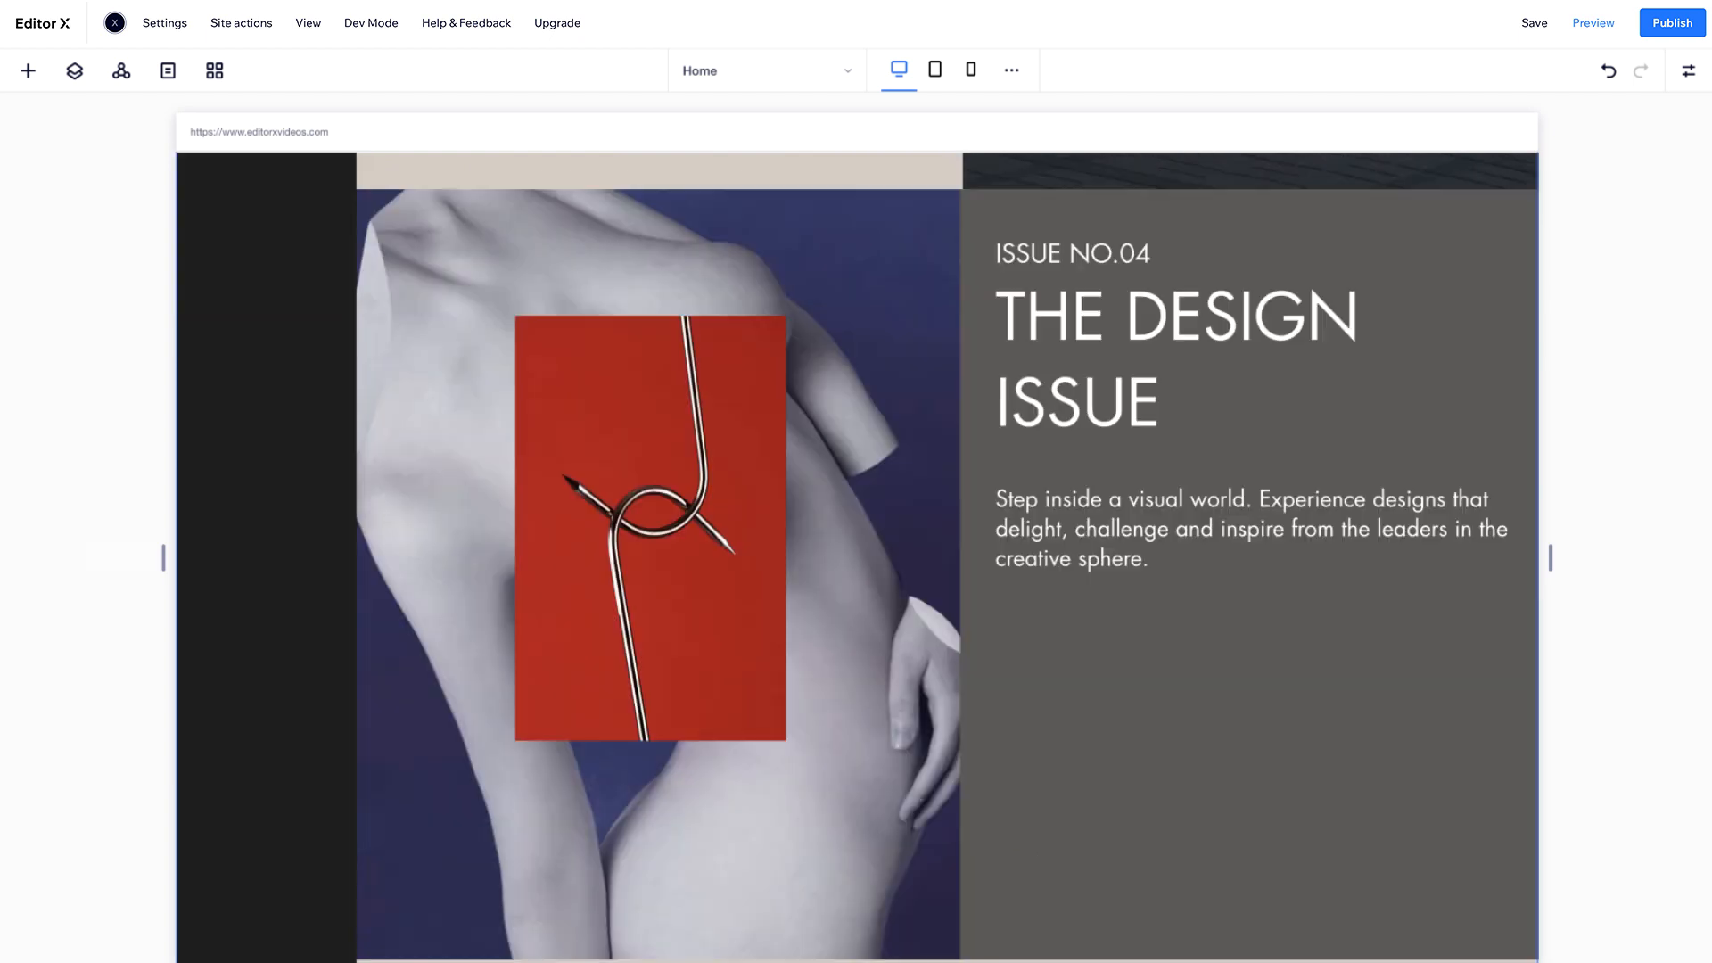
- Drag the R•M logo into the top of the sidebar and attach it there
{"action": "scroll", "scroll_direction": "up", "scroll_amount": 3}
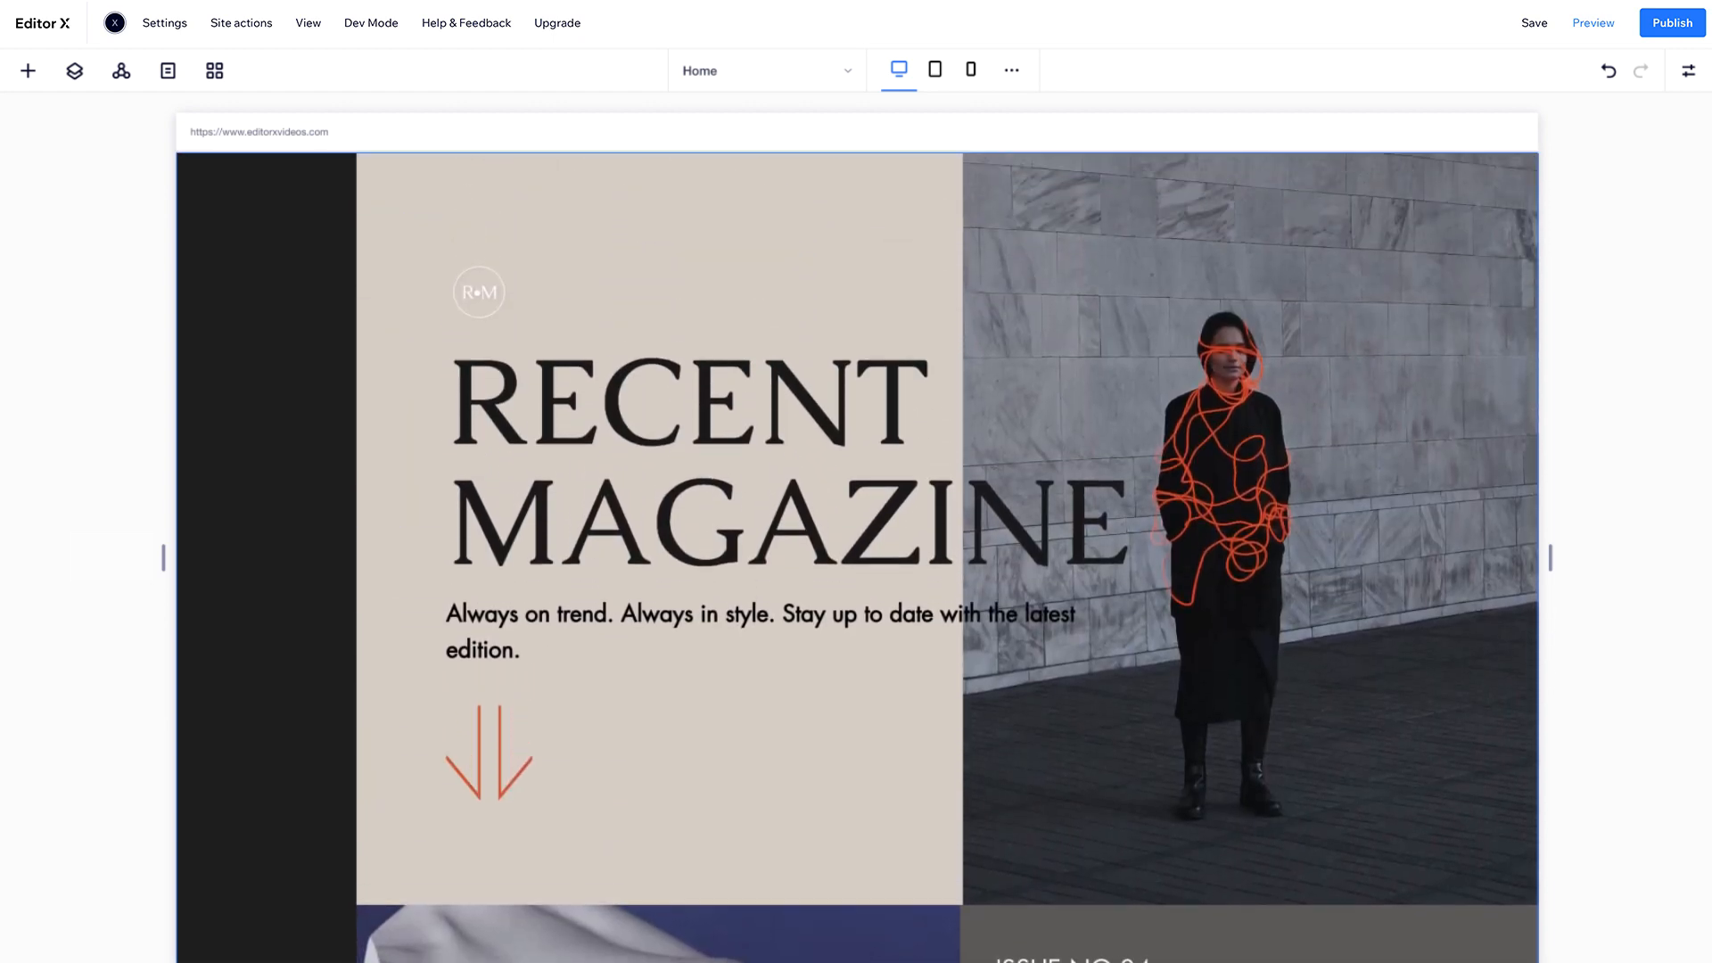
{"action": "left_click", "coordinate": [478, 291]}
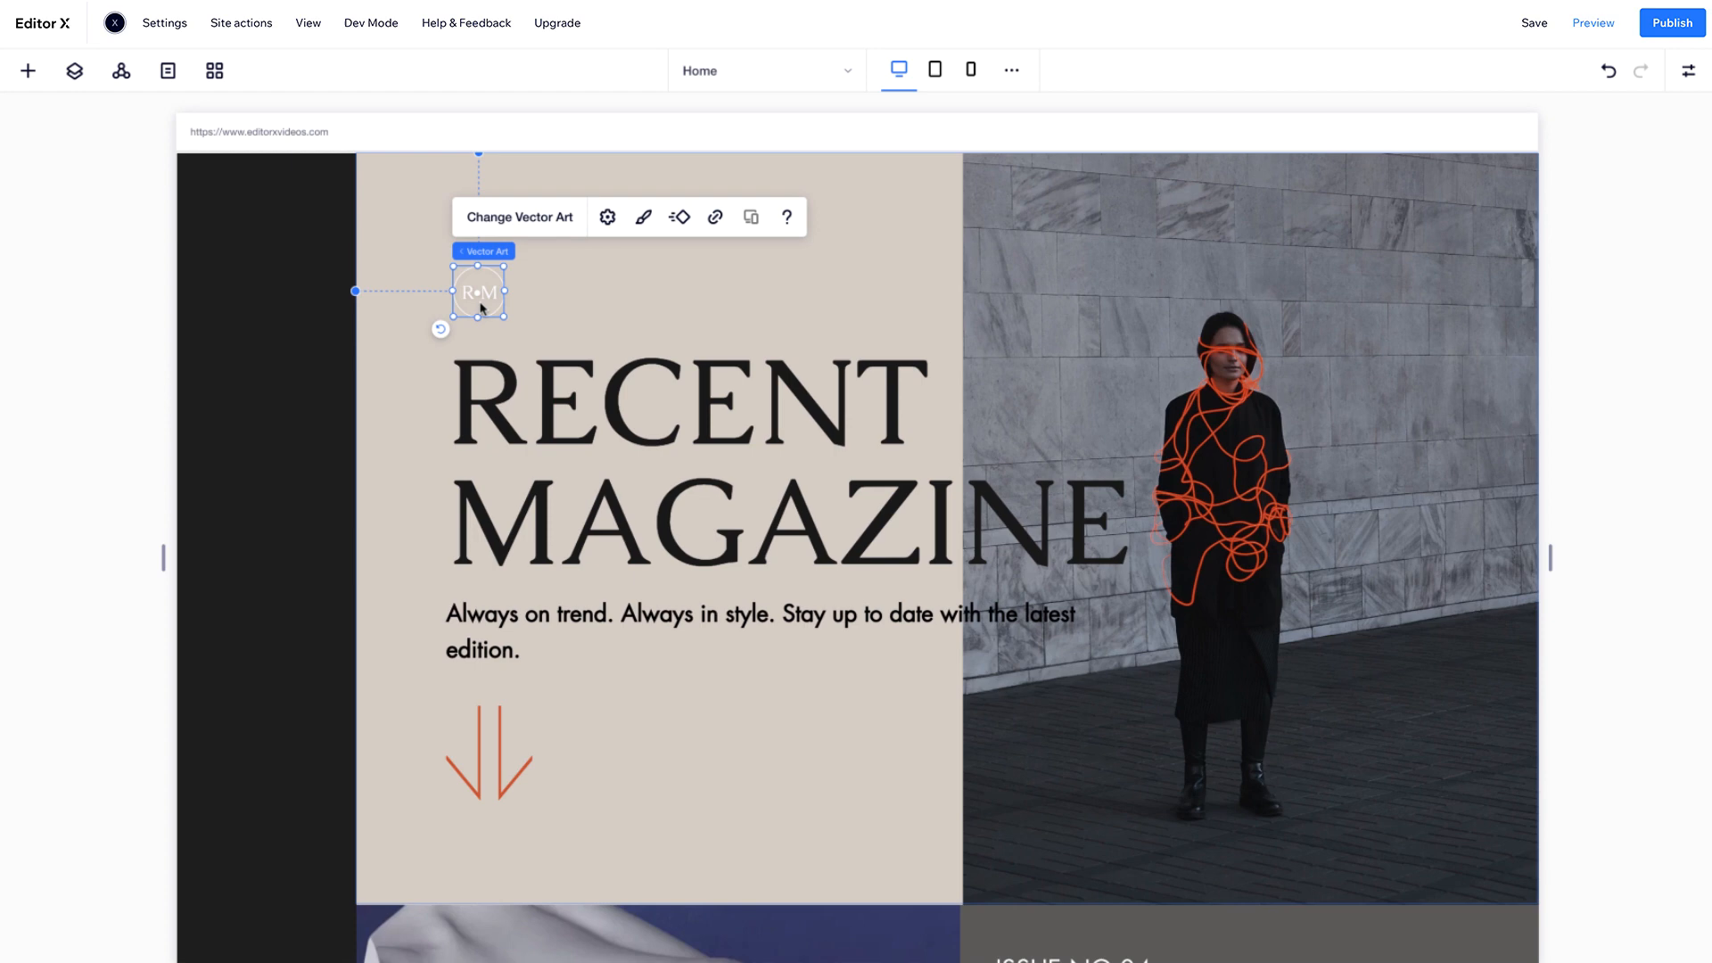
{"action": "left_click_drag", "start_coordinate": [478, 292], "coordinate": [219, 213]}
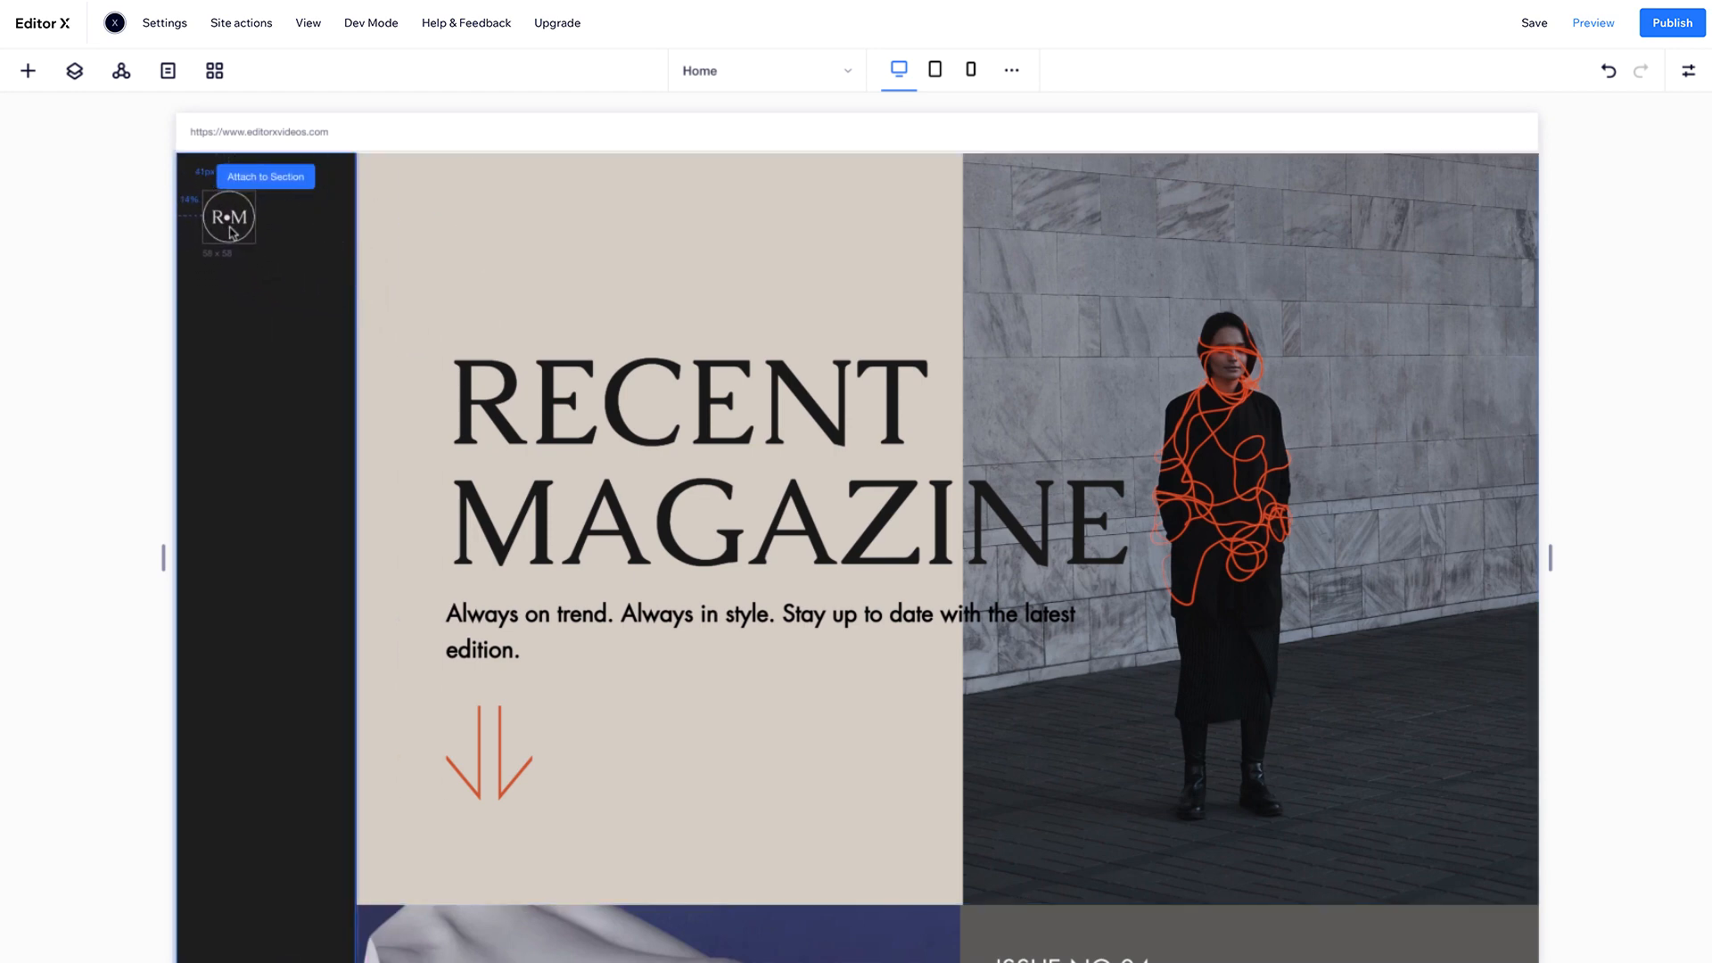
{"action": "left_click", "coordinate": [228, 215]}
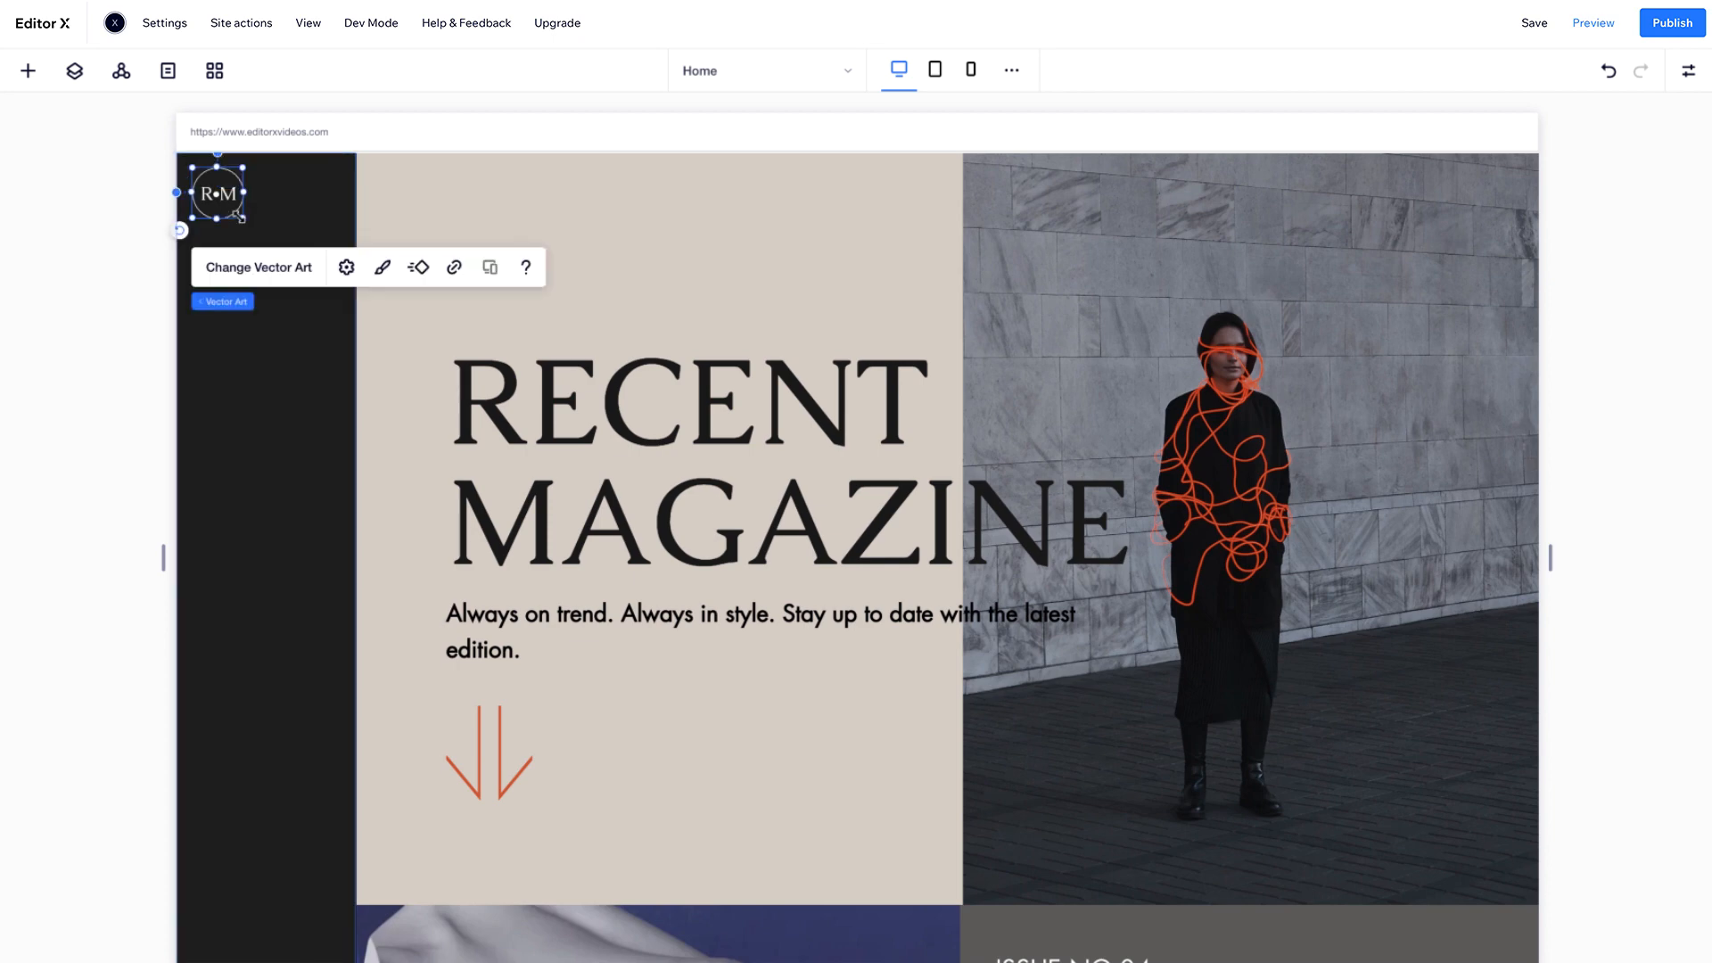
- Add a Social Bar to the hero section and switch it to the Vertical layout
{"action": "left_click", "coordinate": [27, 70]}
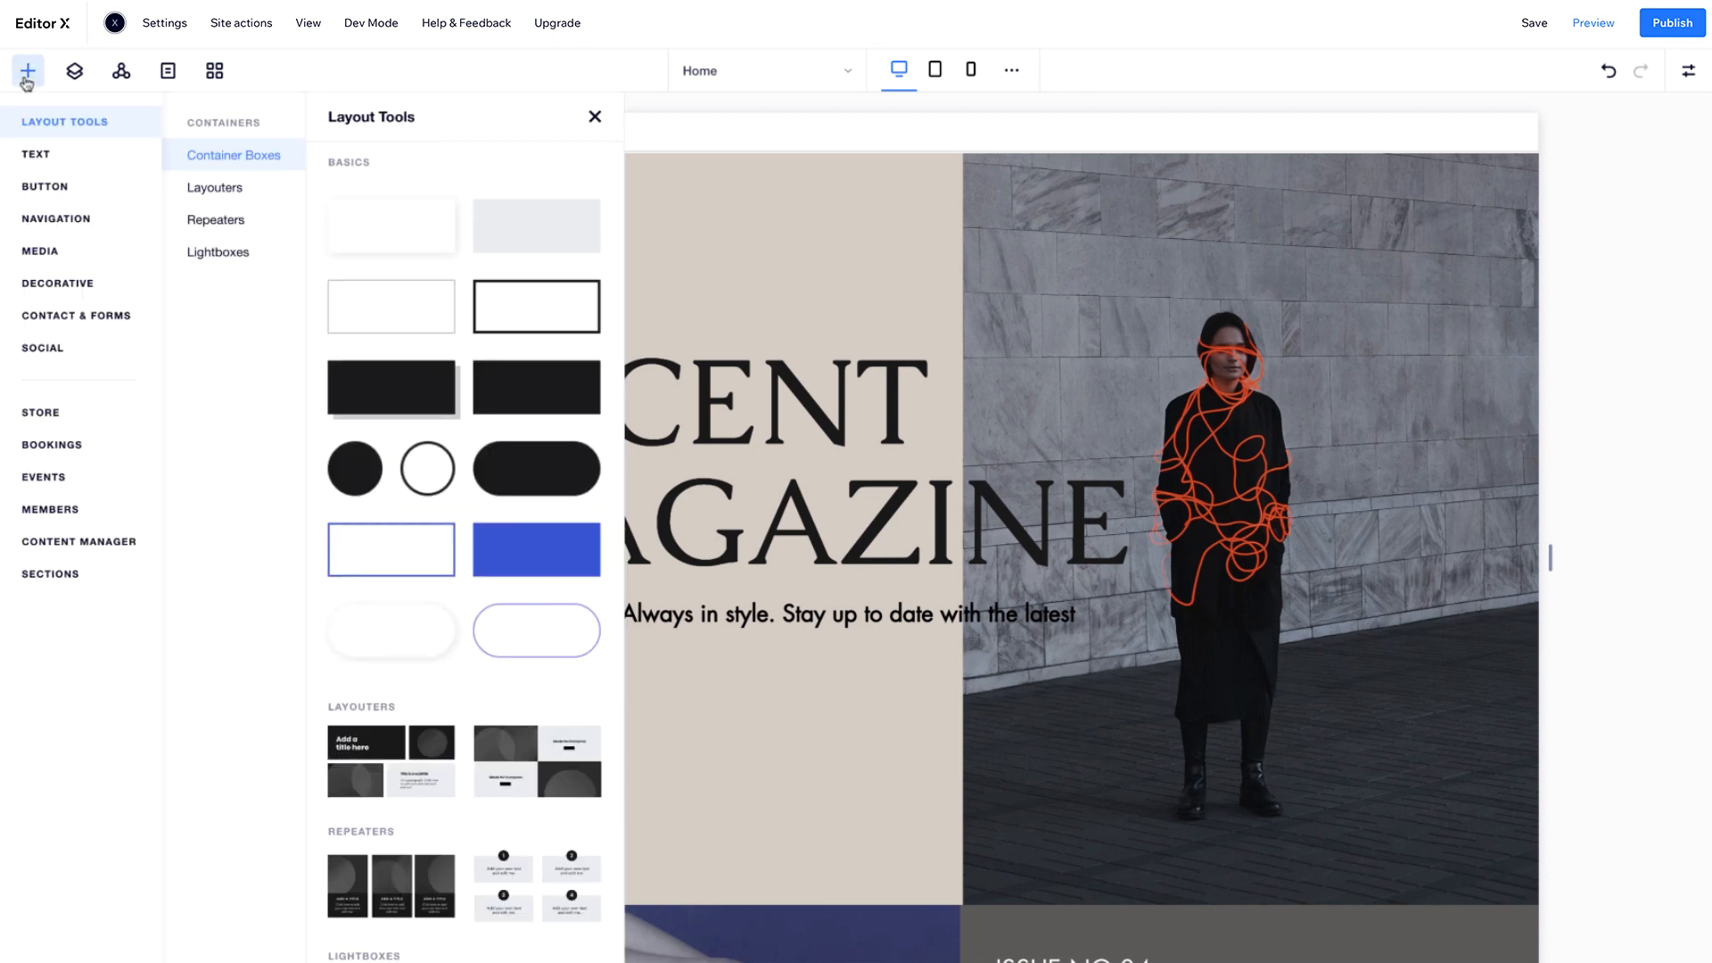
{"action": "left_click", "coordinate": [43, 346]}
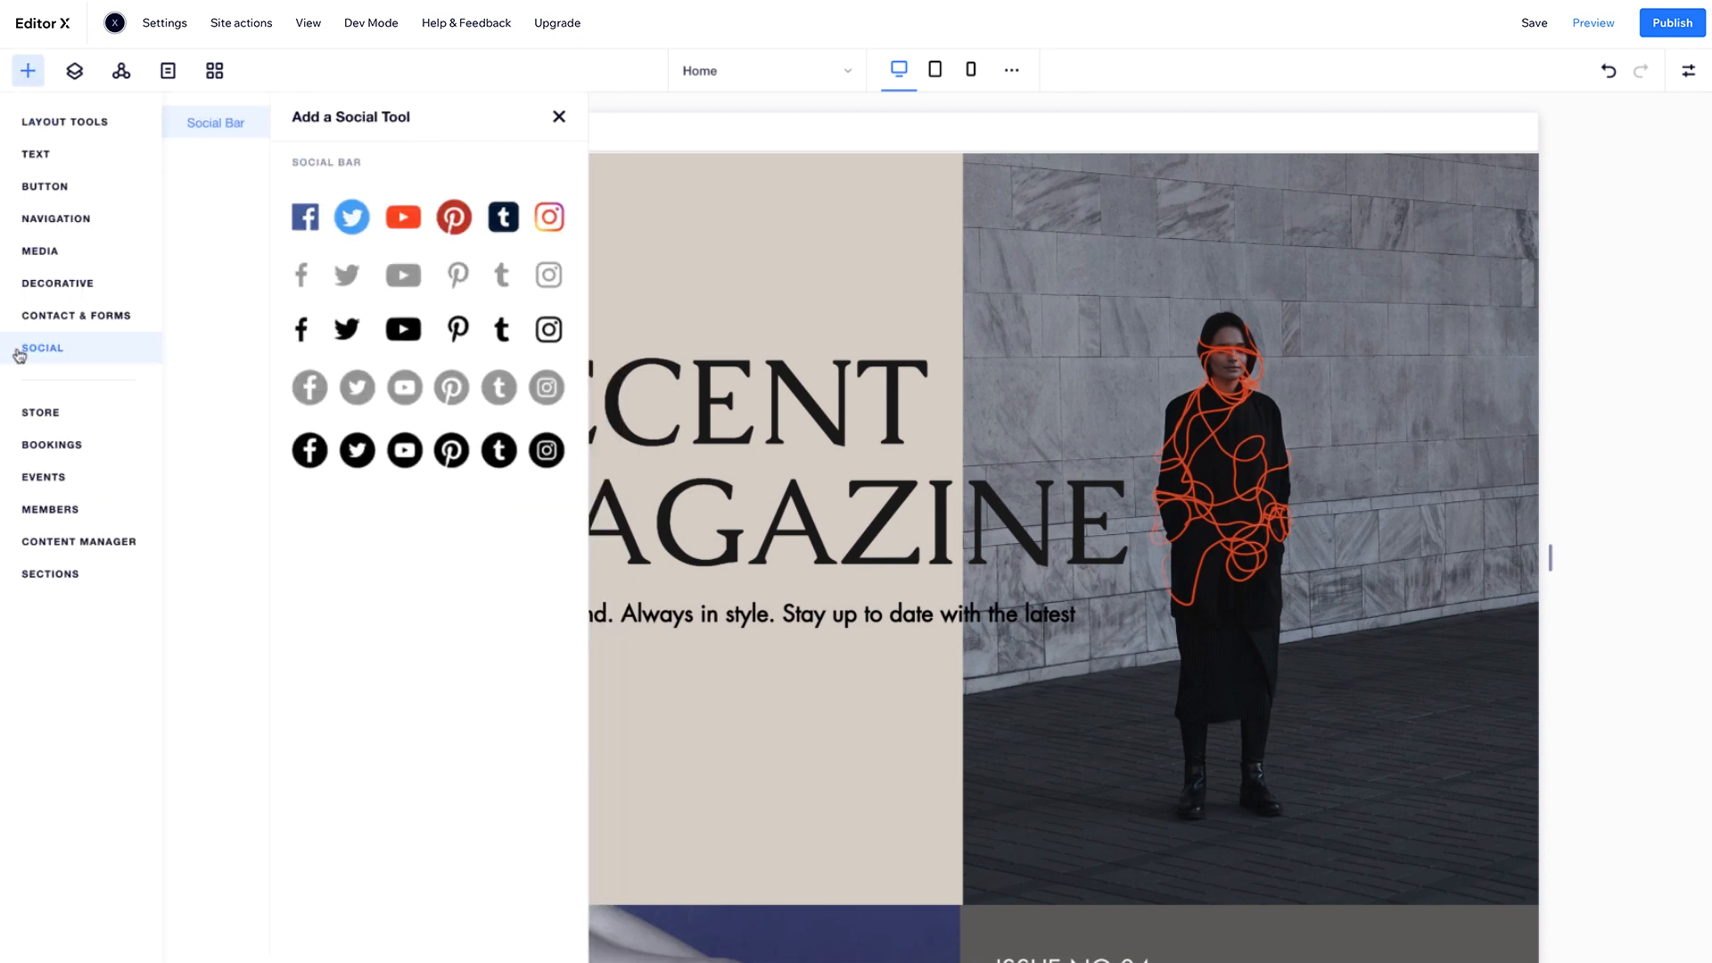
{"action": "left_click", "coordinate": [558, 117]}
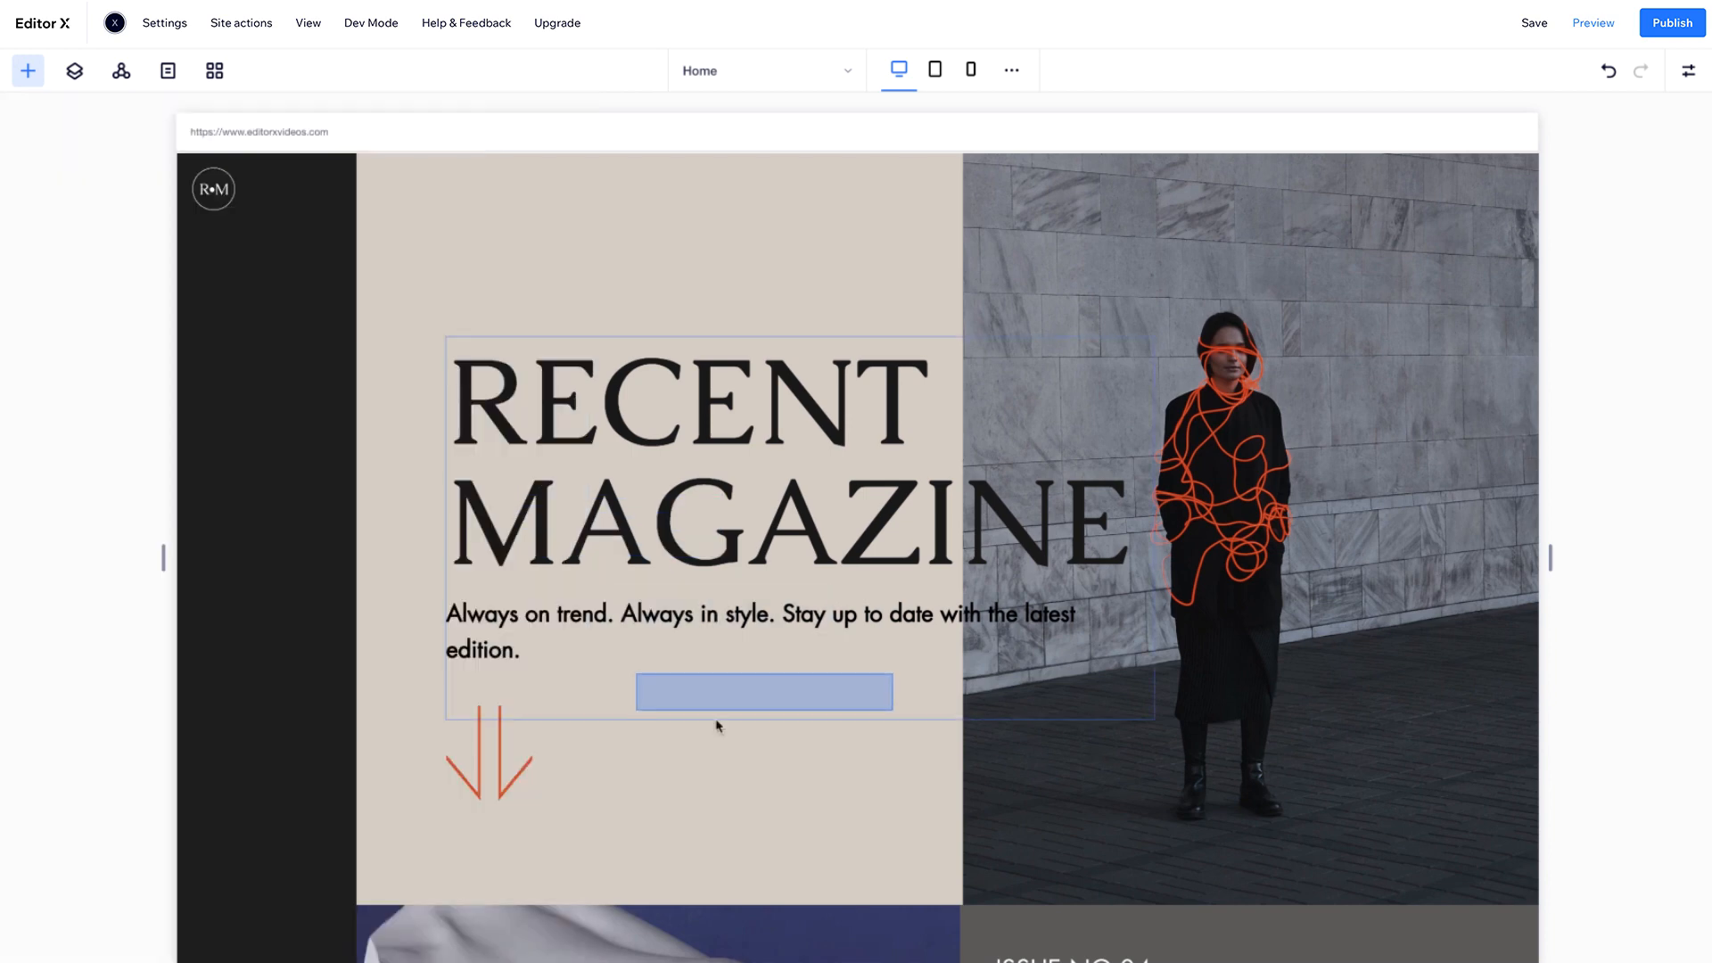
{"action": "left_click", "coordinate": [765, 691]}
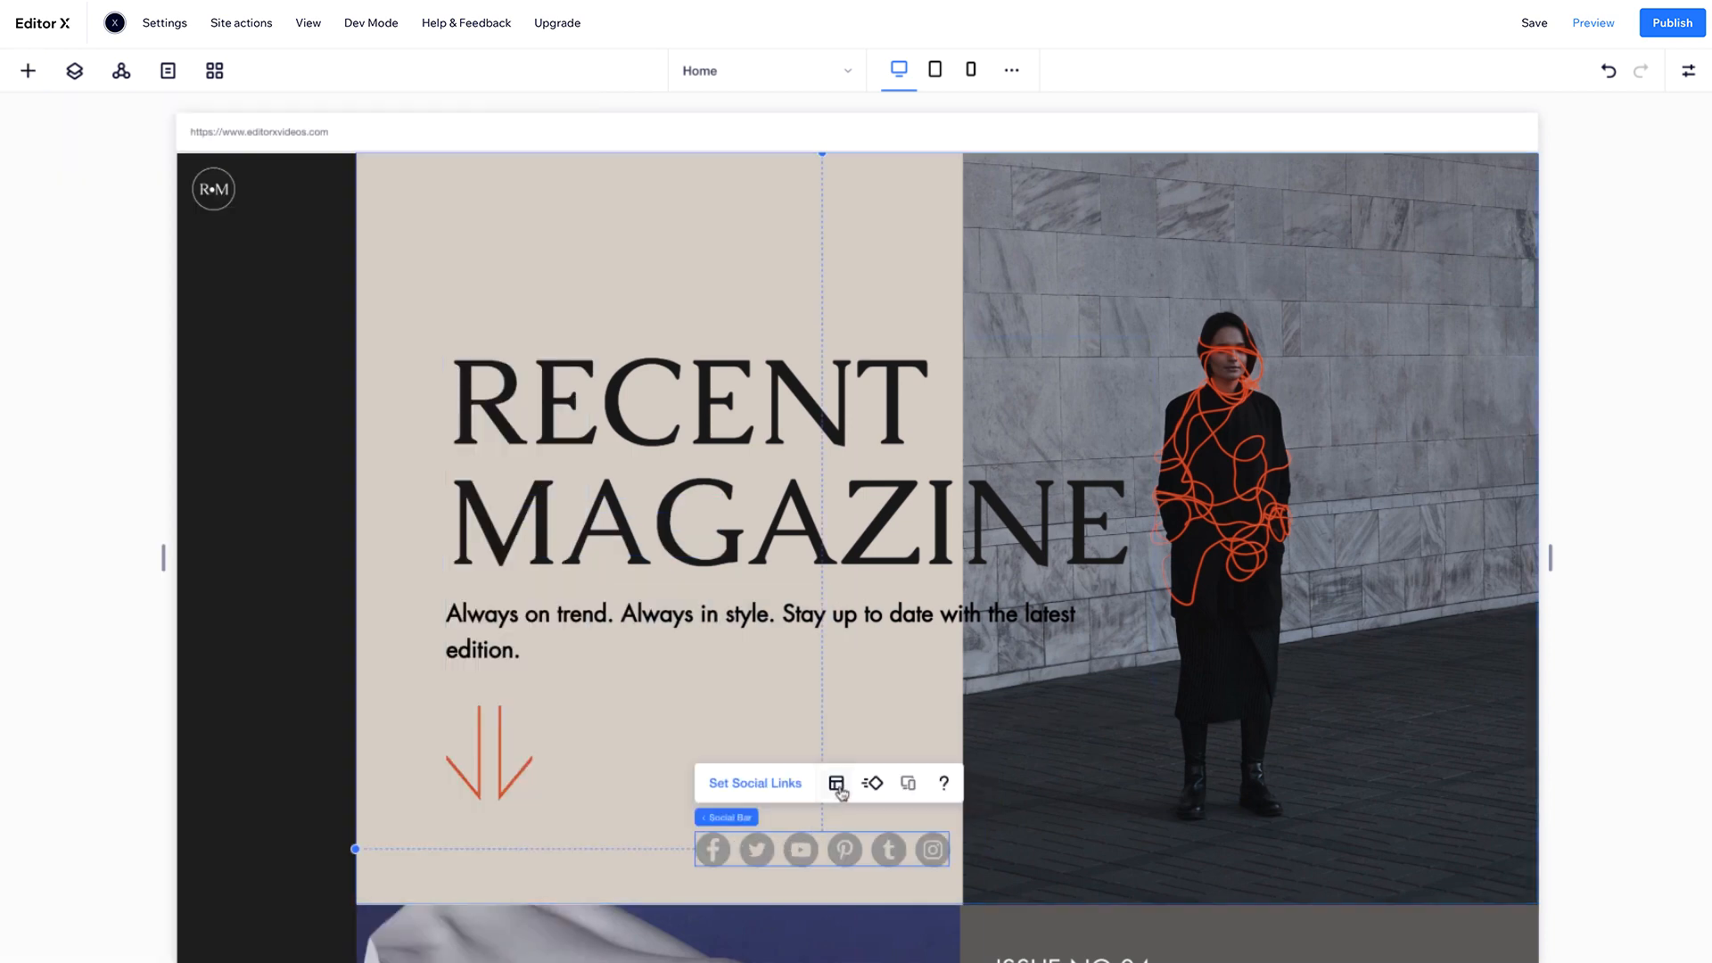
{"action": "left_click", "coordinate": [836, 783]}
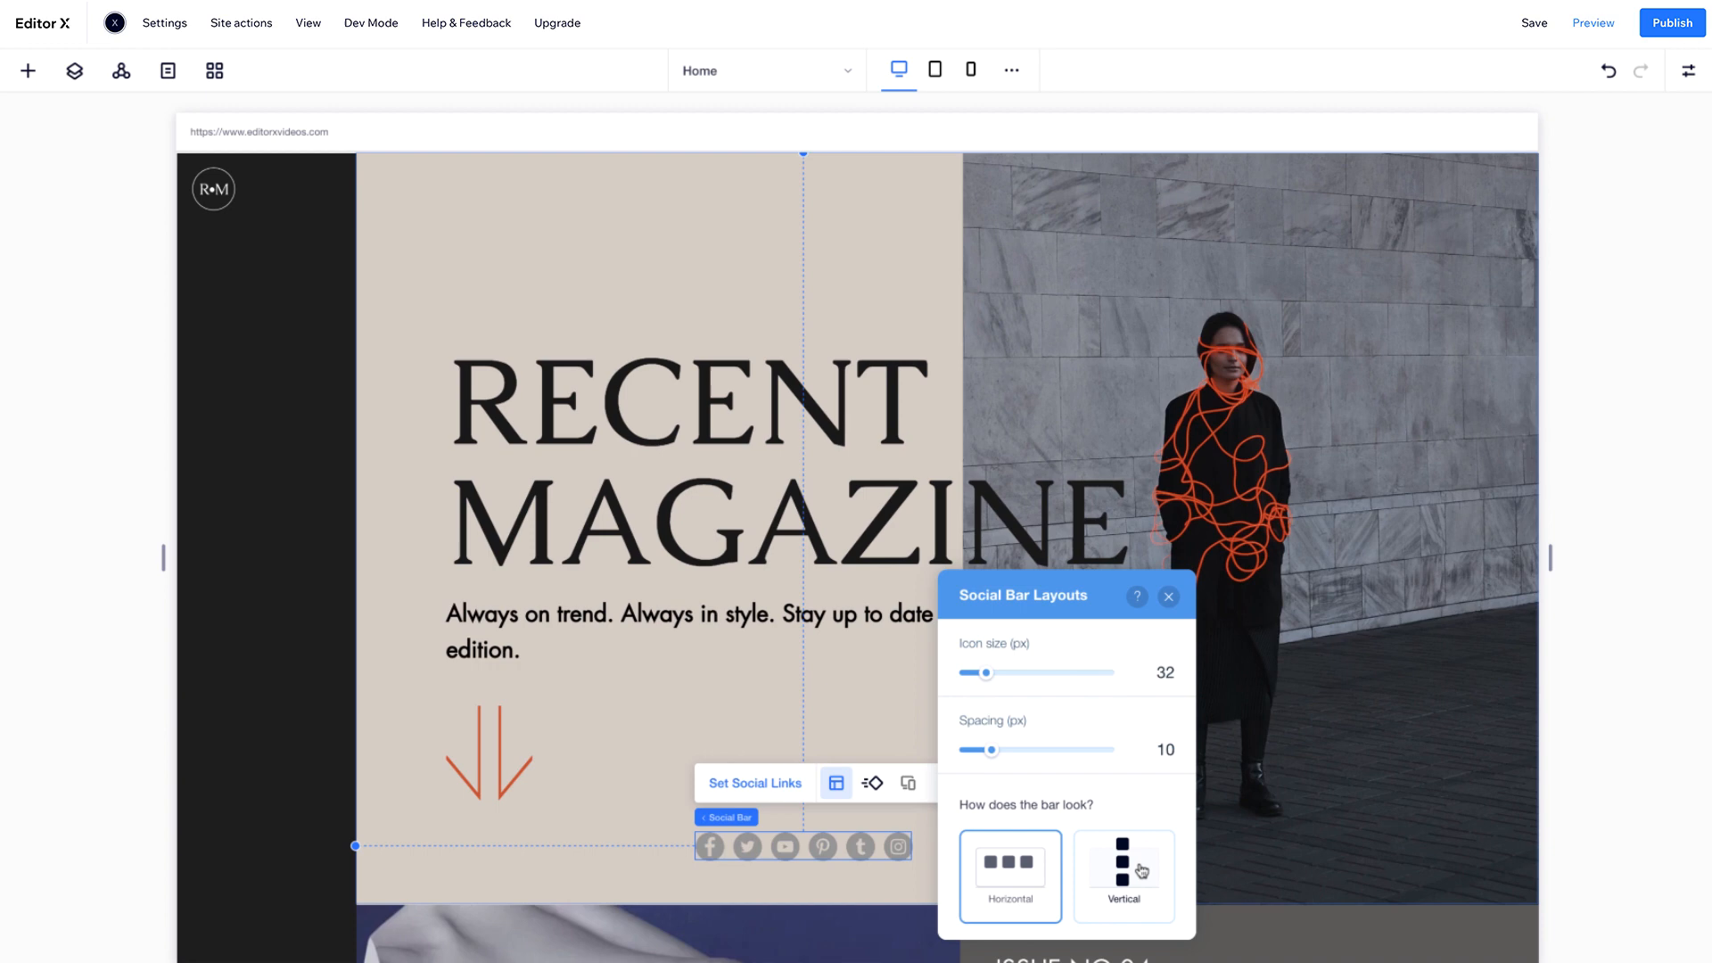
{"action": "left_click", "coordinate": [1123, 875]}
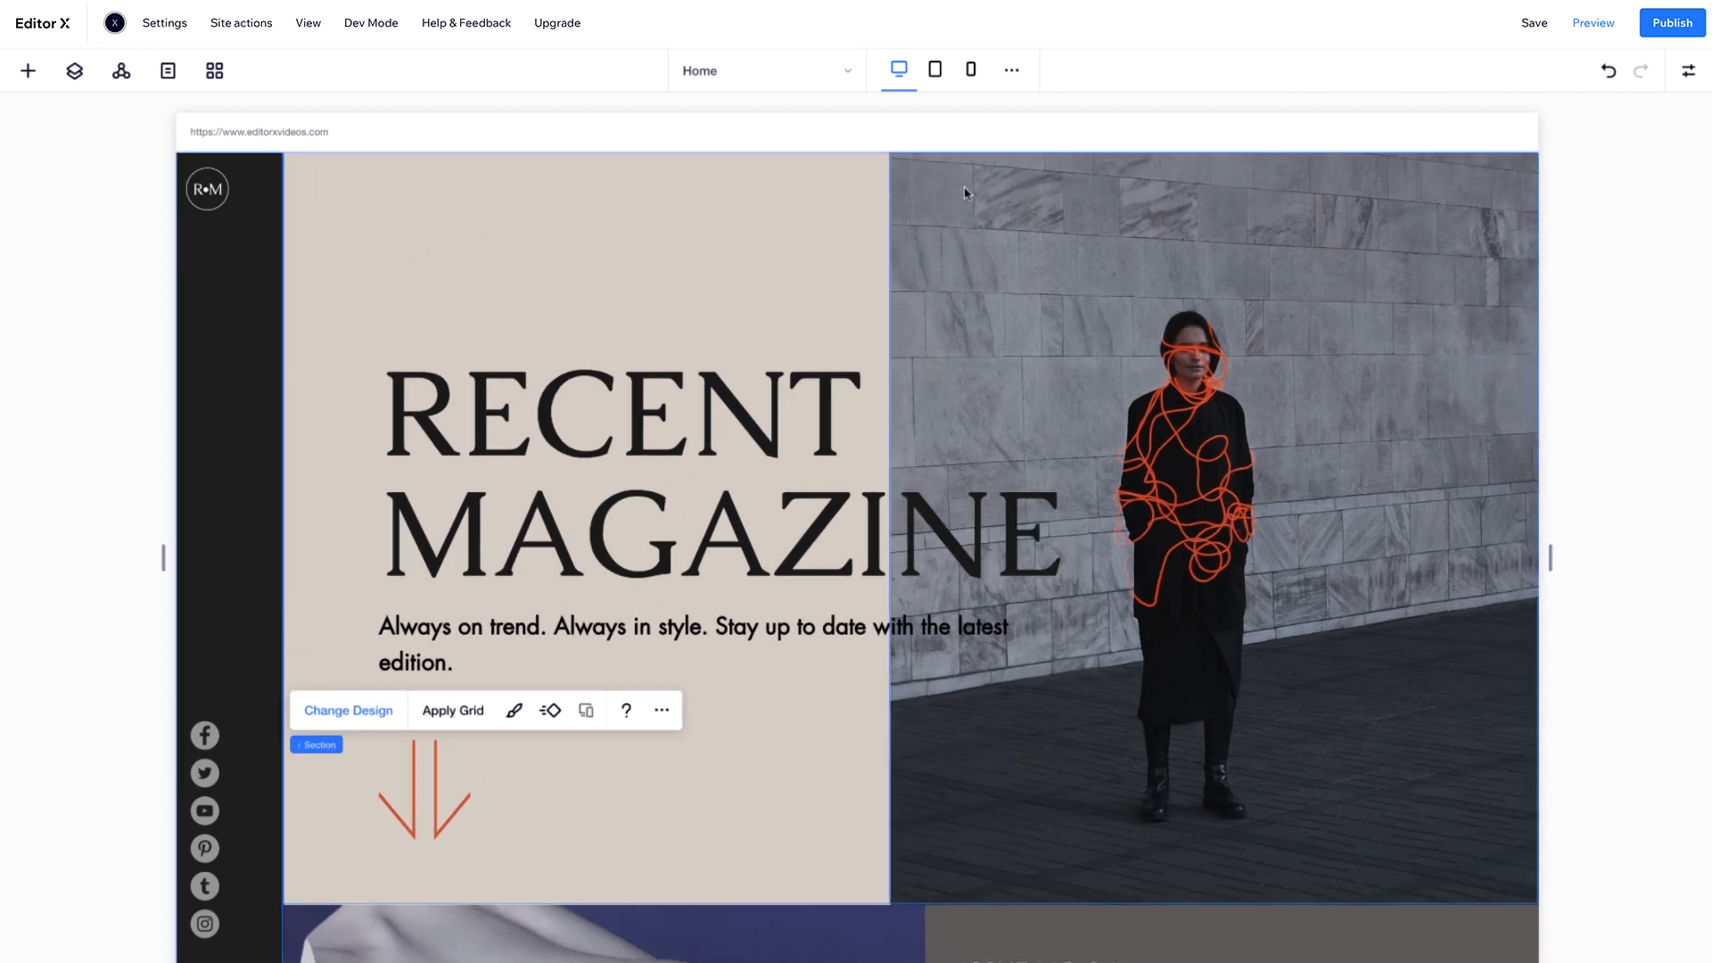
- Select the dark sidebar section for width editing
{"action": "left_click", "coordinate": [1687, 71]}
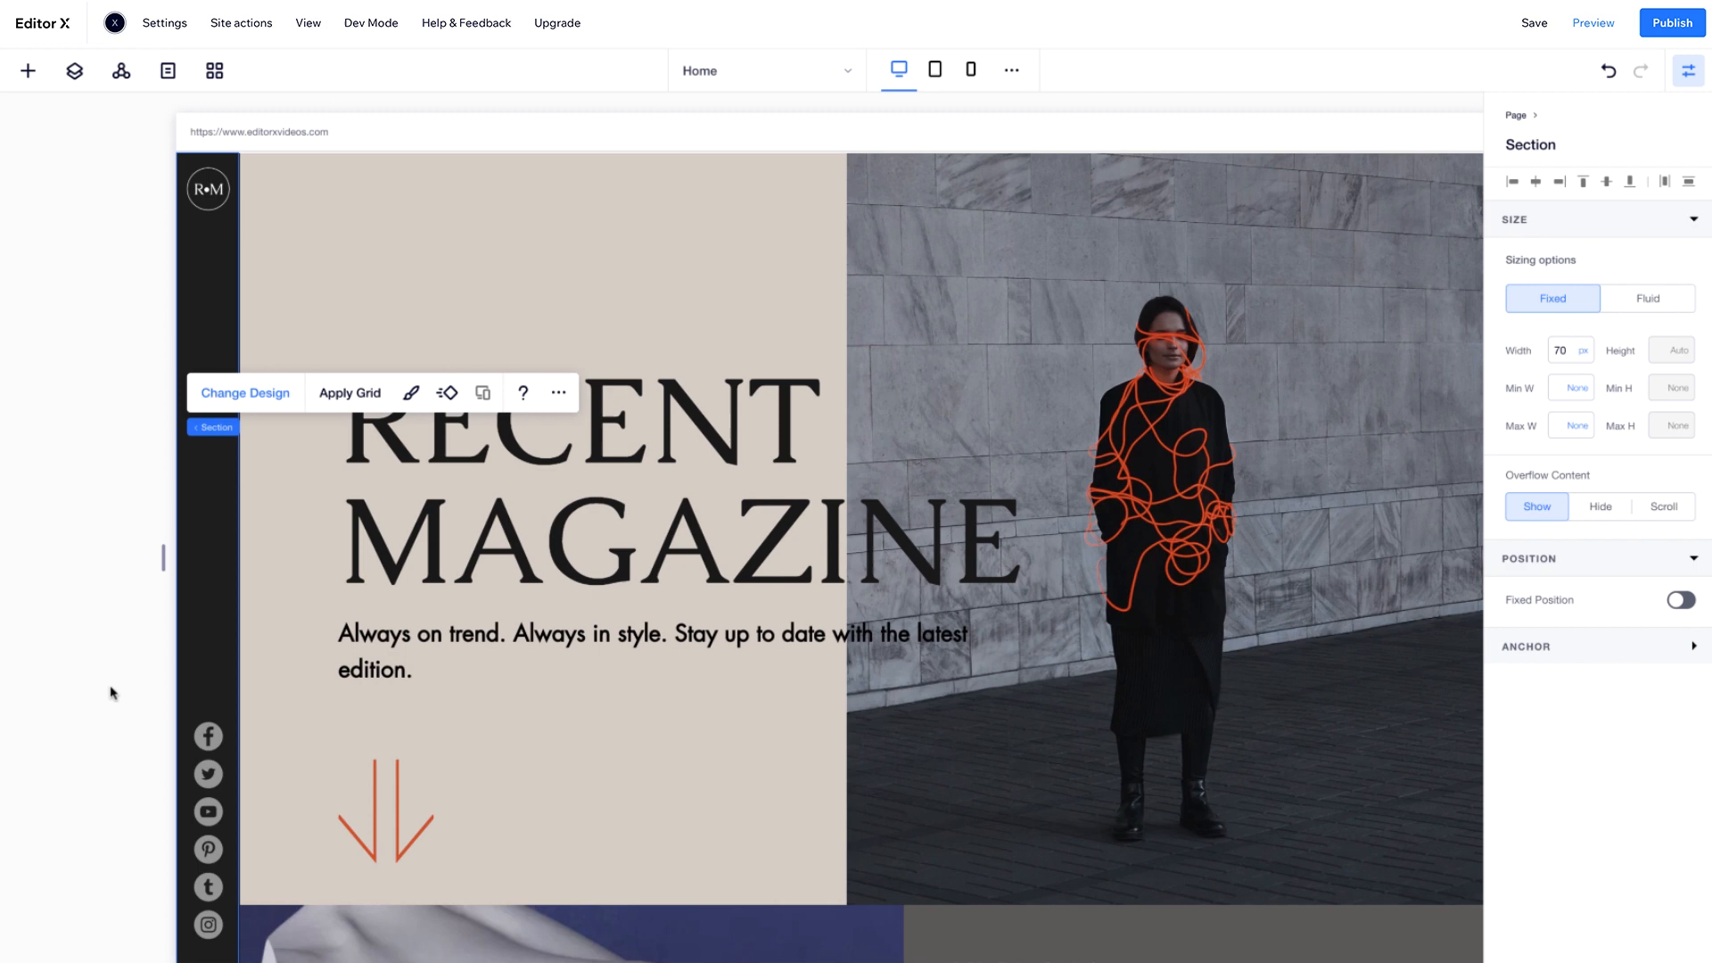
{"action": "mouse_move", "coordinate": [111, 565]}
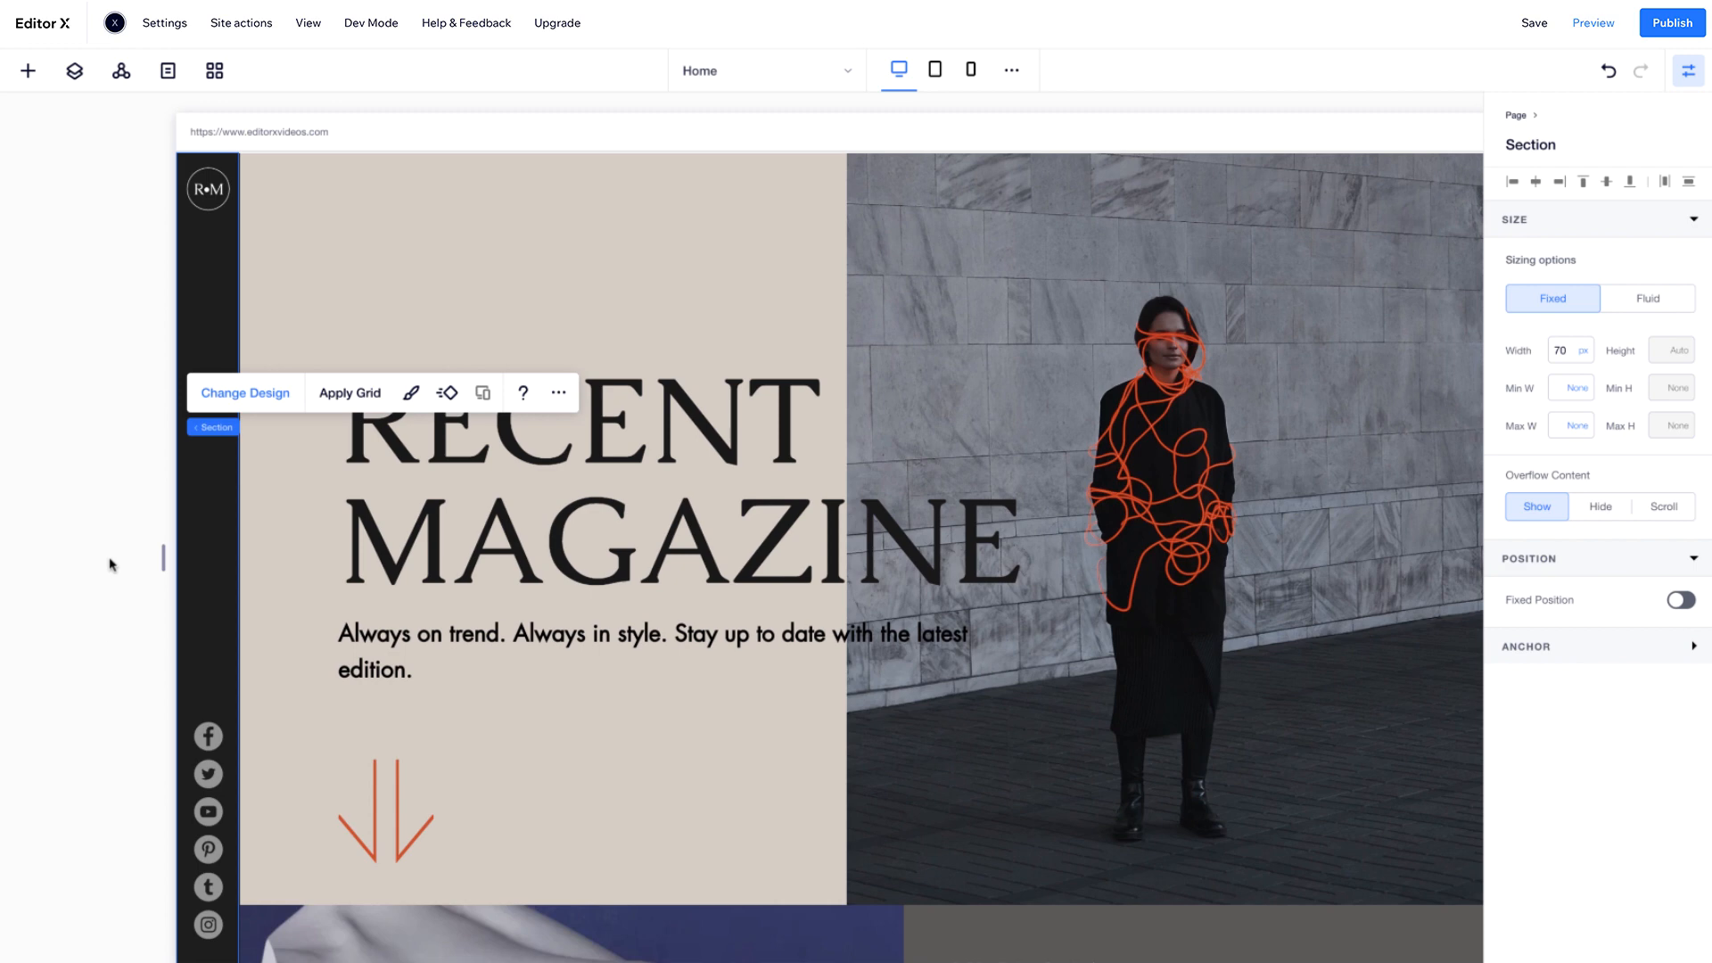
- Turn on Fixed Position for the R•M logo and scroll to confirm it stays put
{"action": "left_click", "coordinate": [207, 188]}
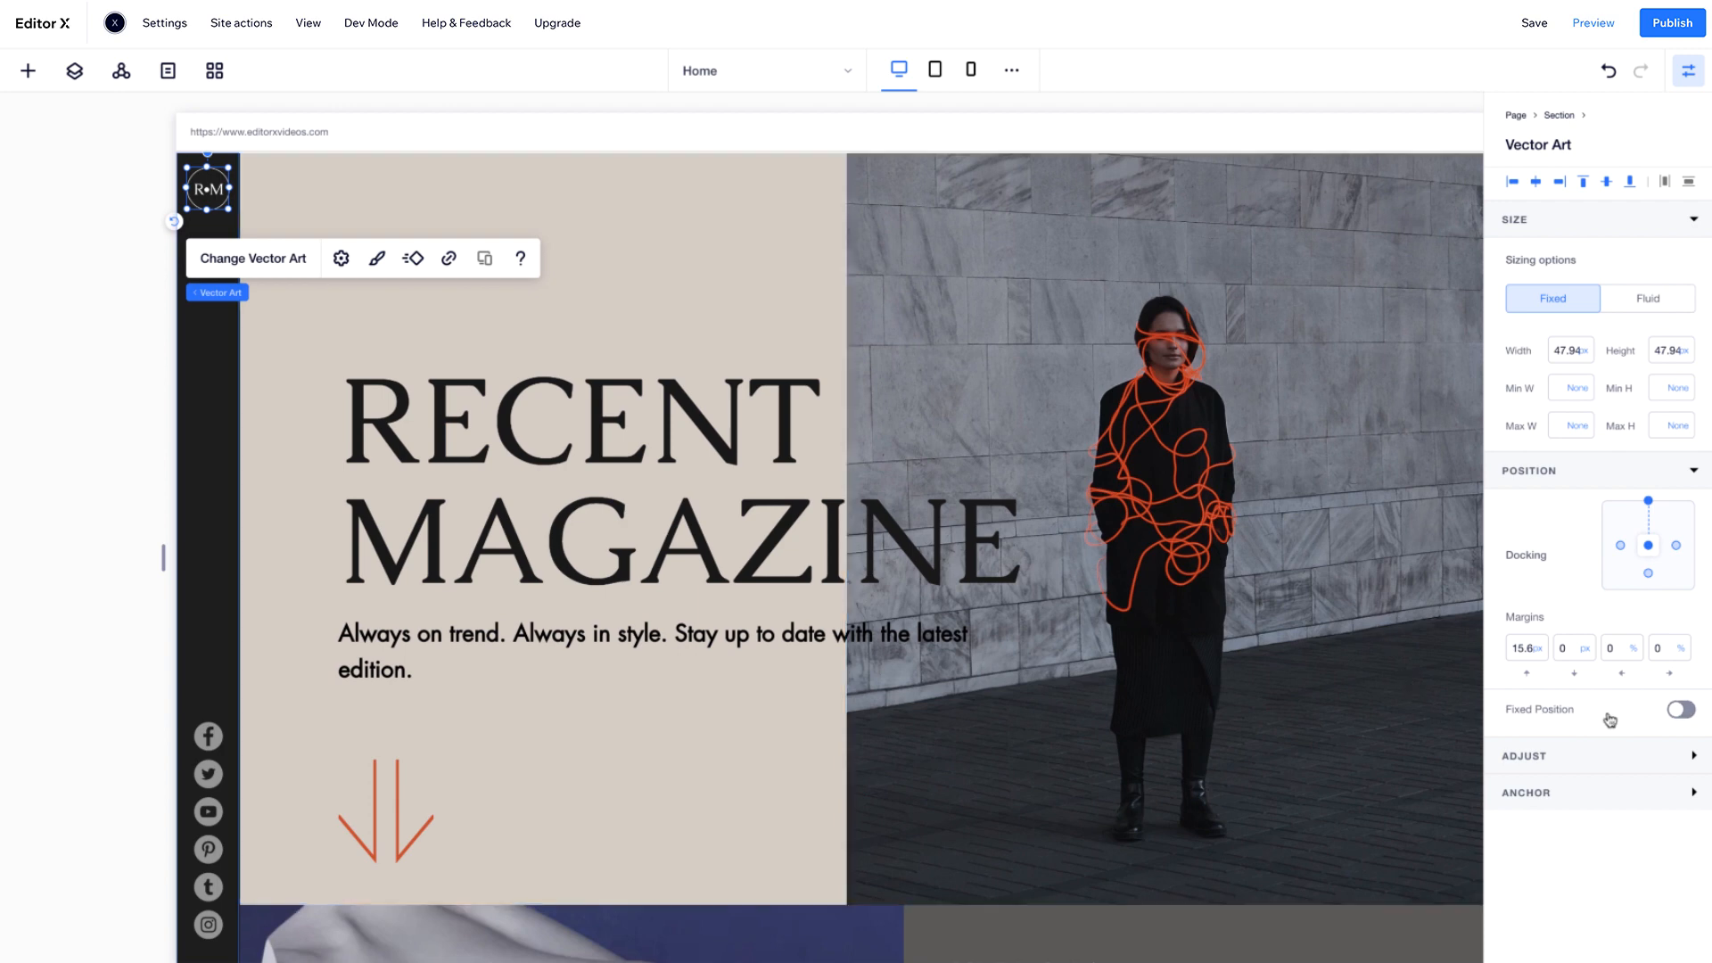
{"action": "left_click", "coordinate": [1679, 710]}
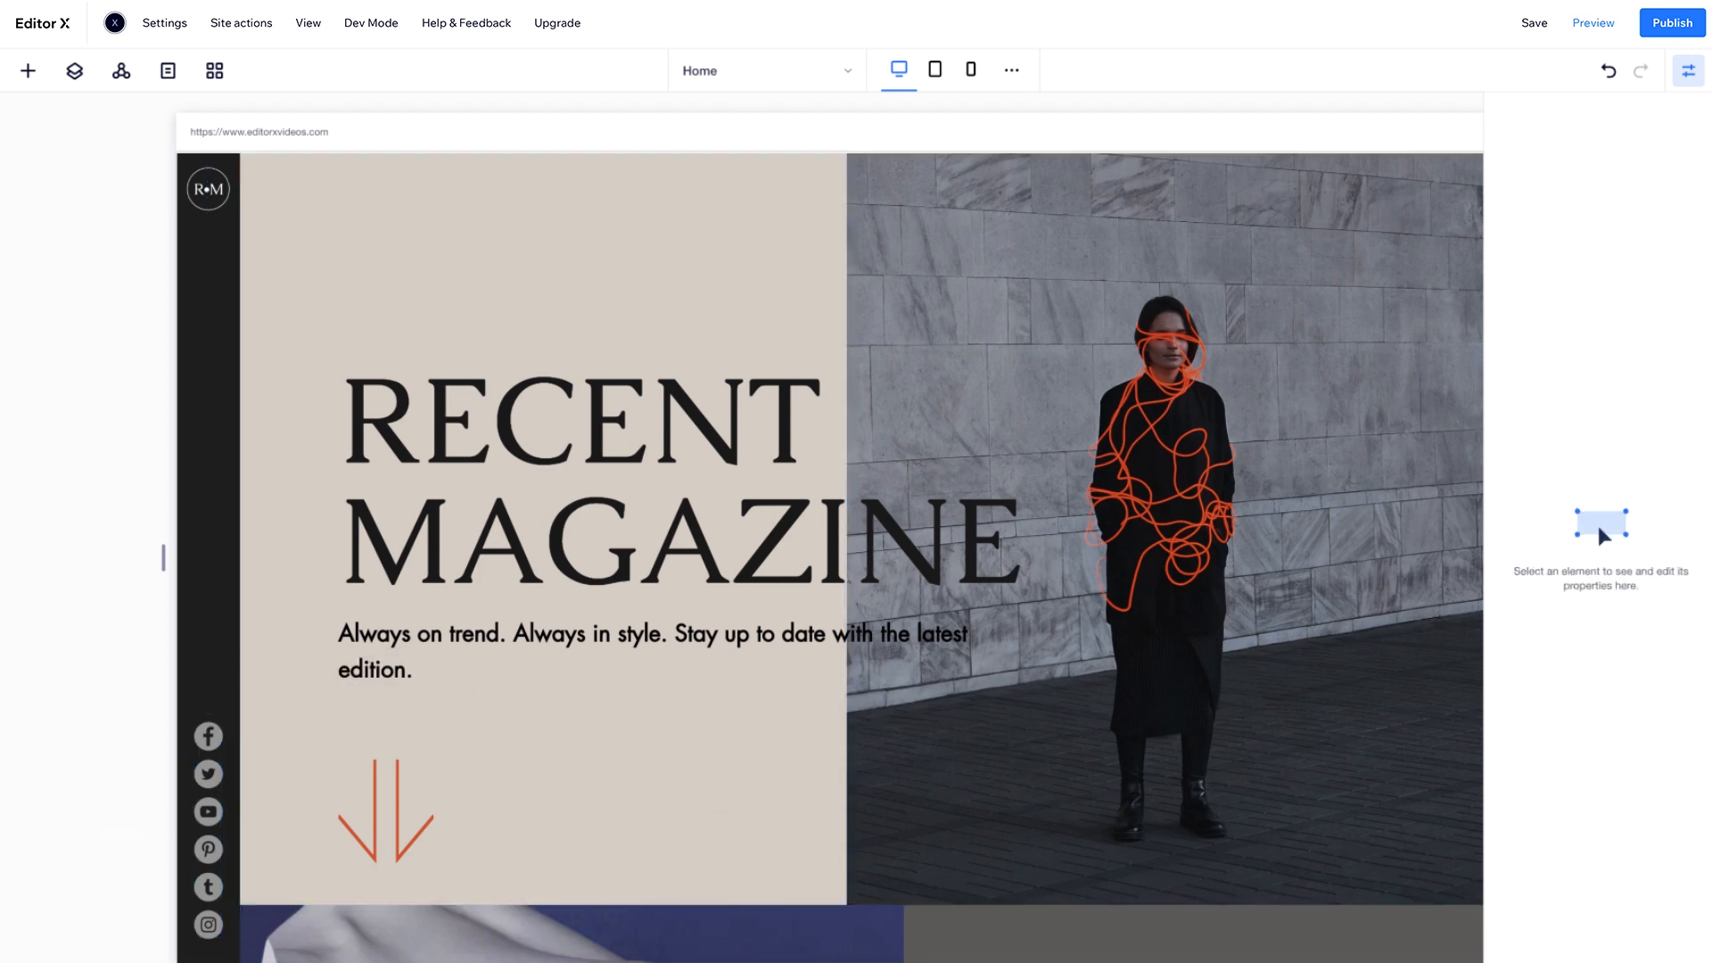
{"action": "scroll", "scroll_direction": "down", "scroll_amount": 3}
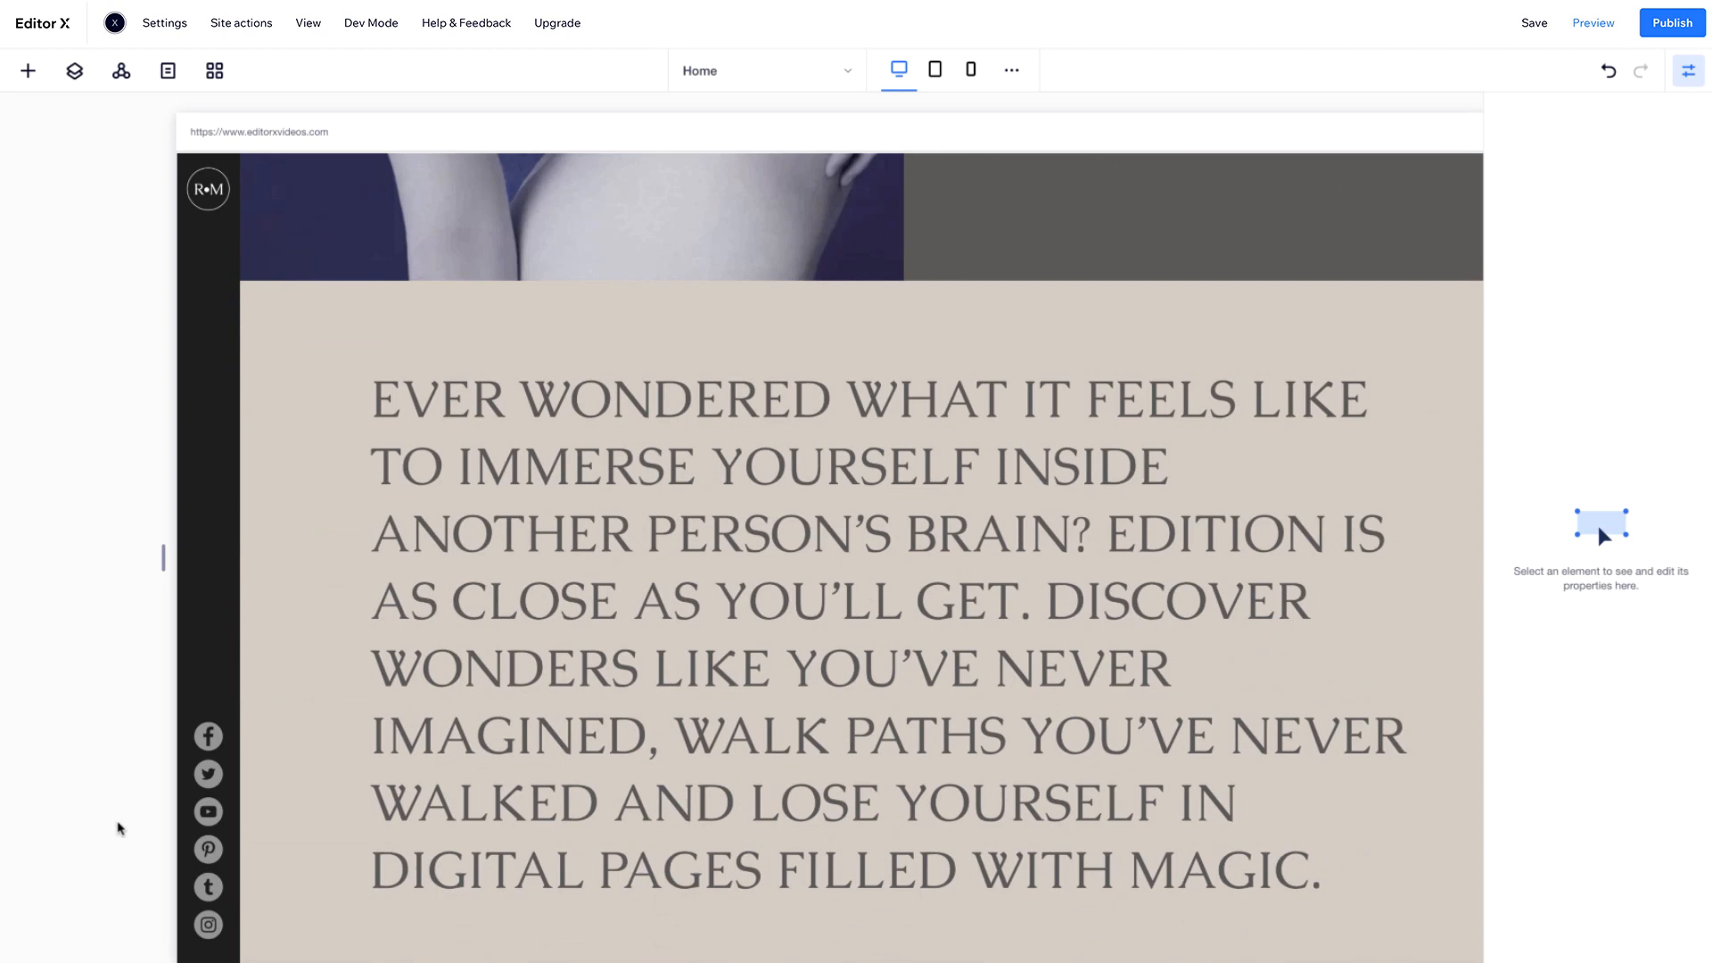
{"action": "scroll", "scroll_direction": "up", "scroll_amount": 3}
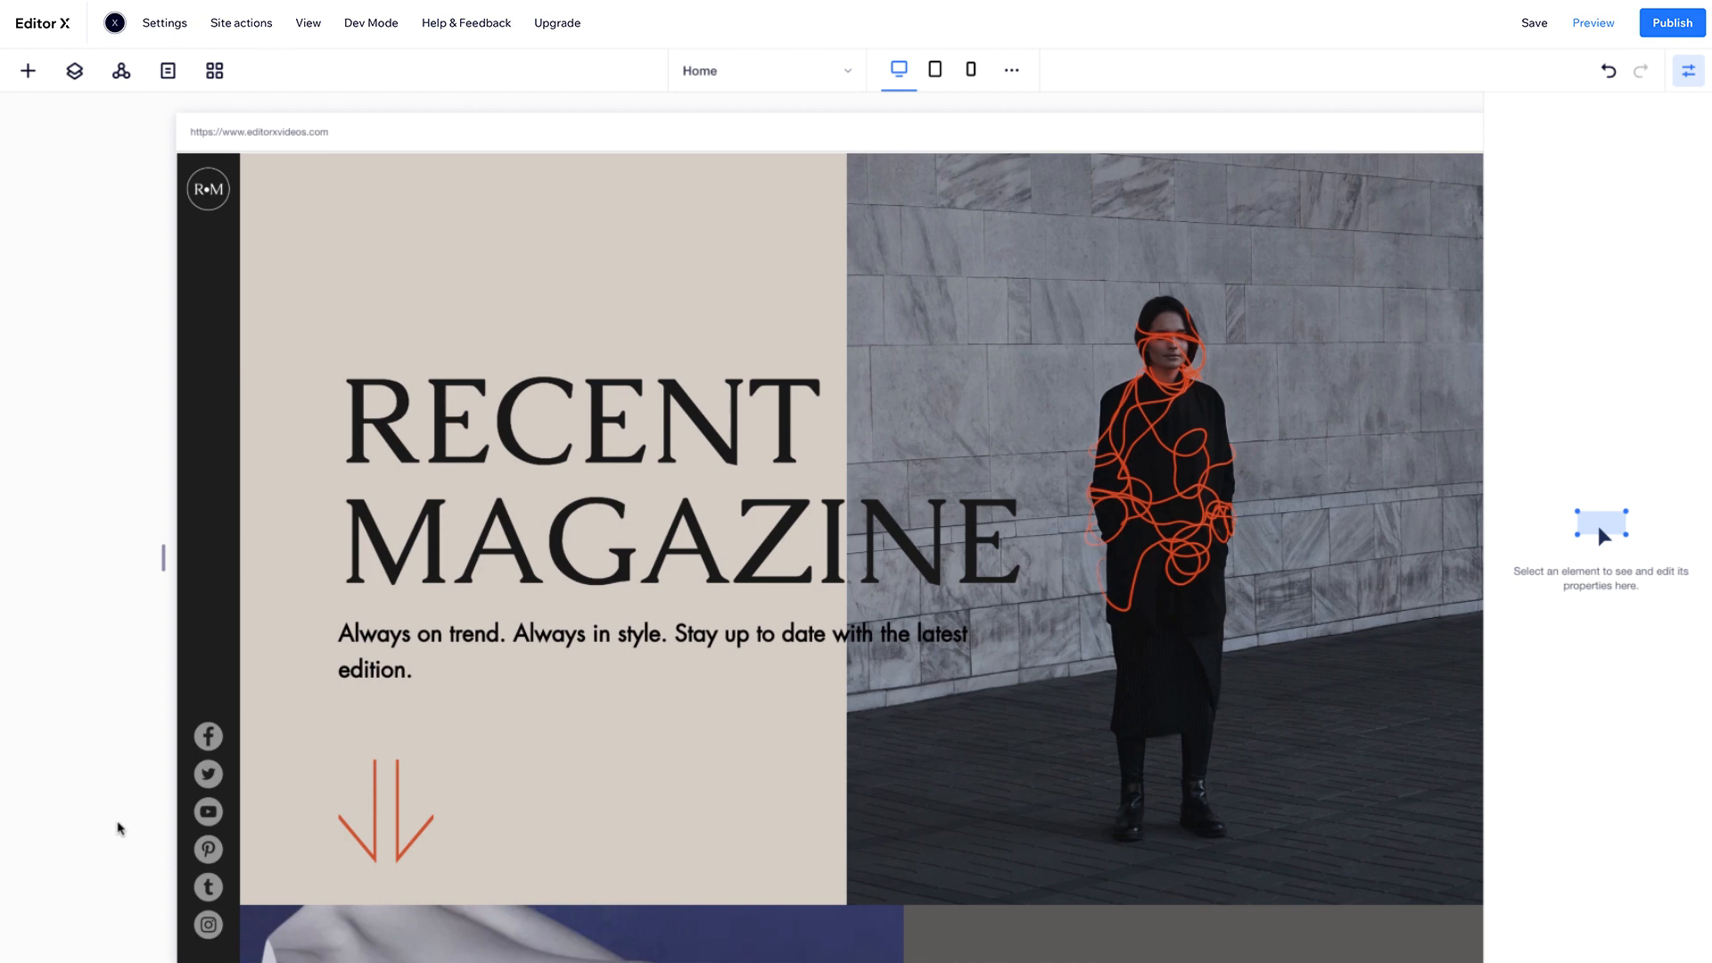
{"action": "mouse_move", "coordinate": [206, 381]}
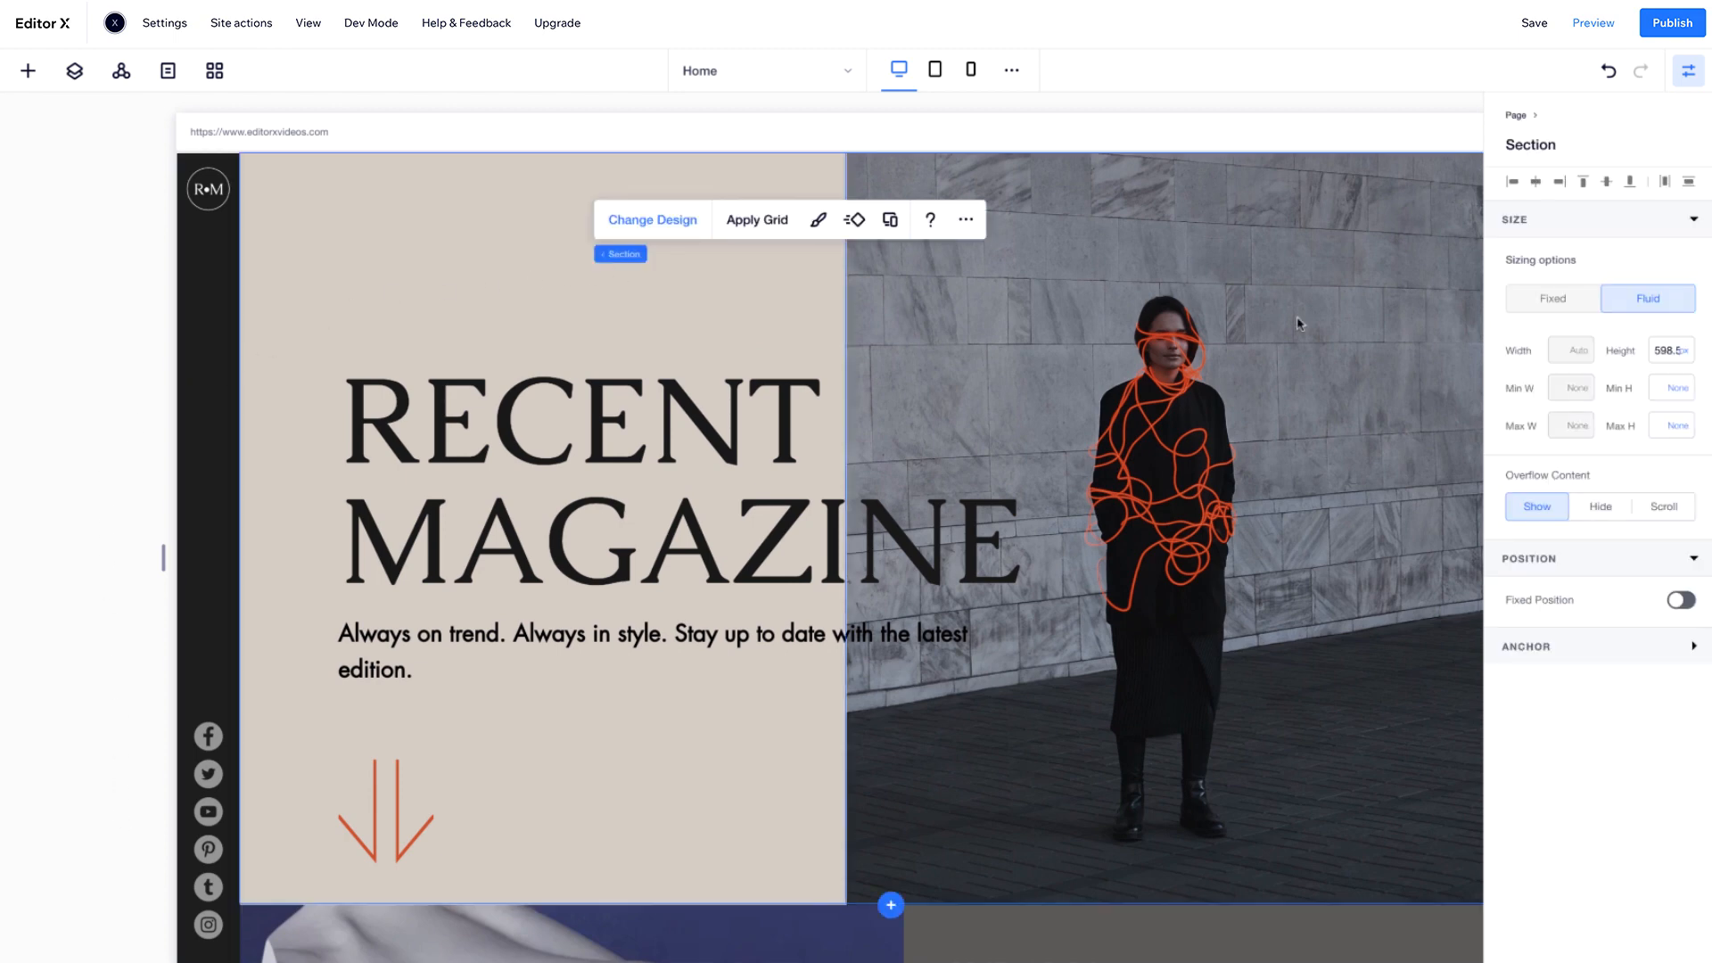
- Set the hero height unit to vh for 100 vh, then move to the tablet layout
{"action": "left_click", "coordinate": [1673, 350]}
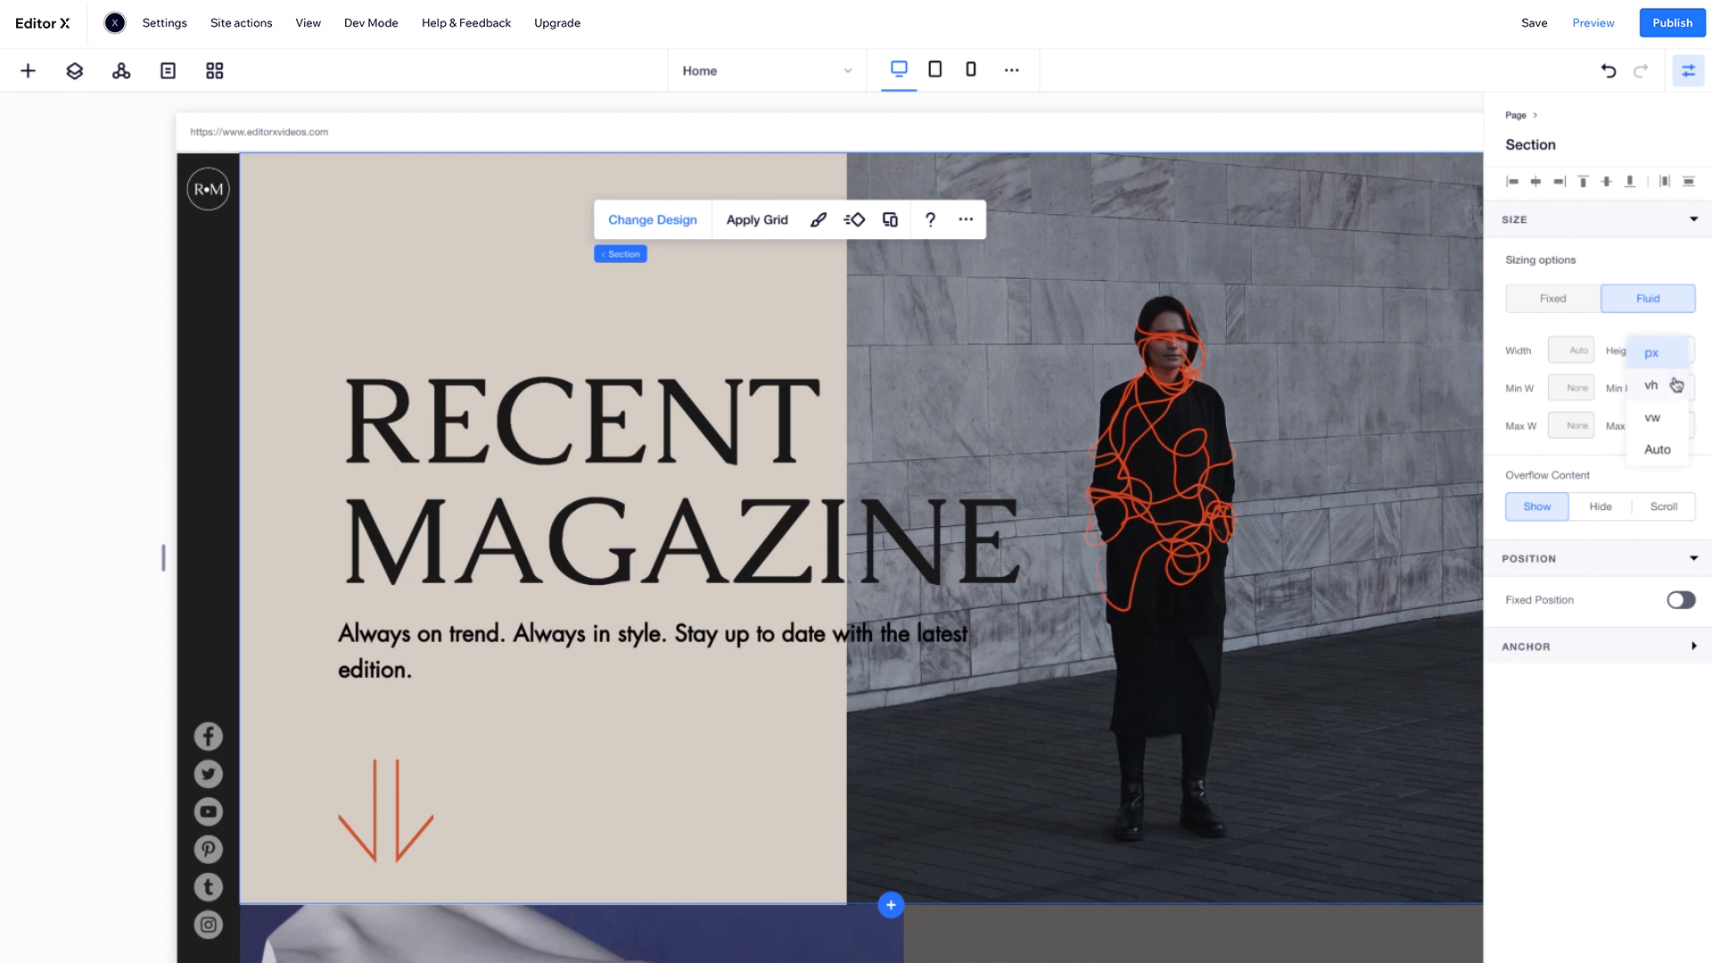
{"action": "left_click", "coordinate": [1653, 385]}
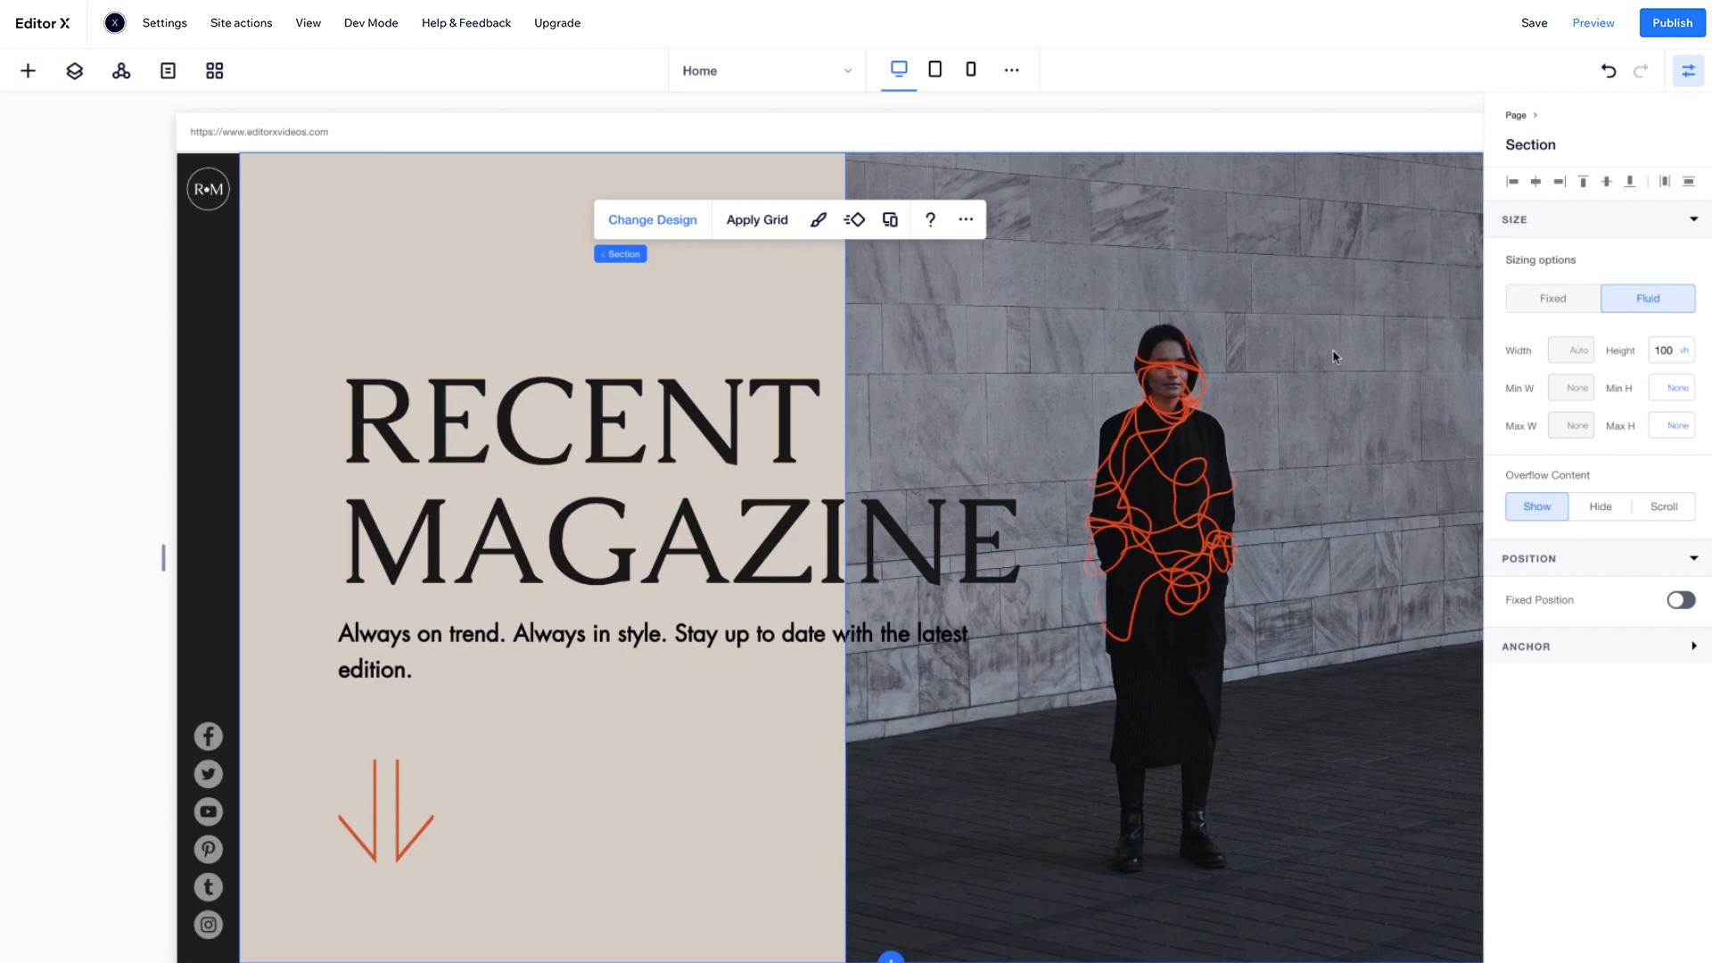
{"action": "mouse_move", "coordinate": [775, 238]}
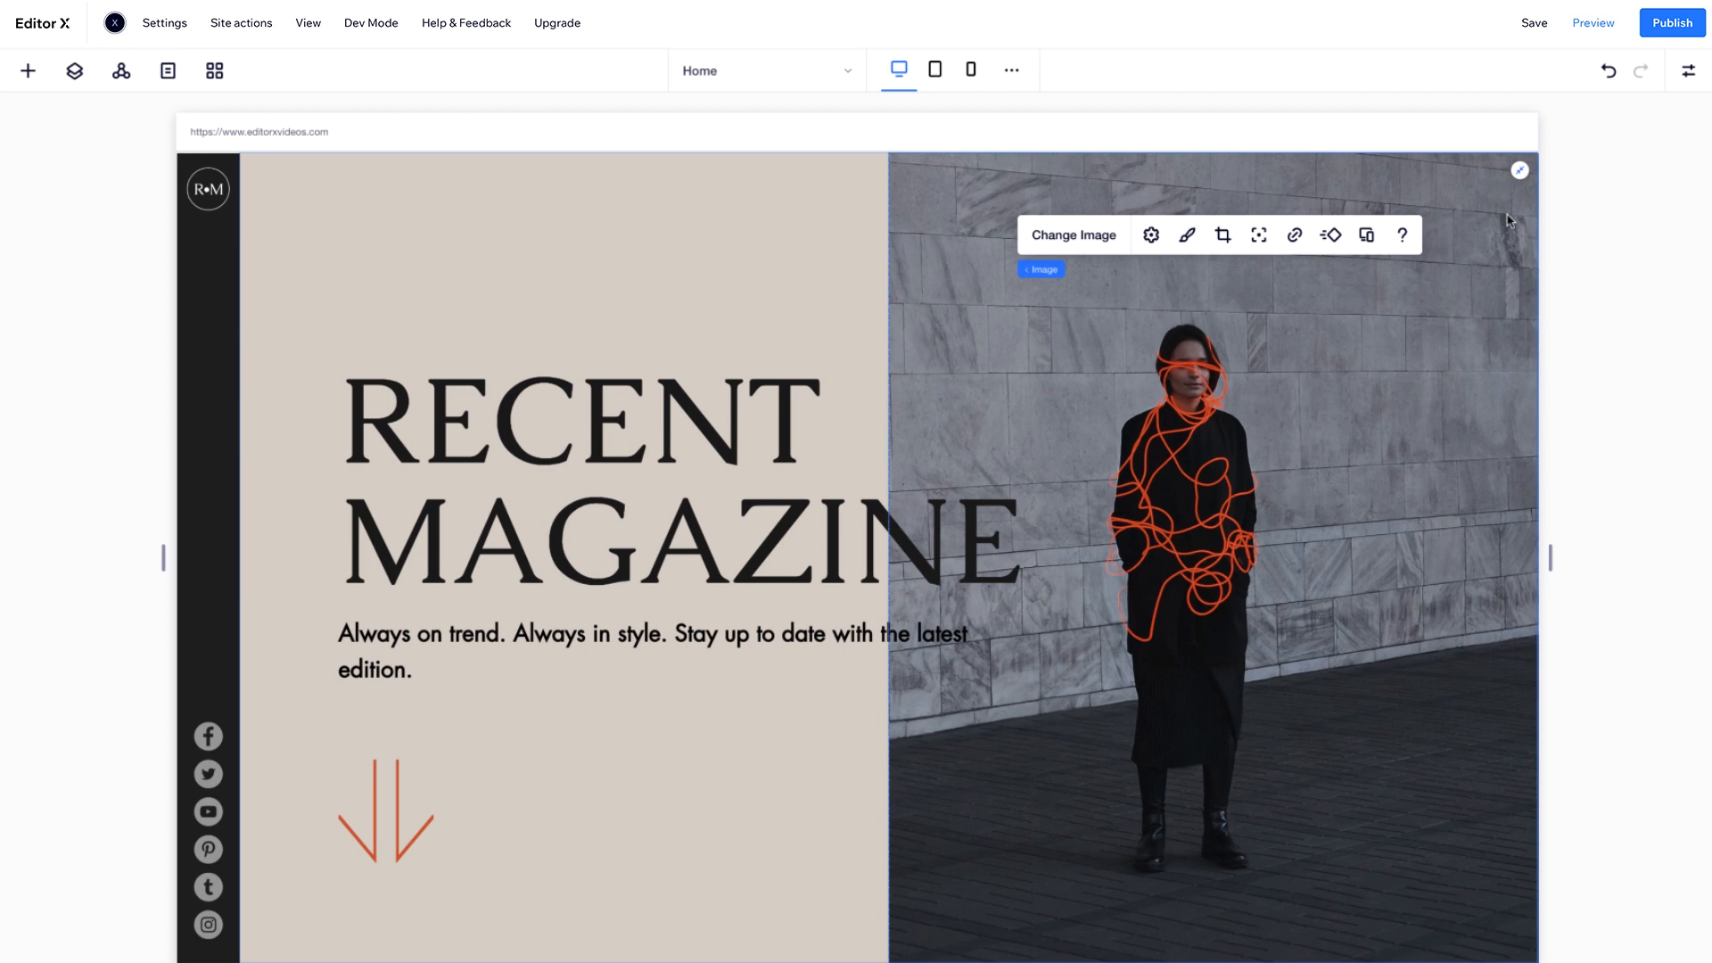
{"action": "left_click", "coordinate": [934, 70]}
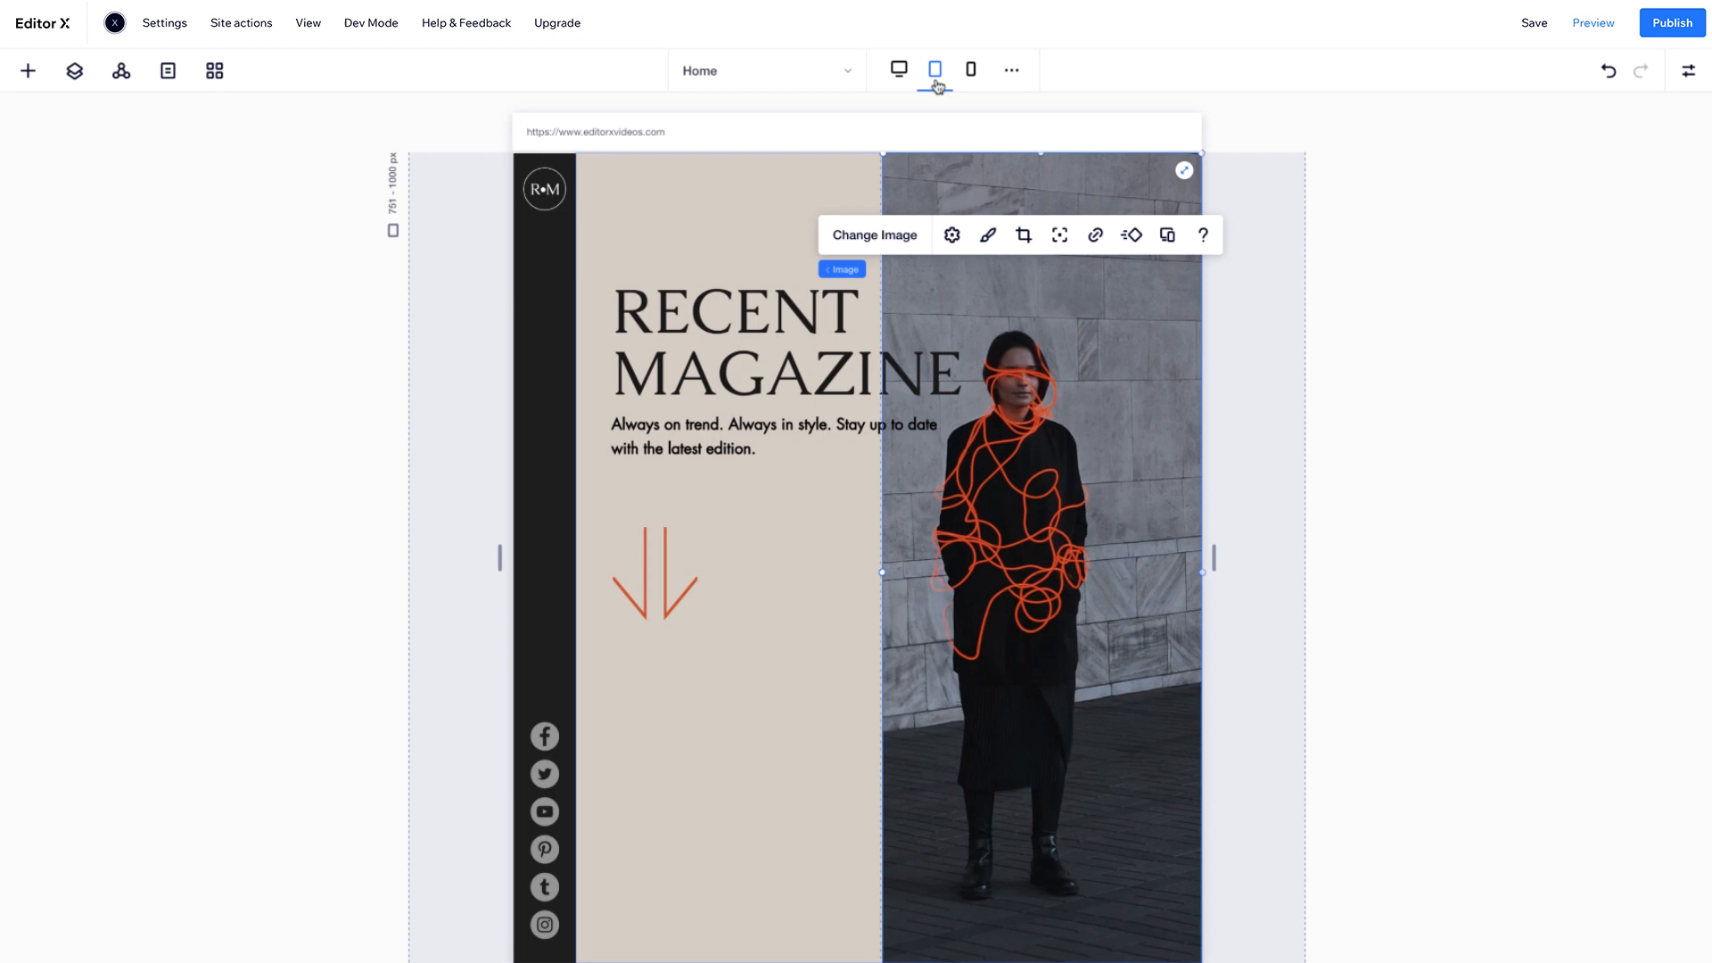
{"action": "mouse_move", "coordinate": [933, 128]}
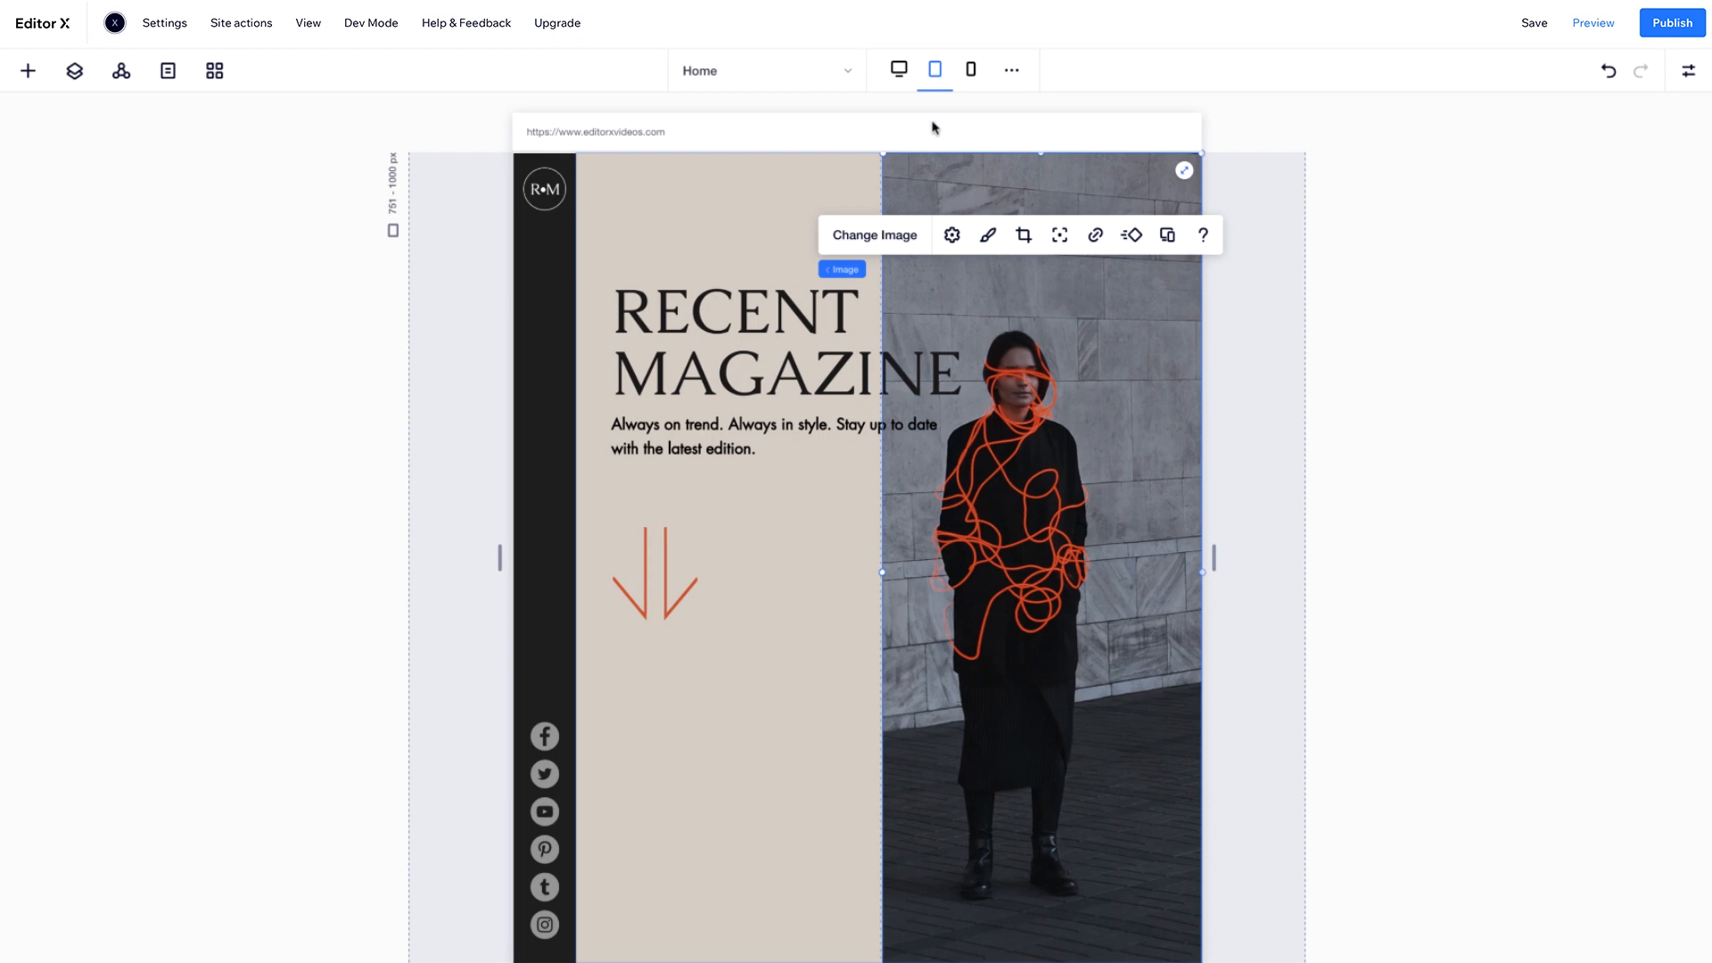
{"action": "mouse_move", "coordinate": [731, 194]}
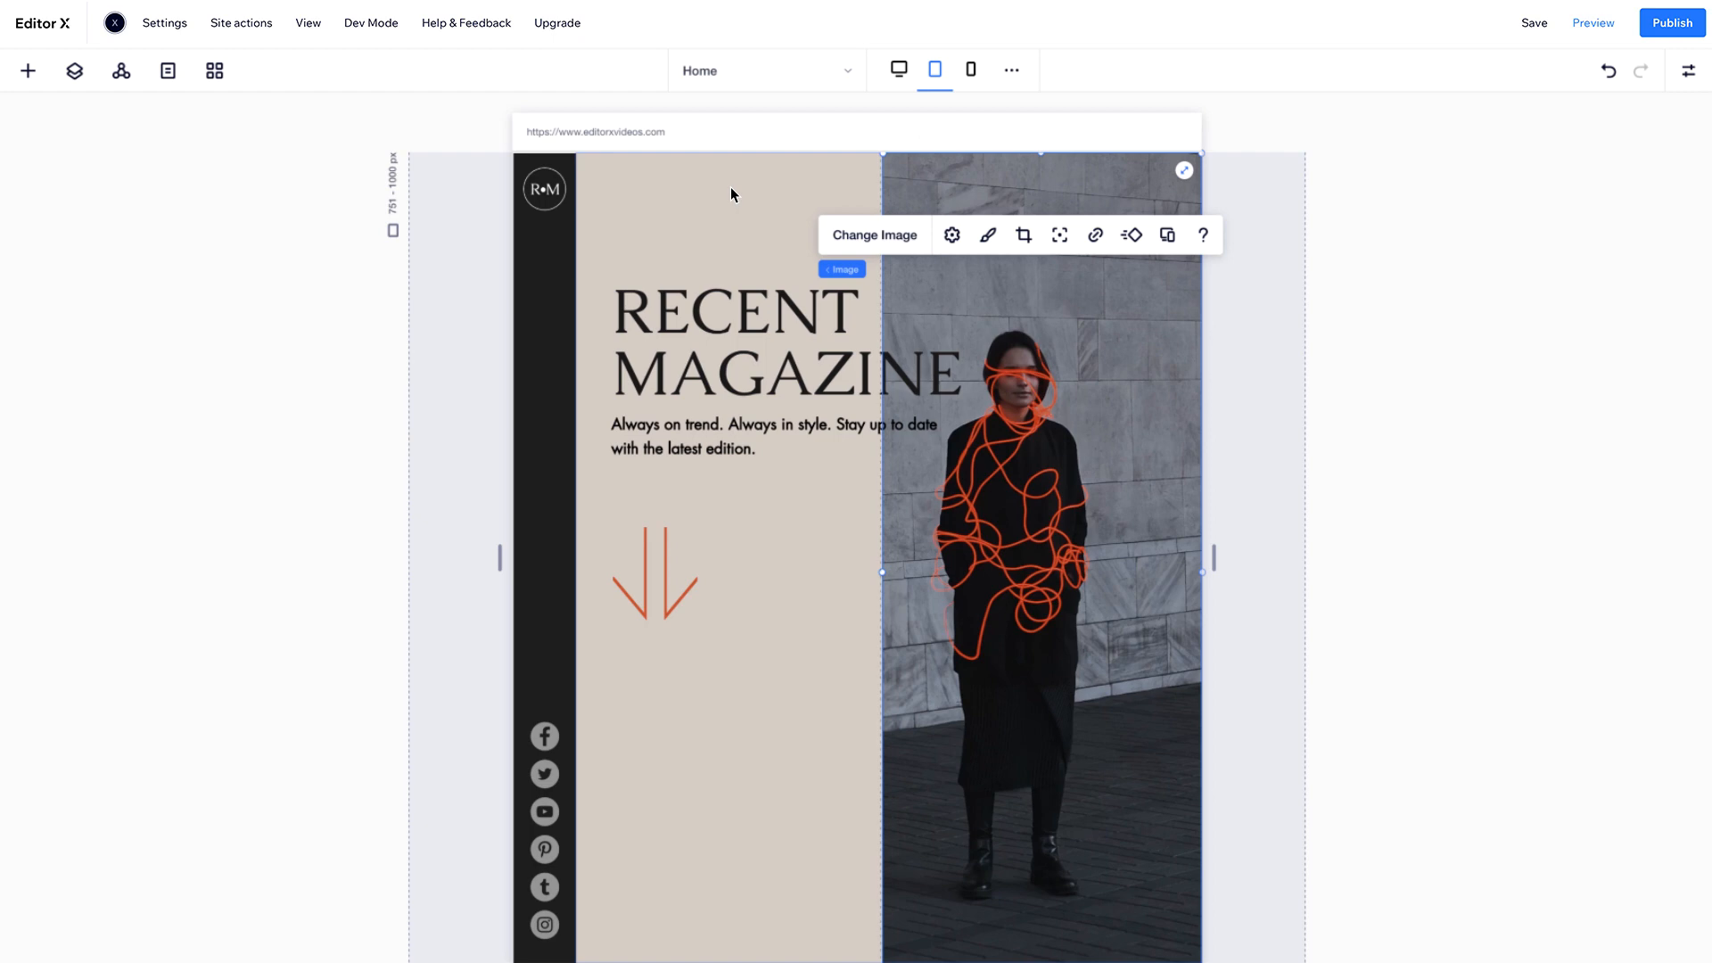
{"action": "mouse_move", "coordinate": [596, 259]}
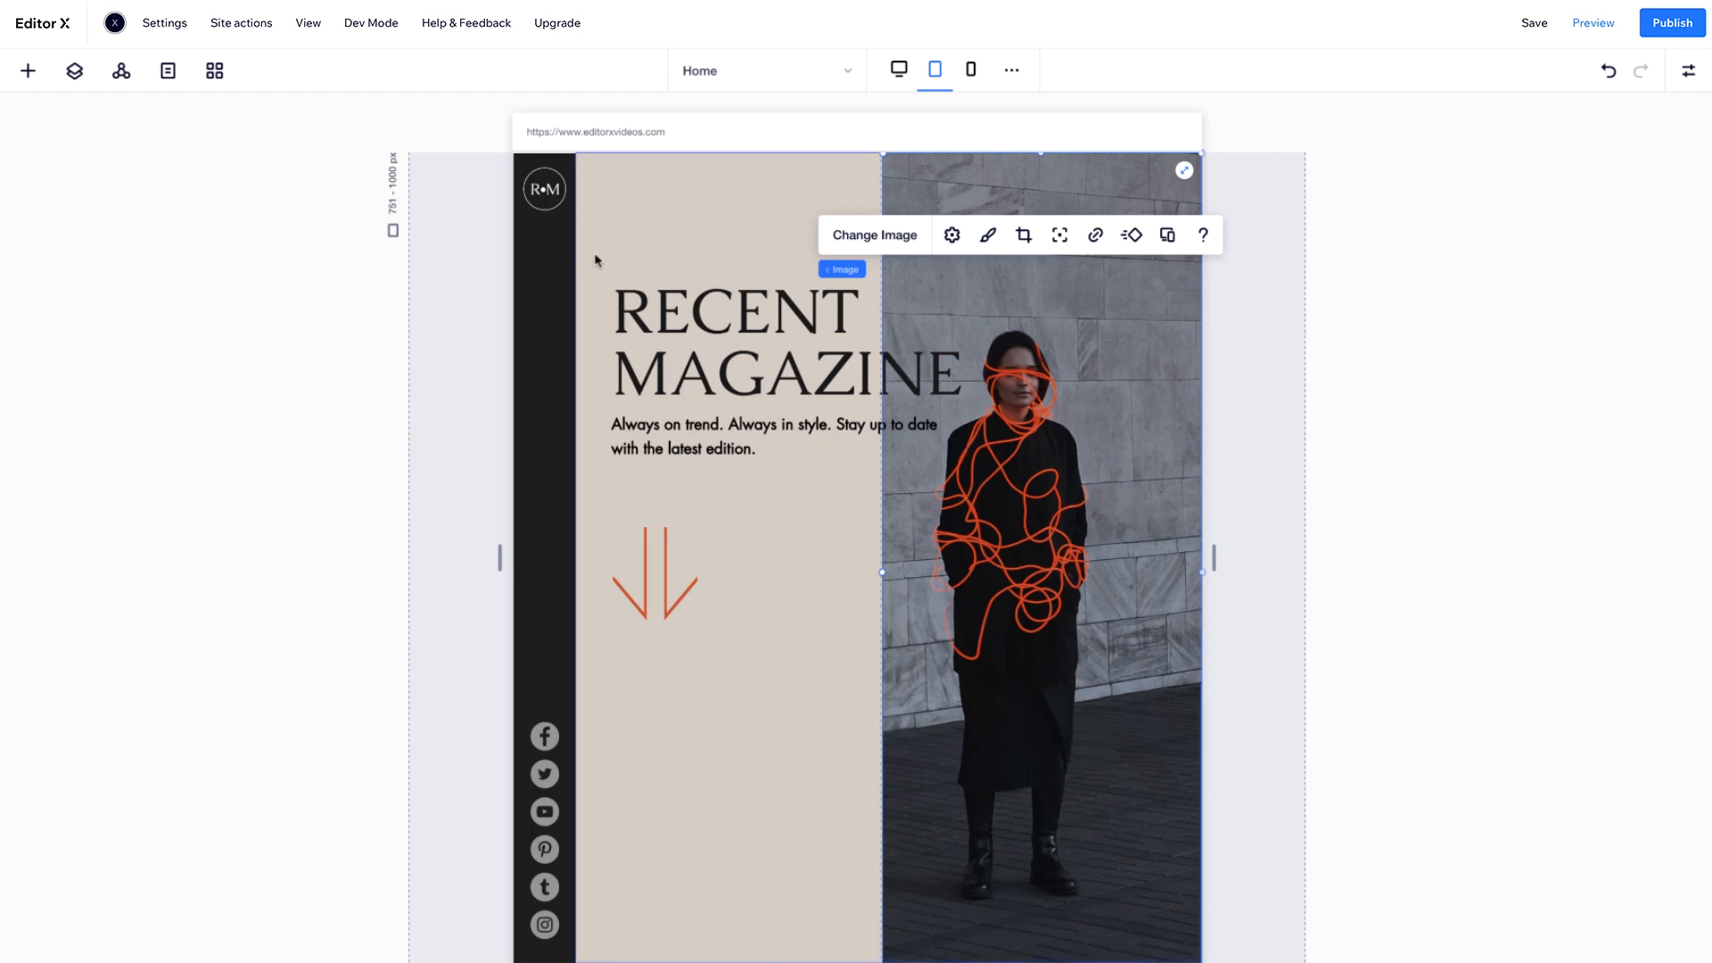
- Restack the dark sidebar as a horizontal top bar above the hero on tablet
{"action": "left_click", "coordinate": [552, 278]}
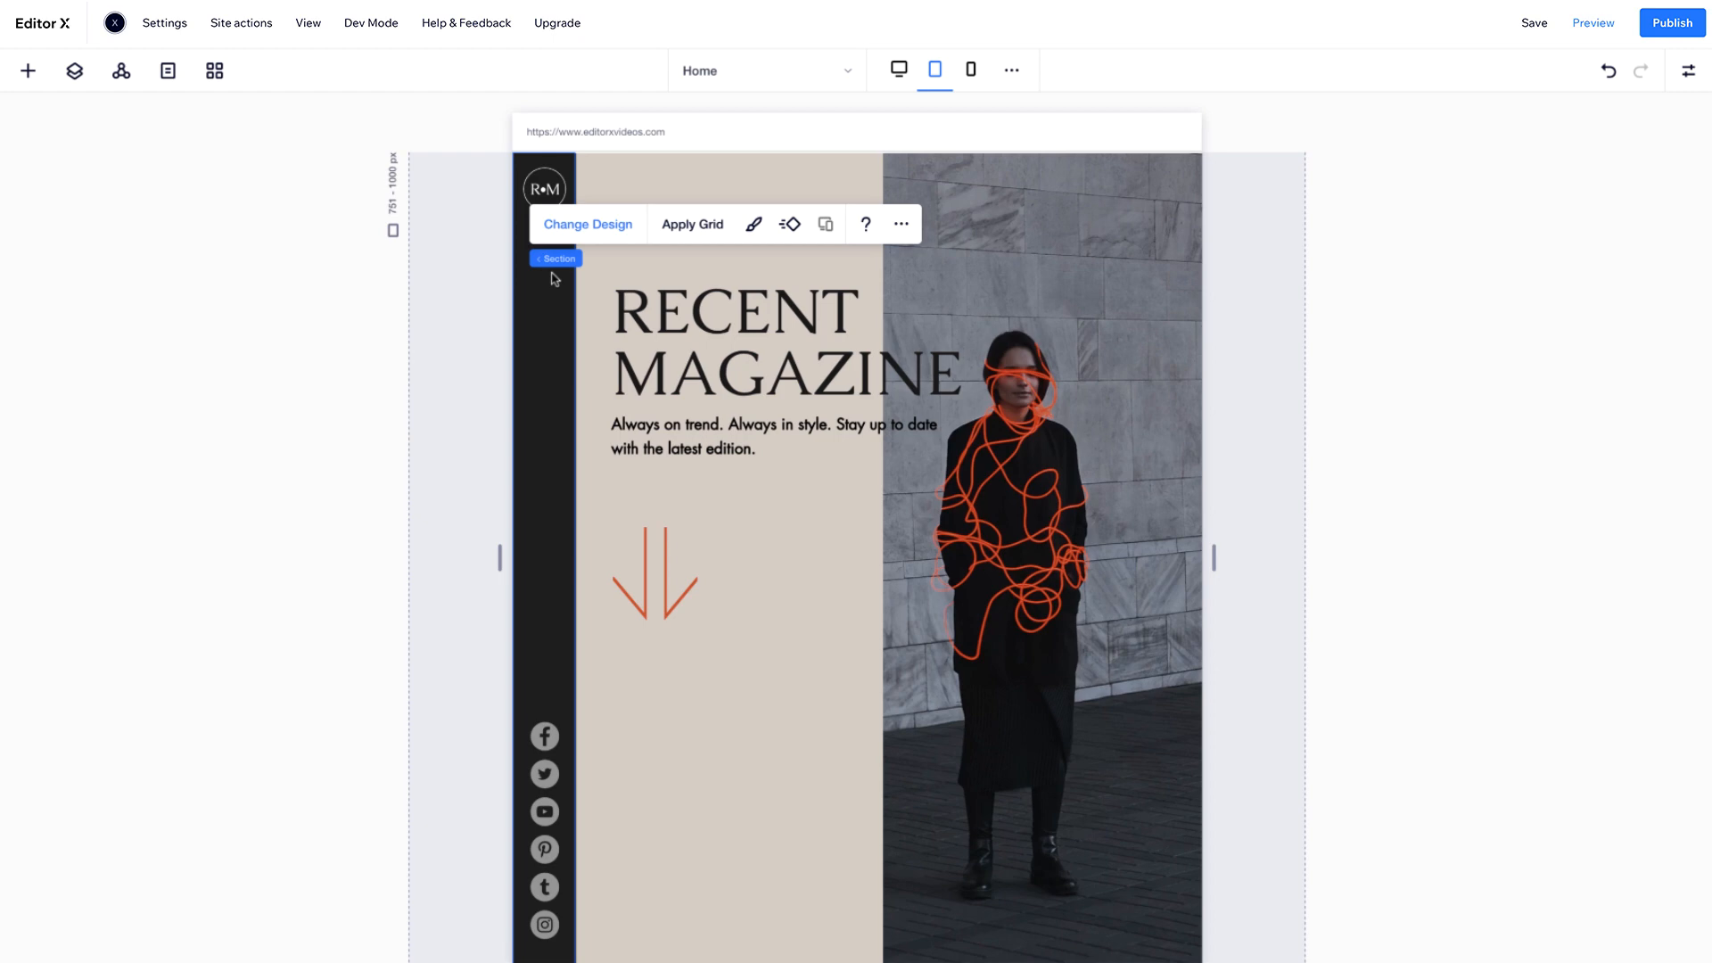
{"action": "mouse_move", "coordinate": [562, 279]}
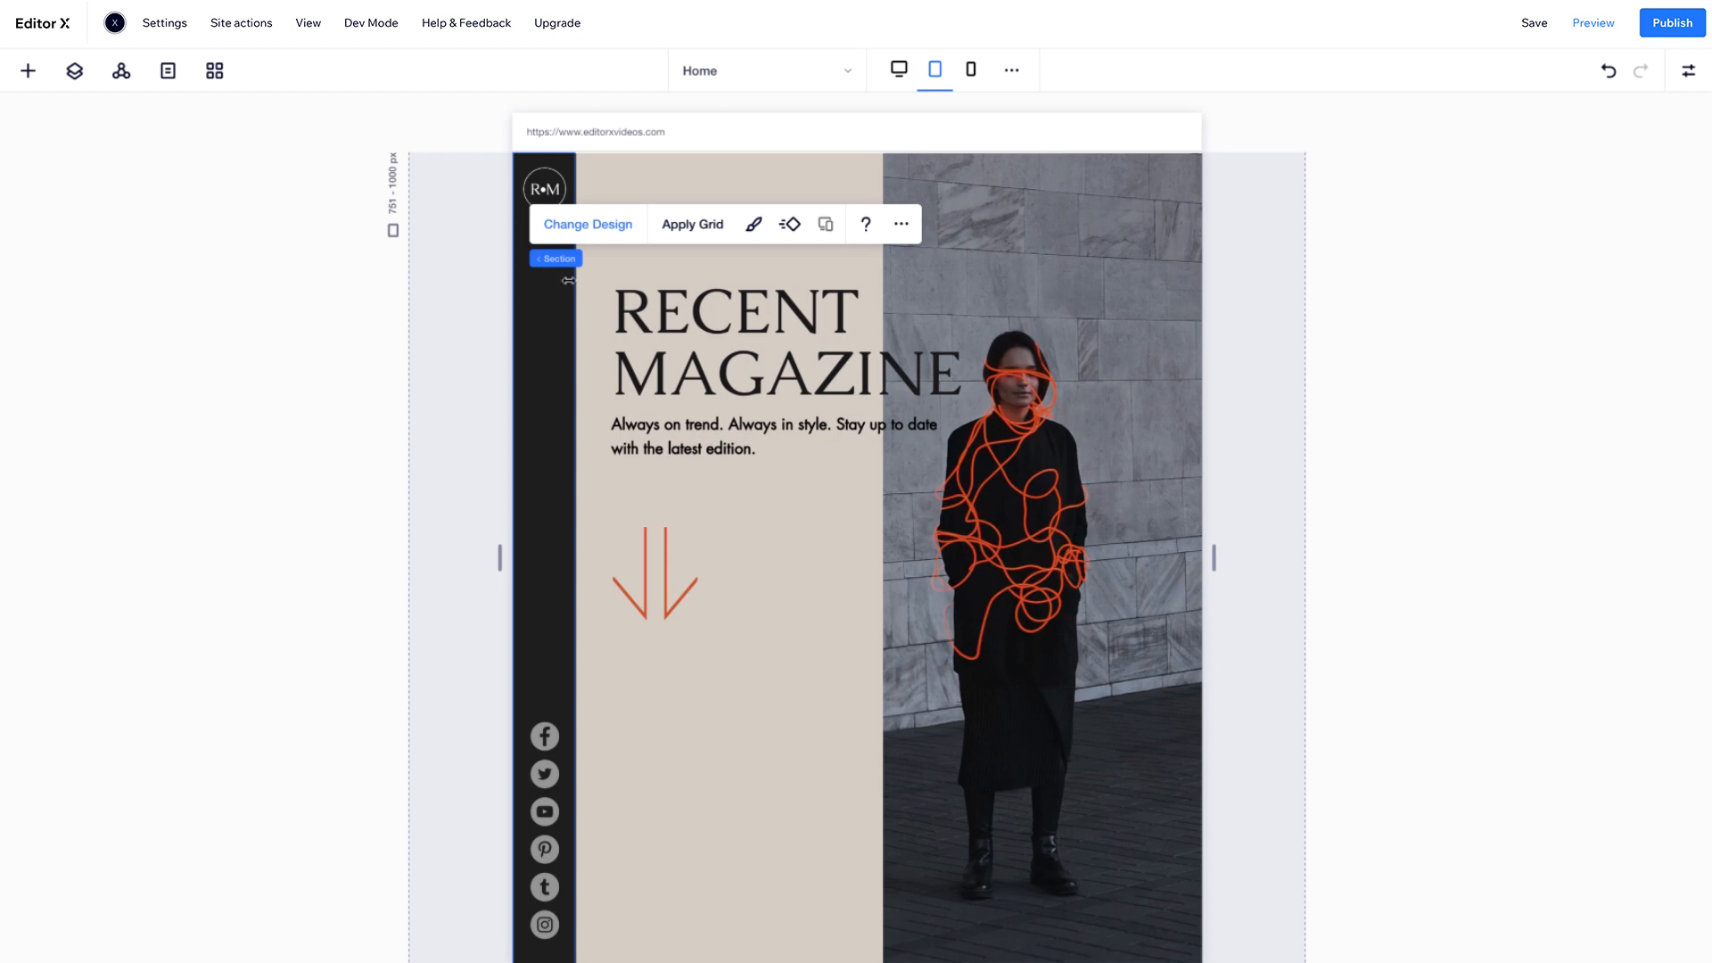
{"action": "left_click", "coordinate": [900, 224]}
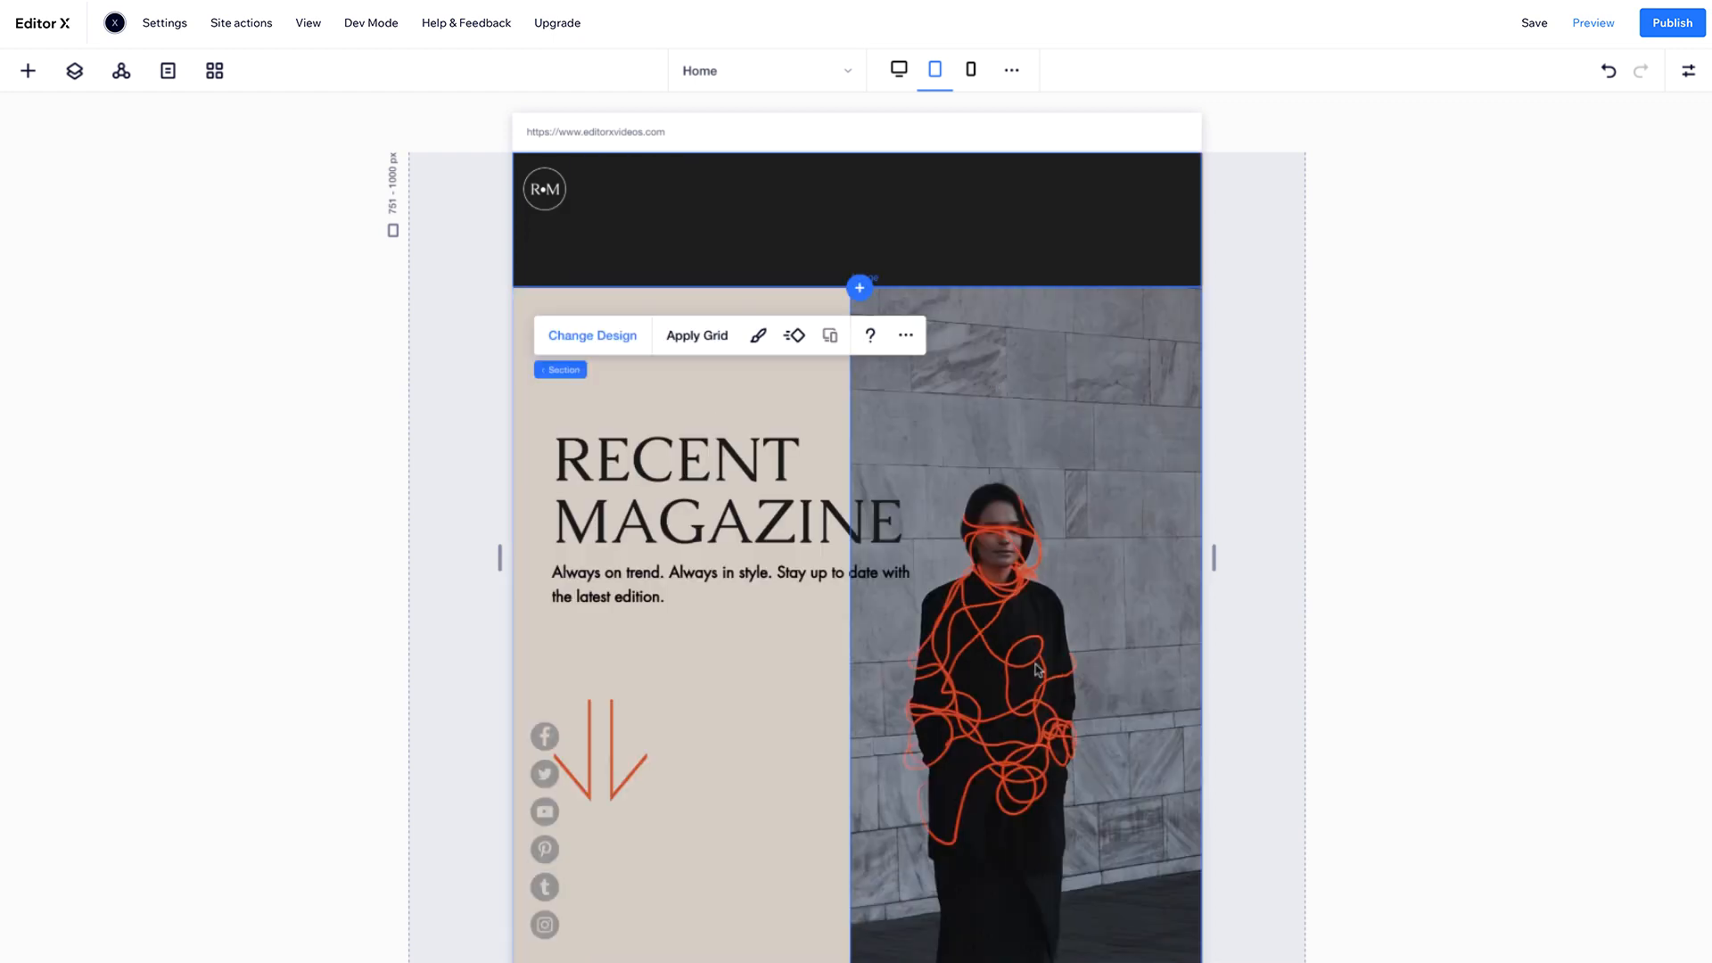
{"action": "right_click", "coordinate": [544, 836]}
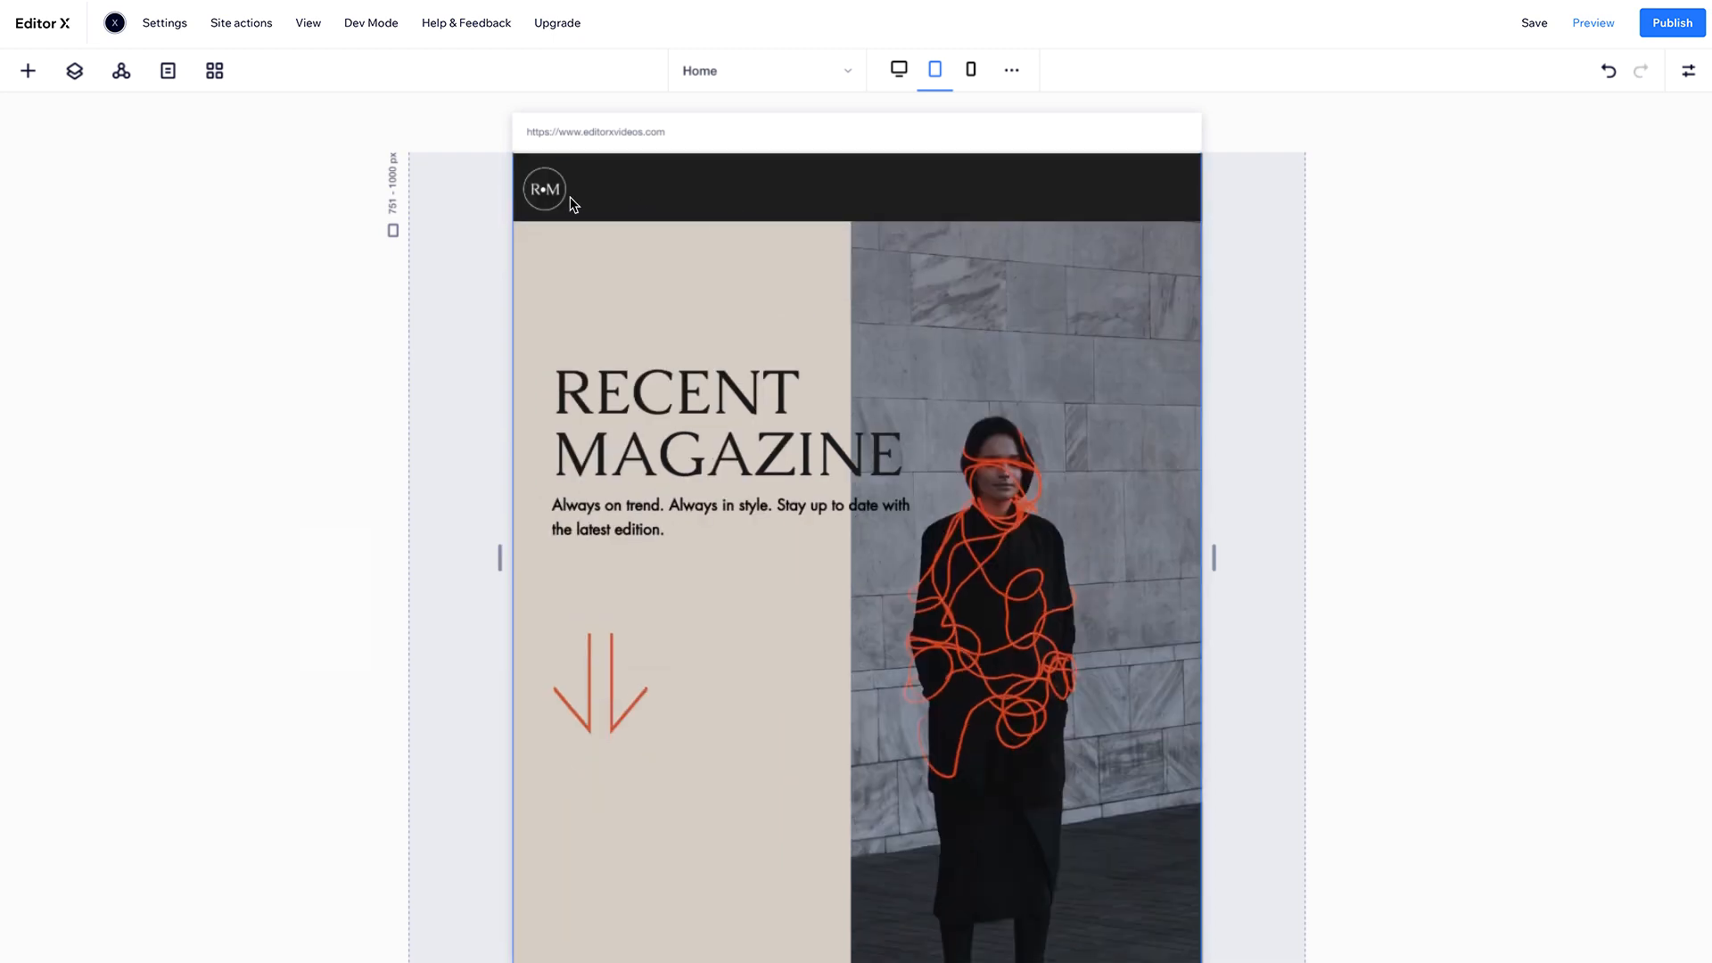
- Link the R•M logo to the Home page's Top of Page anchor
{"action": "scroll", "scroll_direction": "down", "scroll_amount": 3}
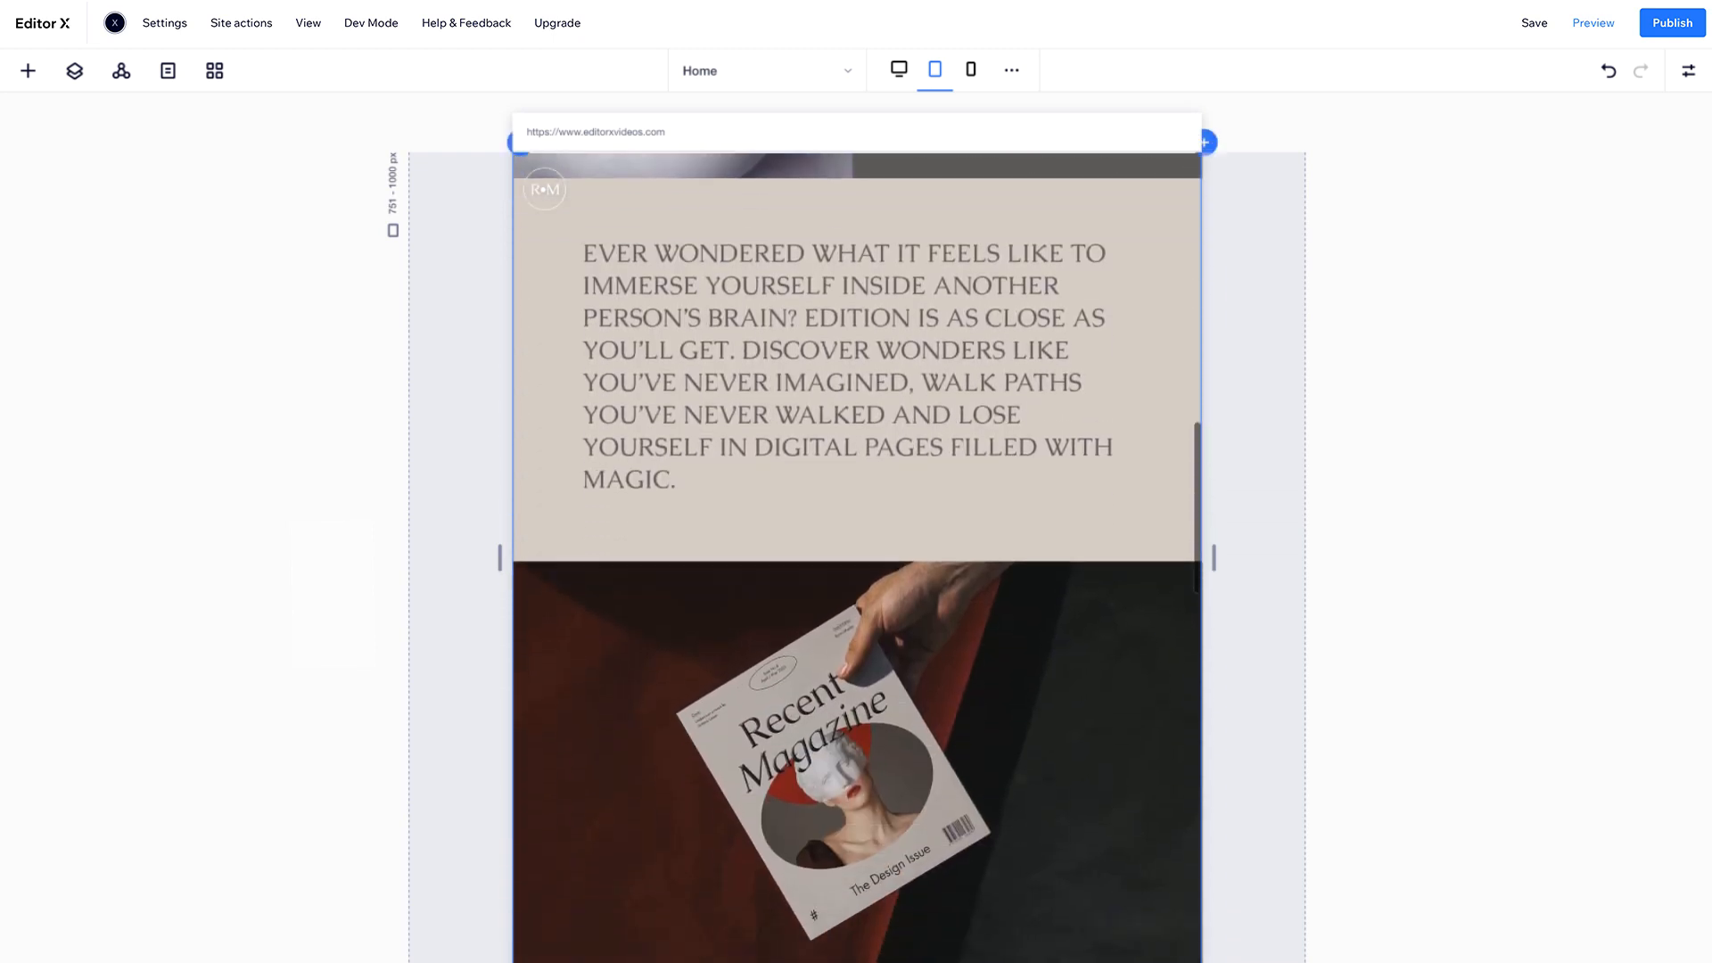
{"action": "scroll", "scroll_direction": "down", "scroll_amount": 3}
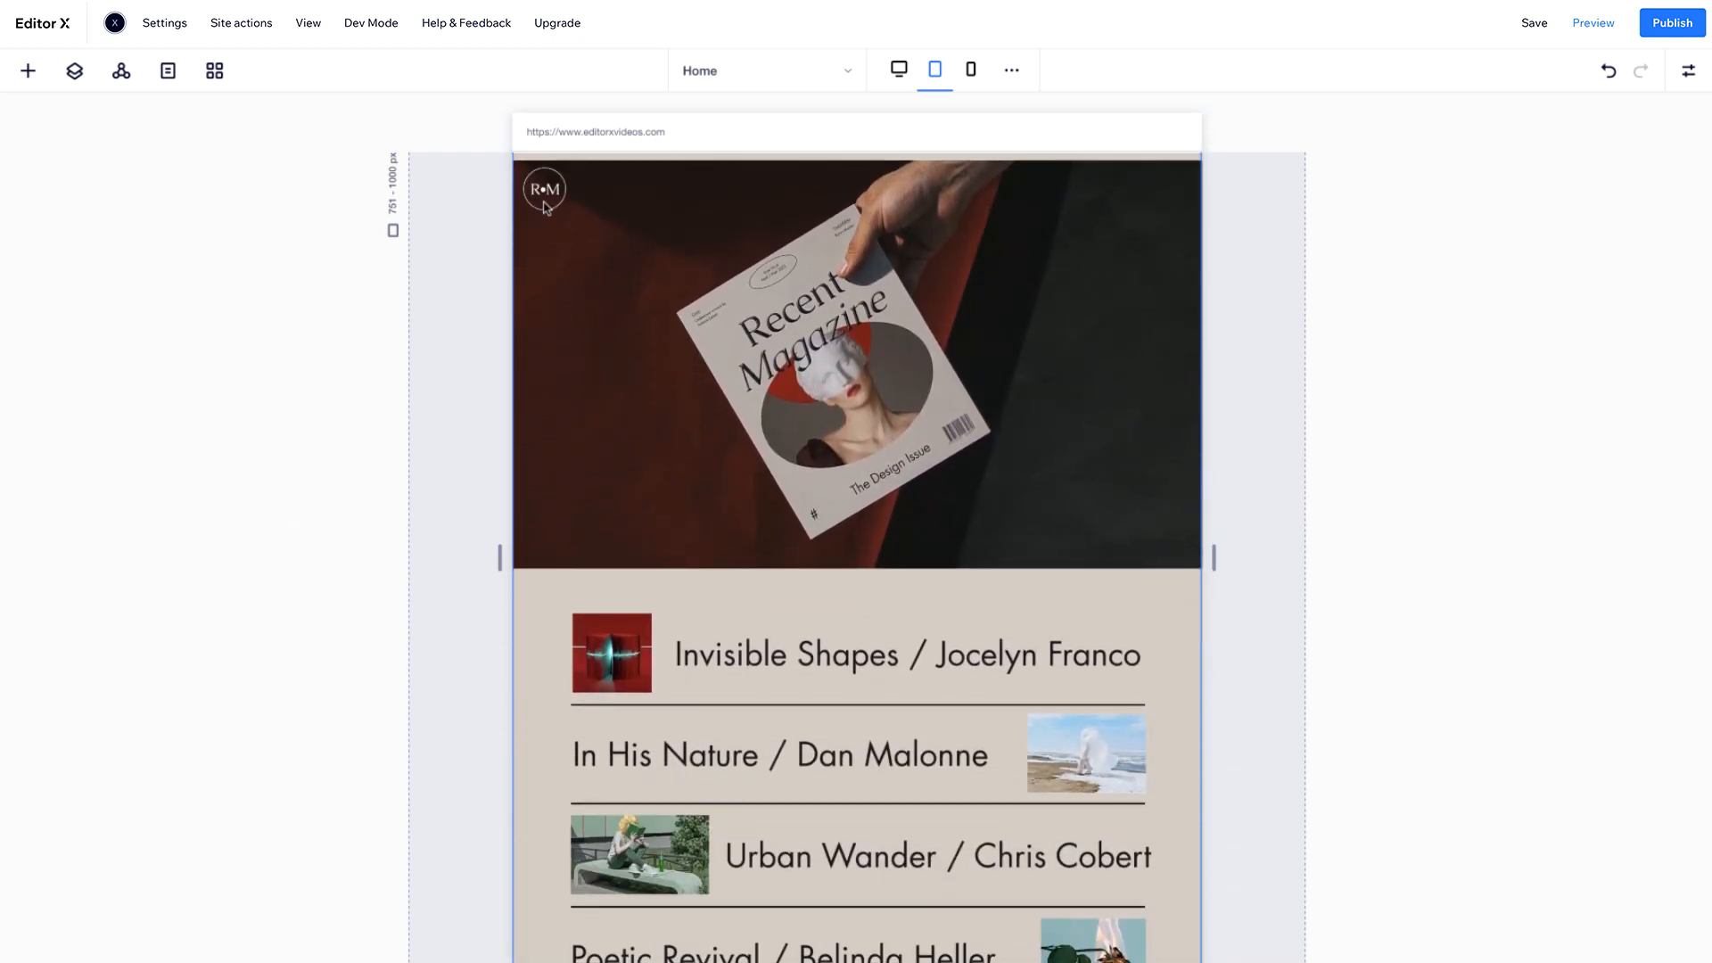
{"action": "left_click", "coordinate": [544, 190]}
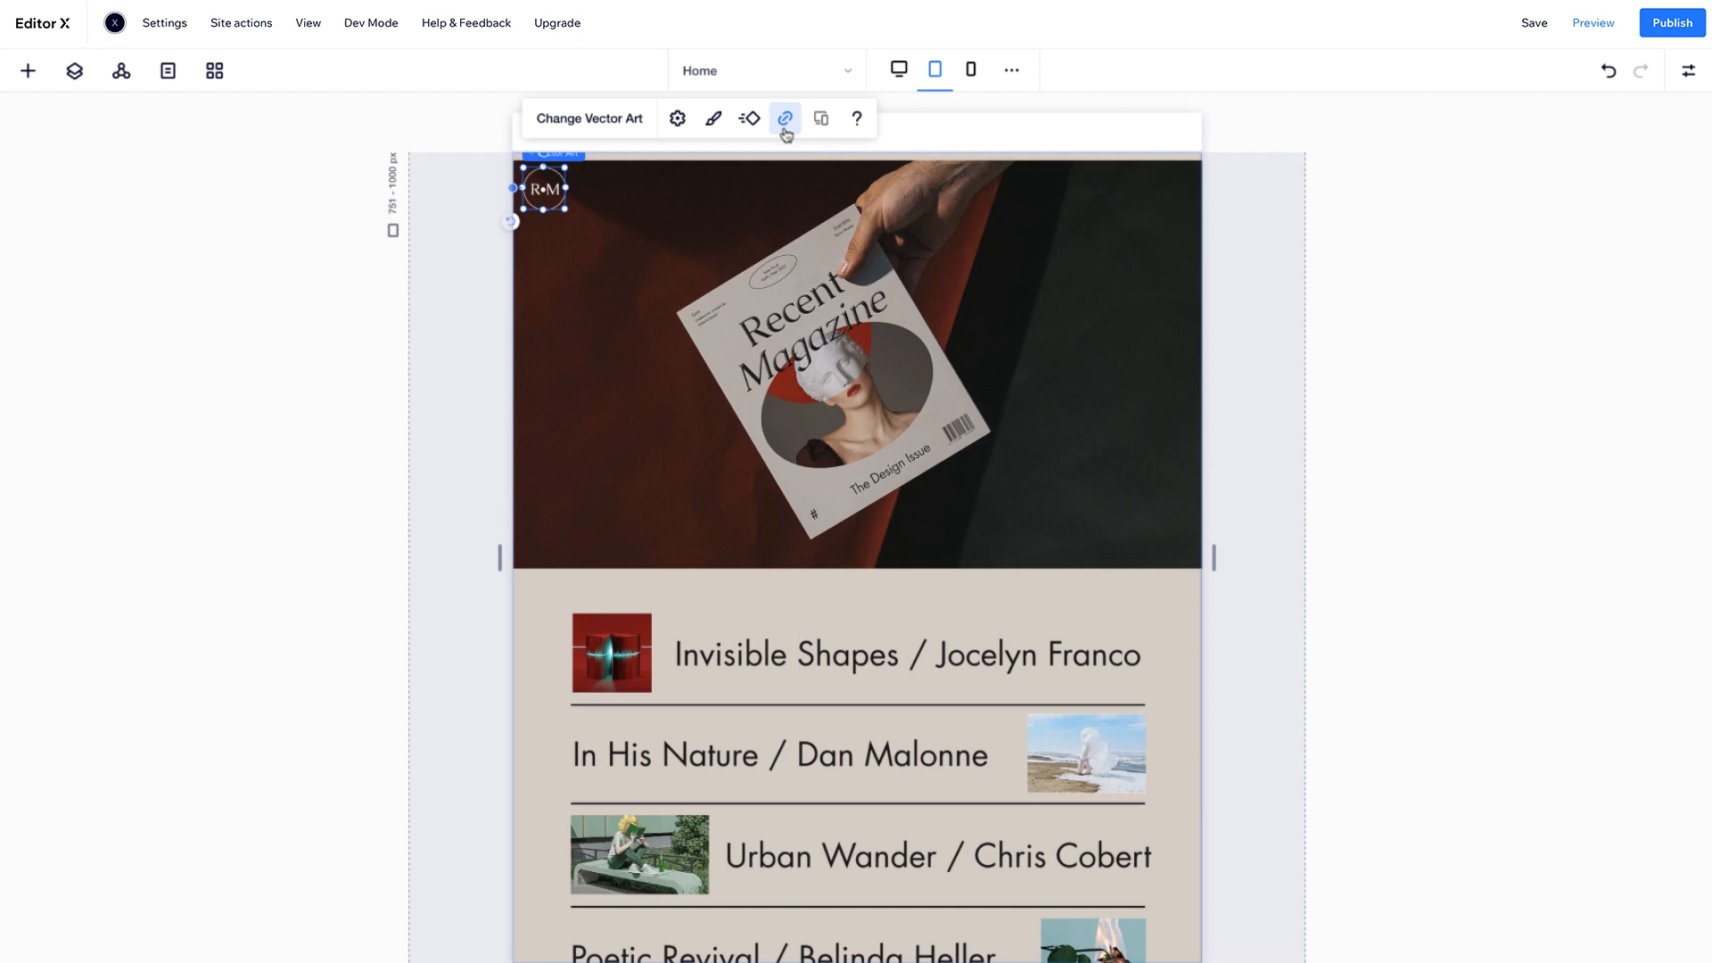
{"action": "left_click", "coordinate": [783, 118]}
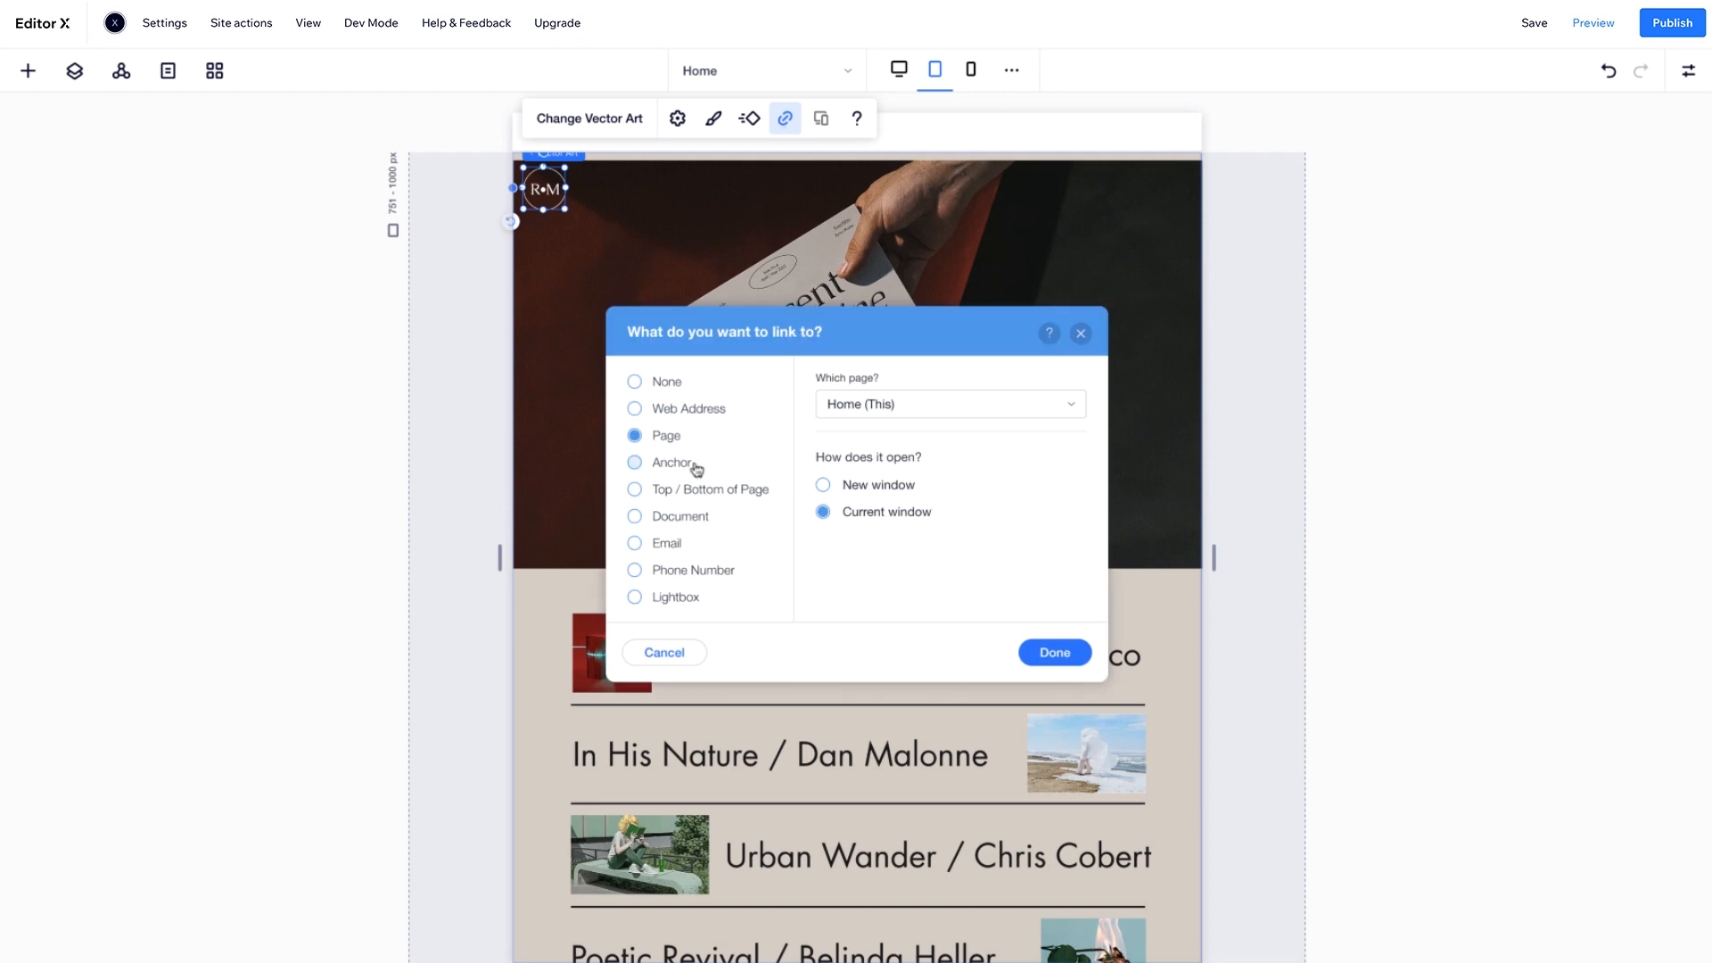
{"action": "left_click", "coordinate": [634, 462]}
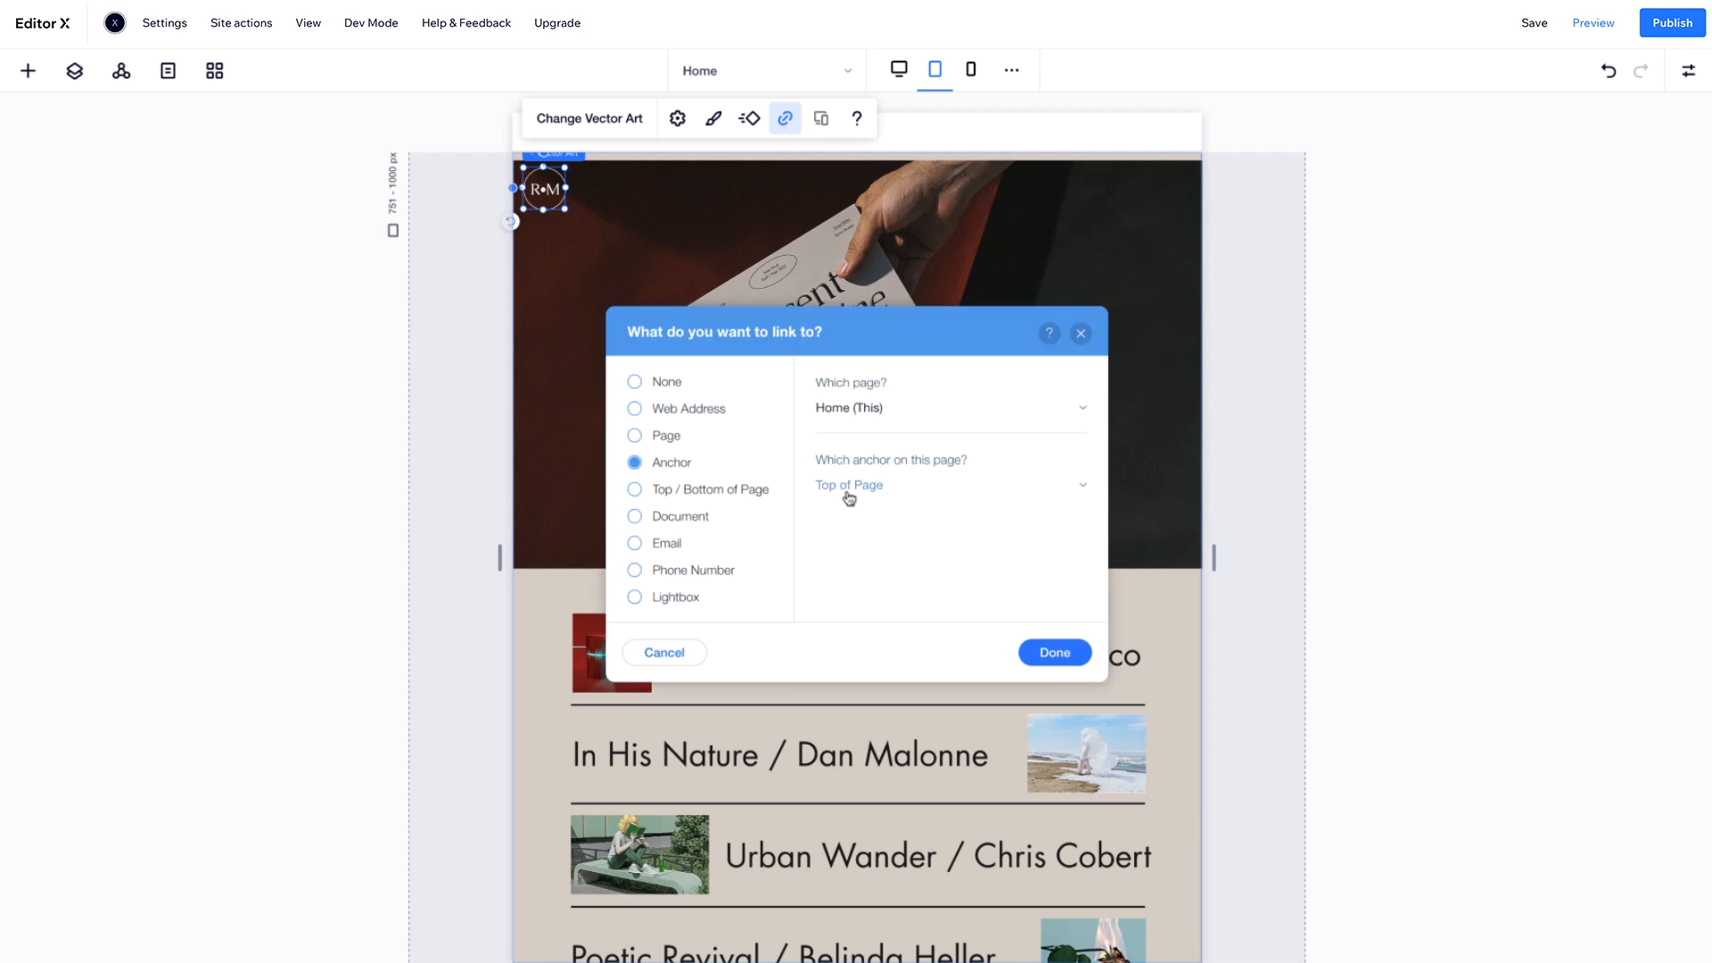
{"action": "left_click", "coordinate": [1052, 652]}
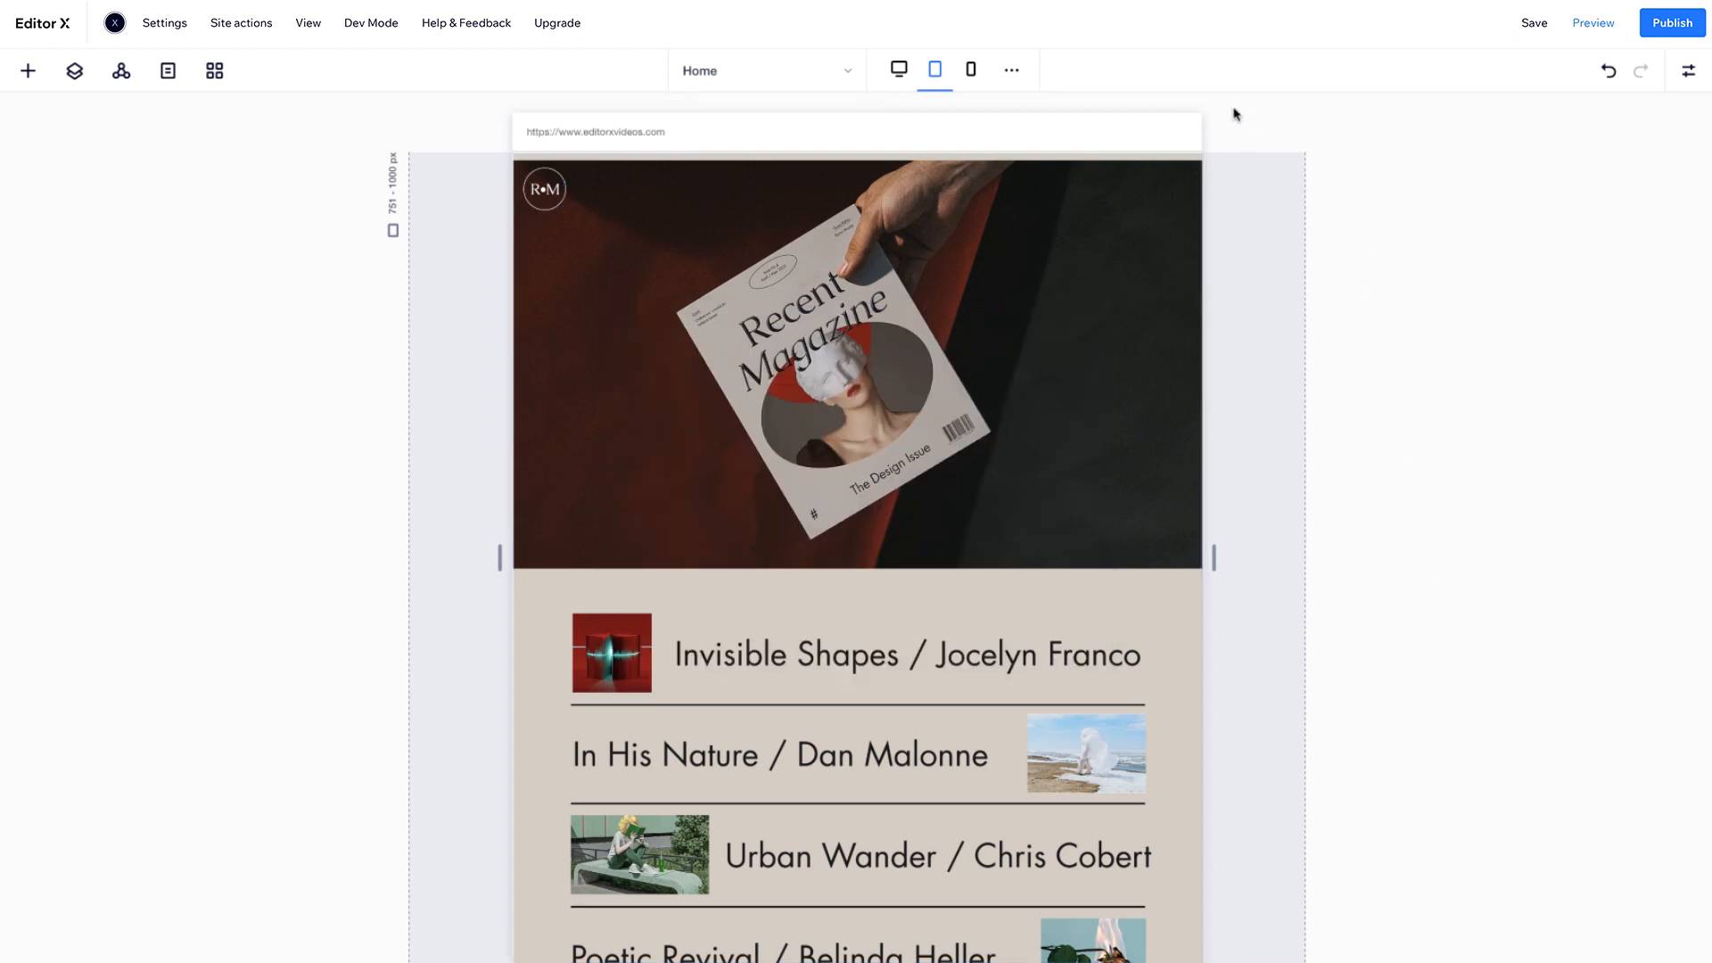
{"action": "mouse_move", "coordinate": [970, 69]}
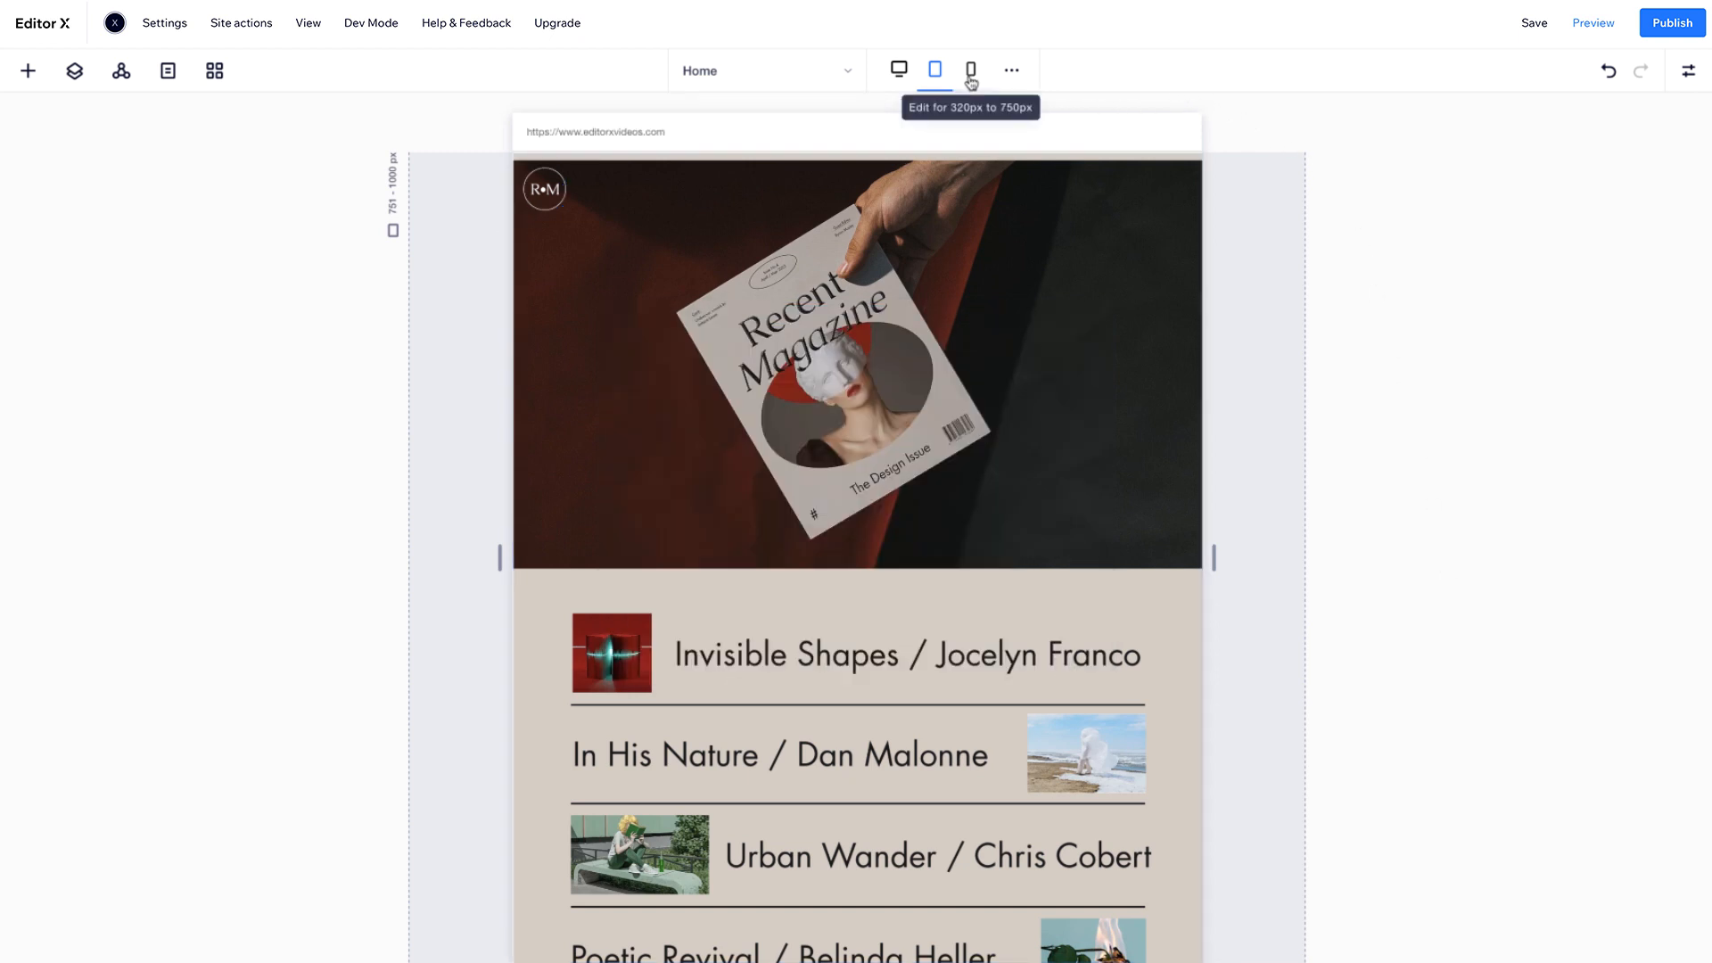
- Switch to the desktop breakpoint and scroll down to the quote section
{"action": "left_click", "coordinate": [899, 69]}
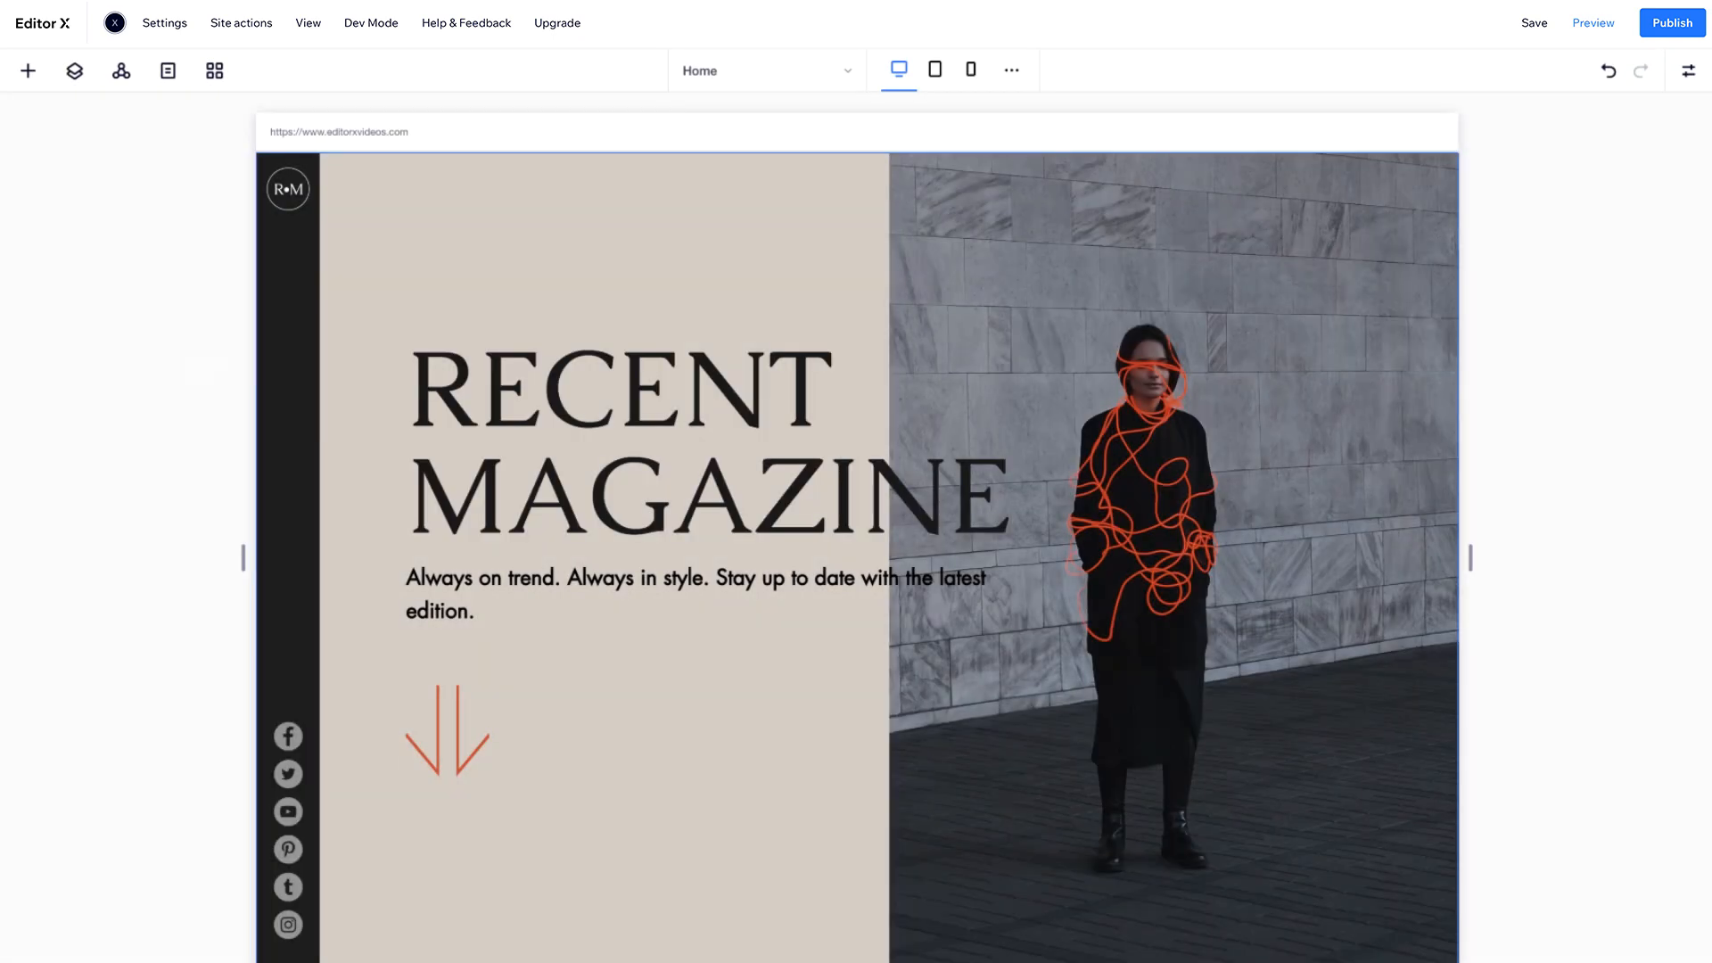
{"action": "scroll", "scroll_direction": "down", "scroll_amount": 3}
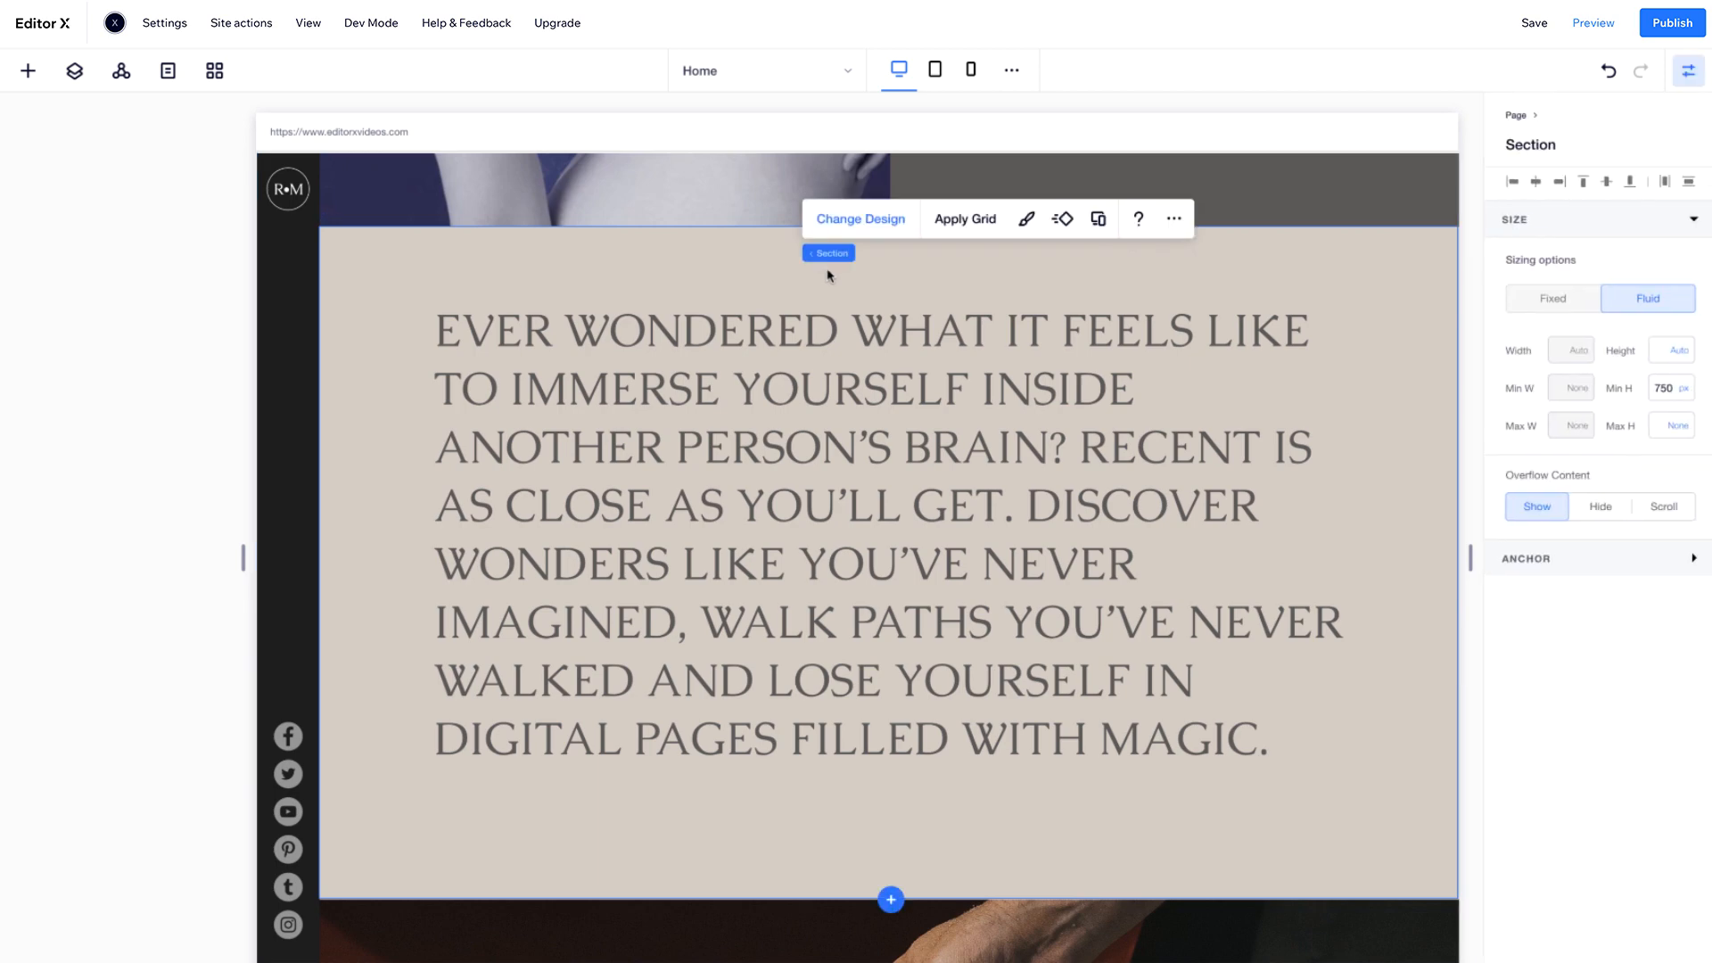
{"action": "mouse_move", "coordinate": [1509, 534]}
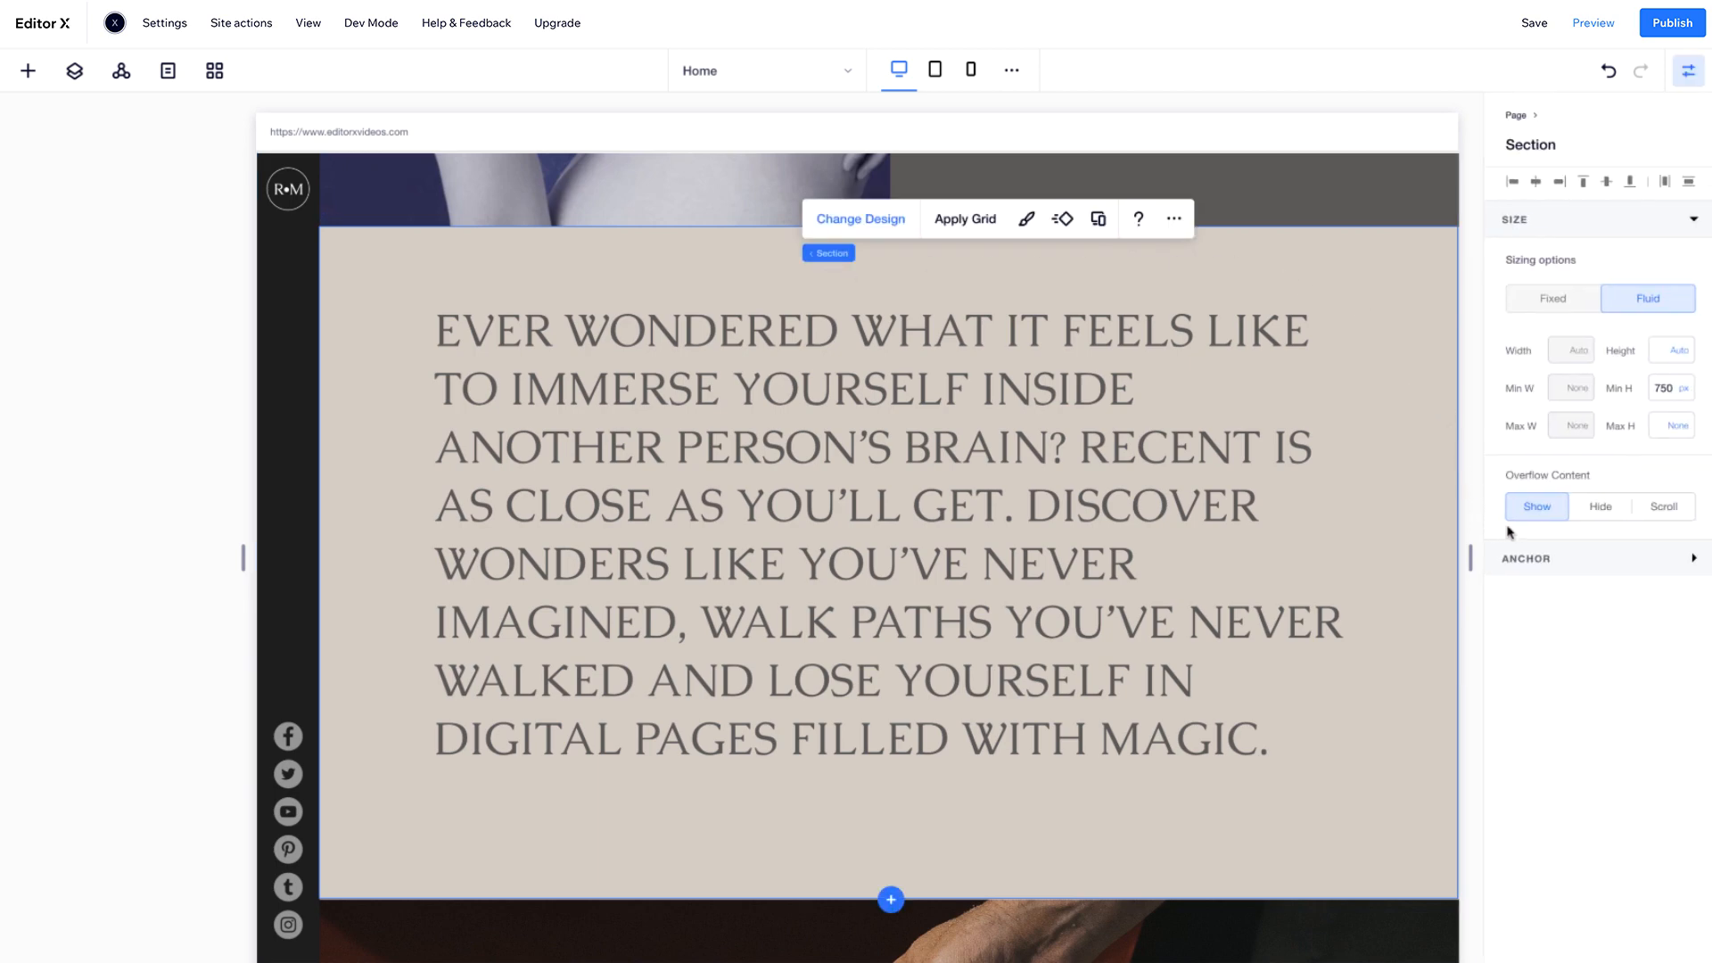
- Set the text section's overflow to scroll vertically with a visible scrollbar
{"action": "left_click", "coordinate": [1664, 505]}
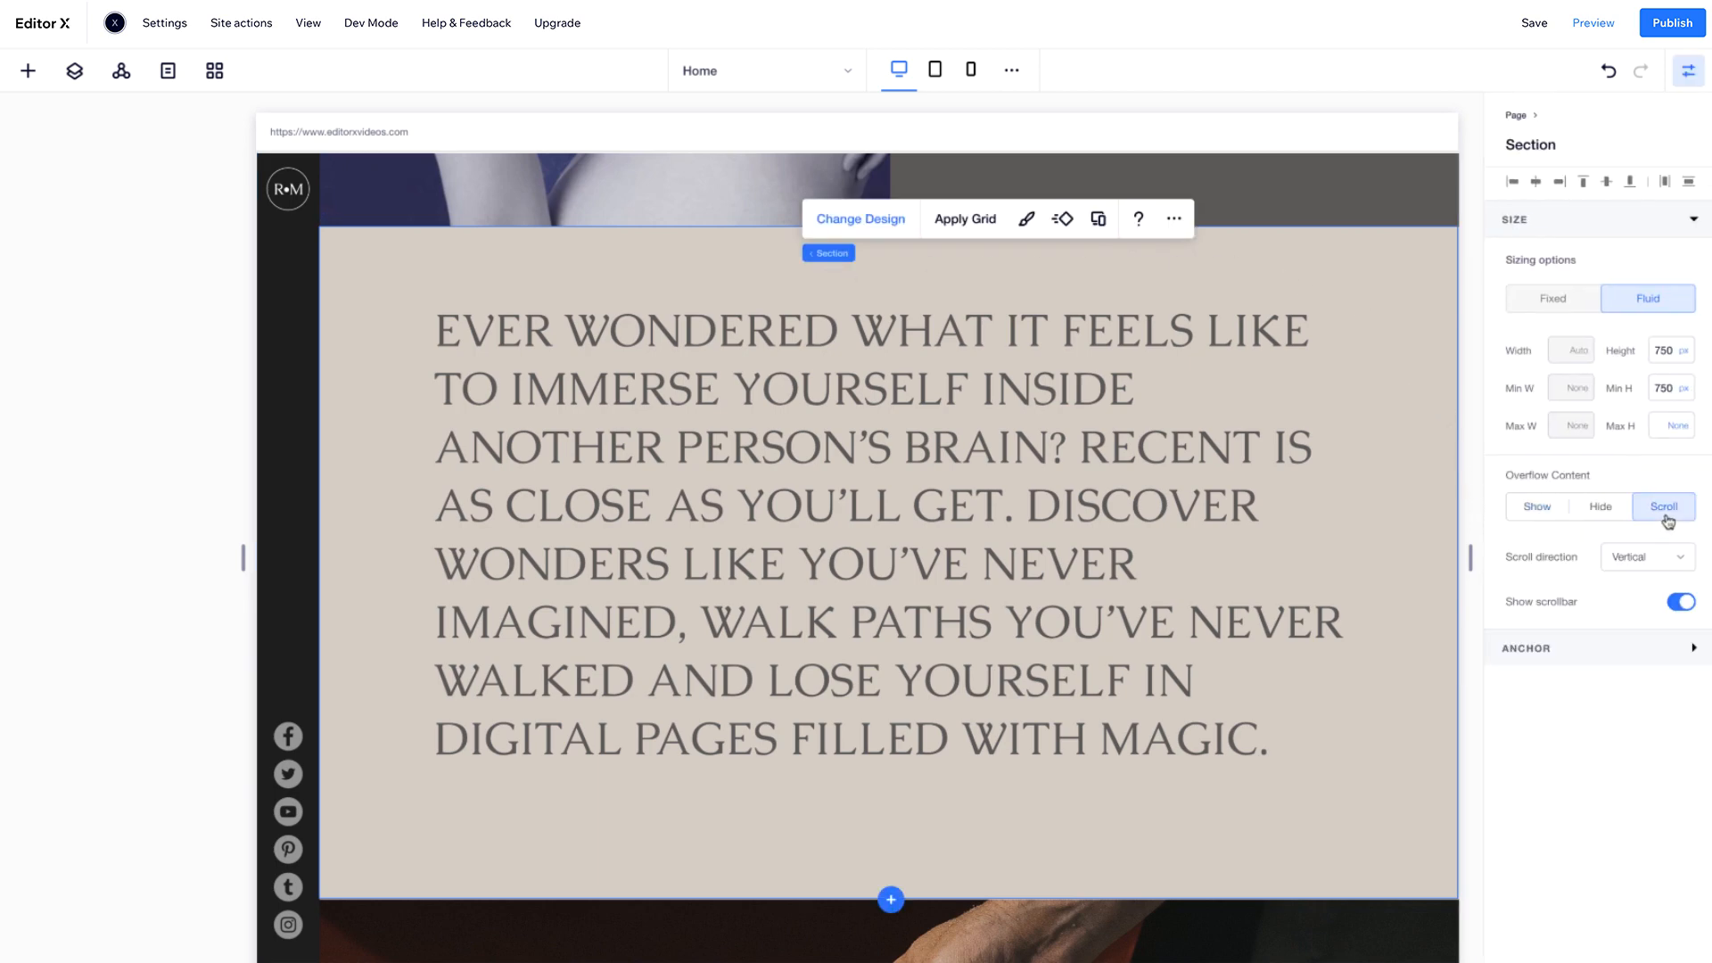
{"action": "left_click", "coordinate": [1647, 556]}
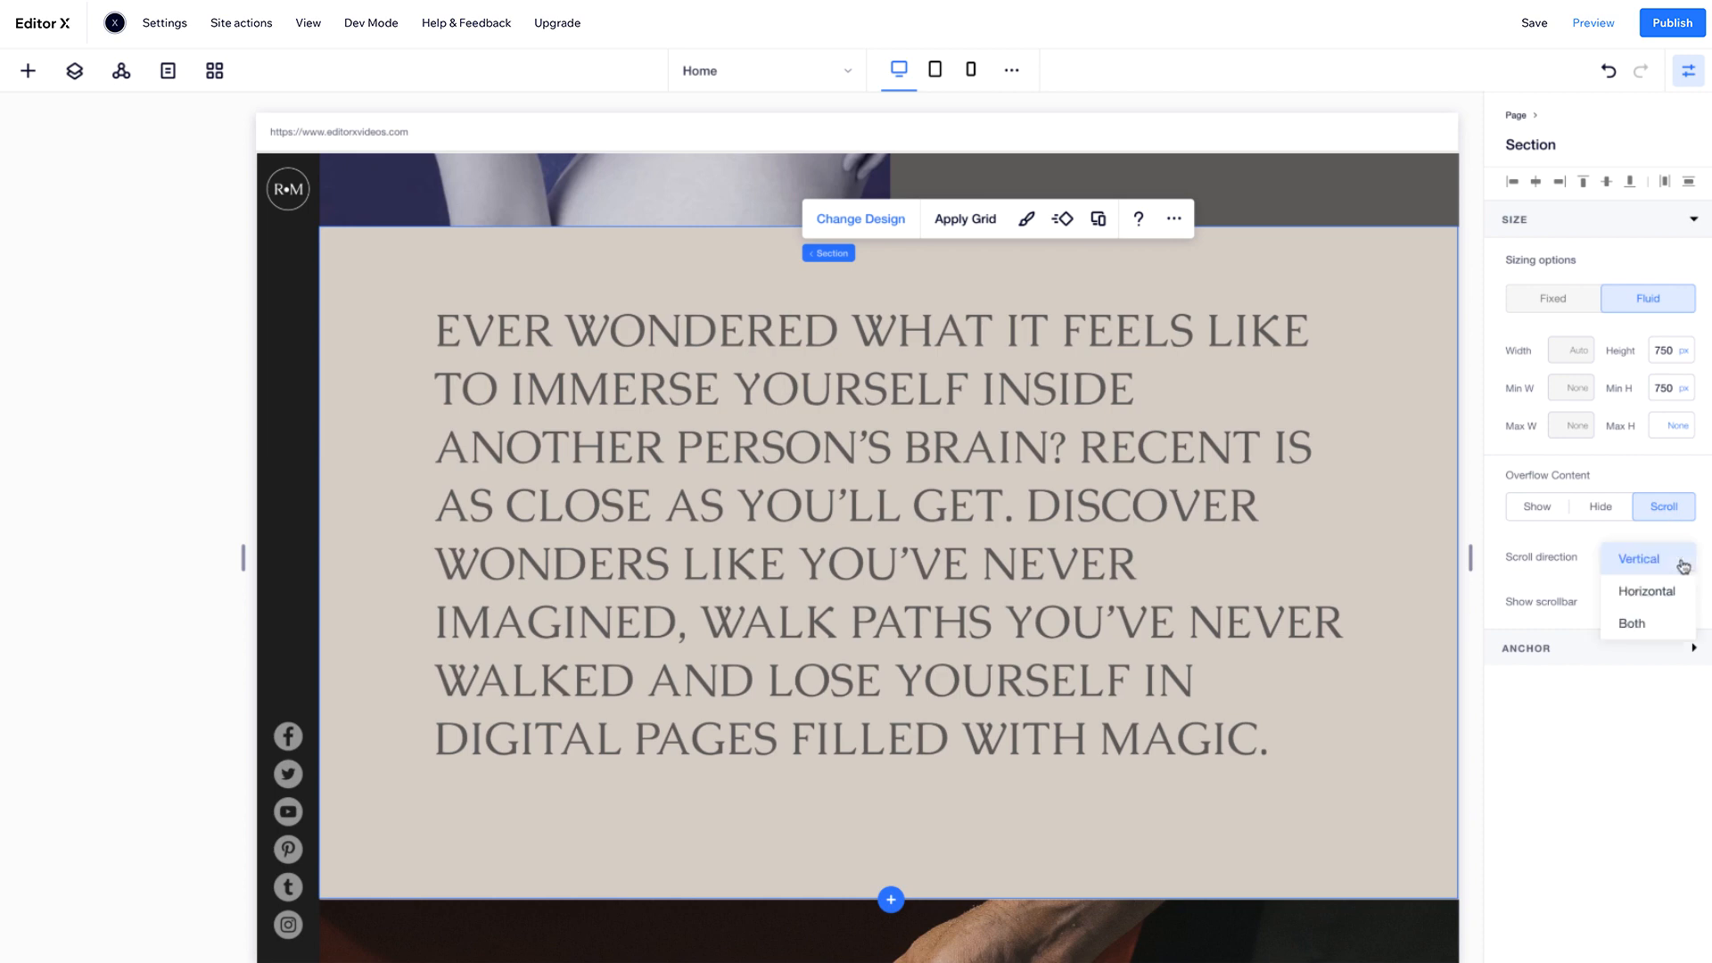
{"action": "left_click", "coordinate": [1639, 558]}
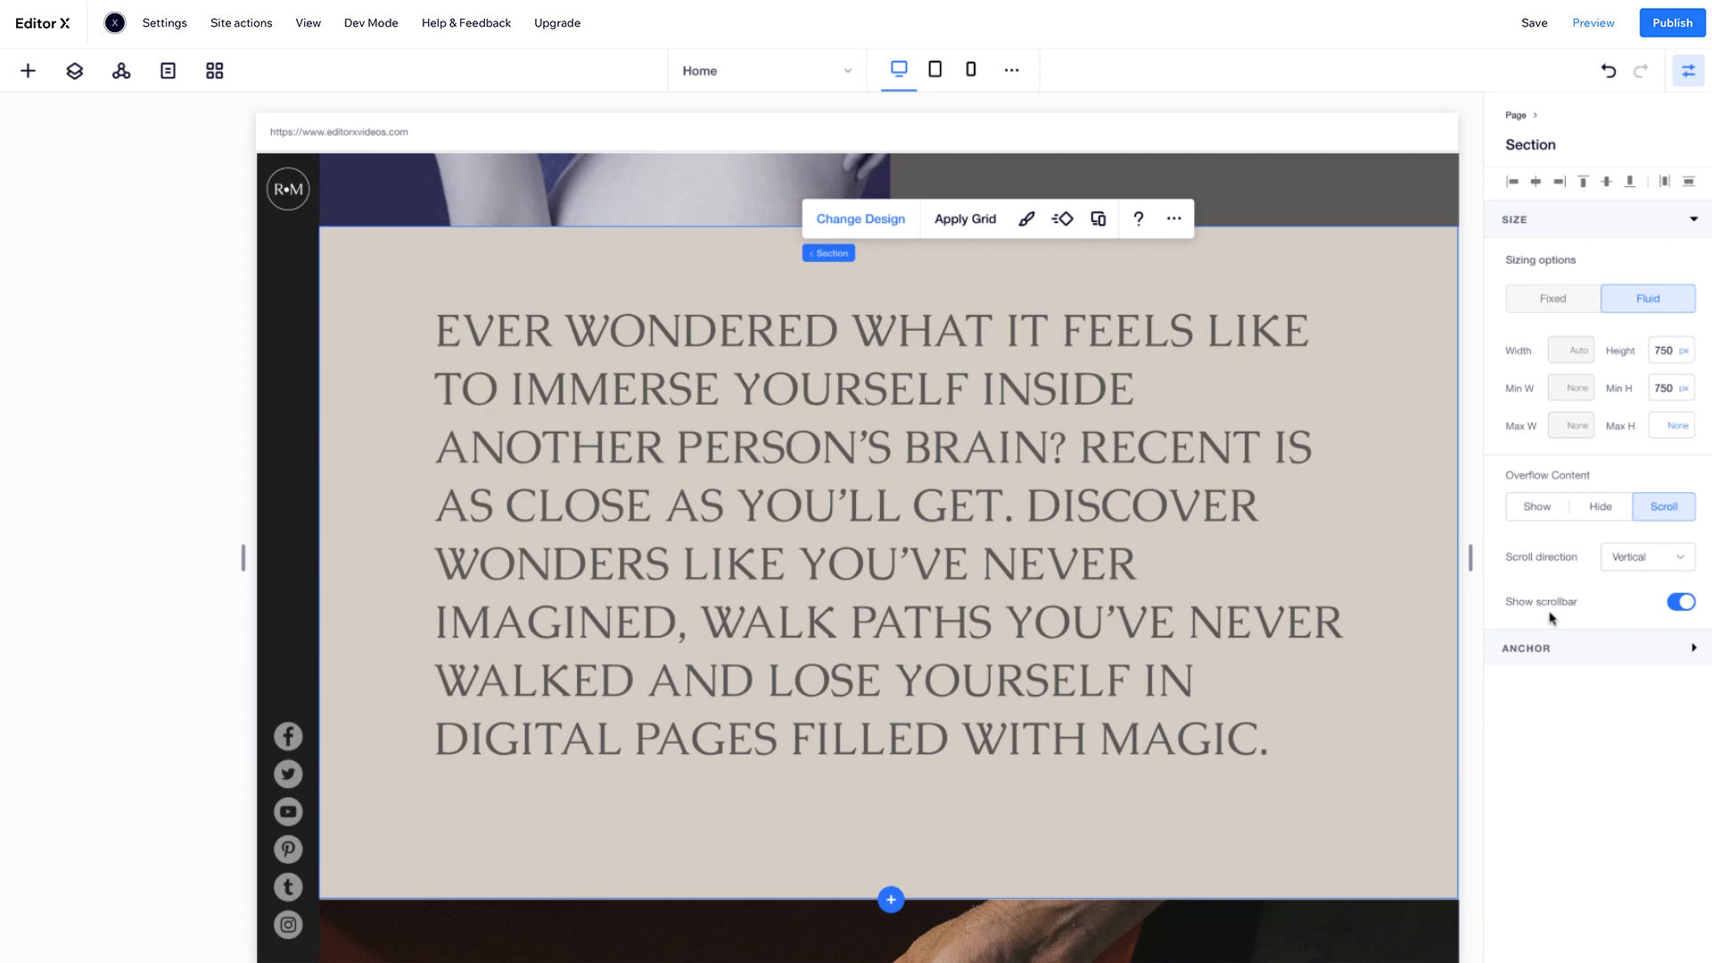
{"action": "mouse_move", "coordinate": [1450, 642]}
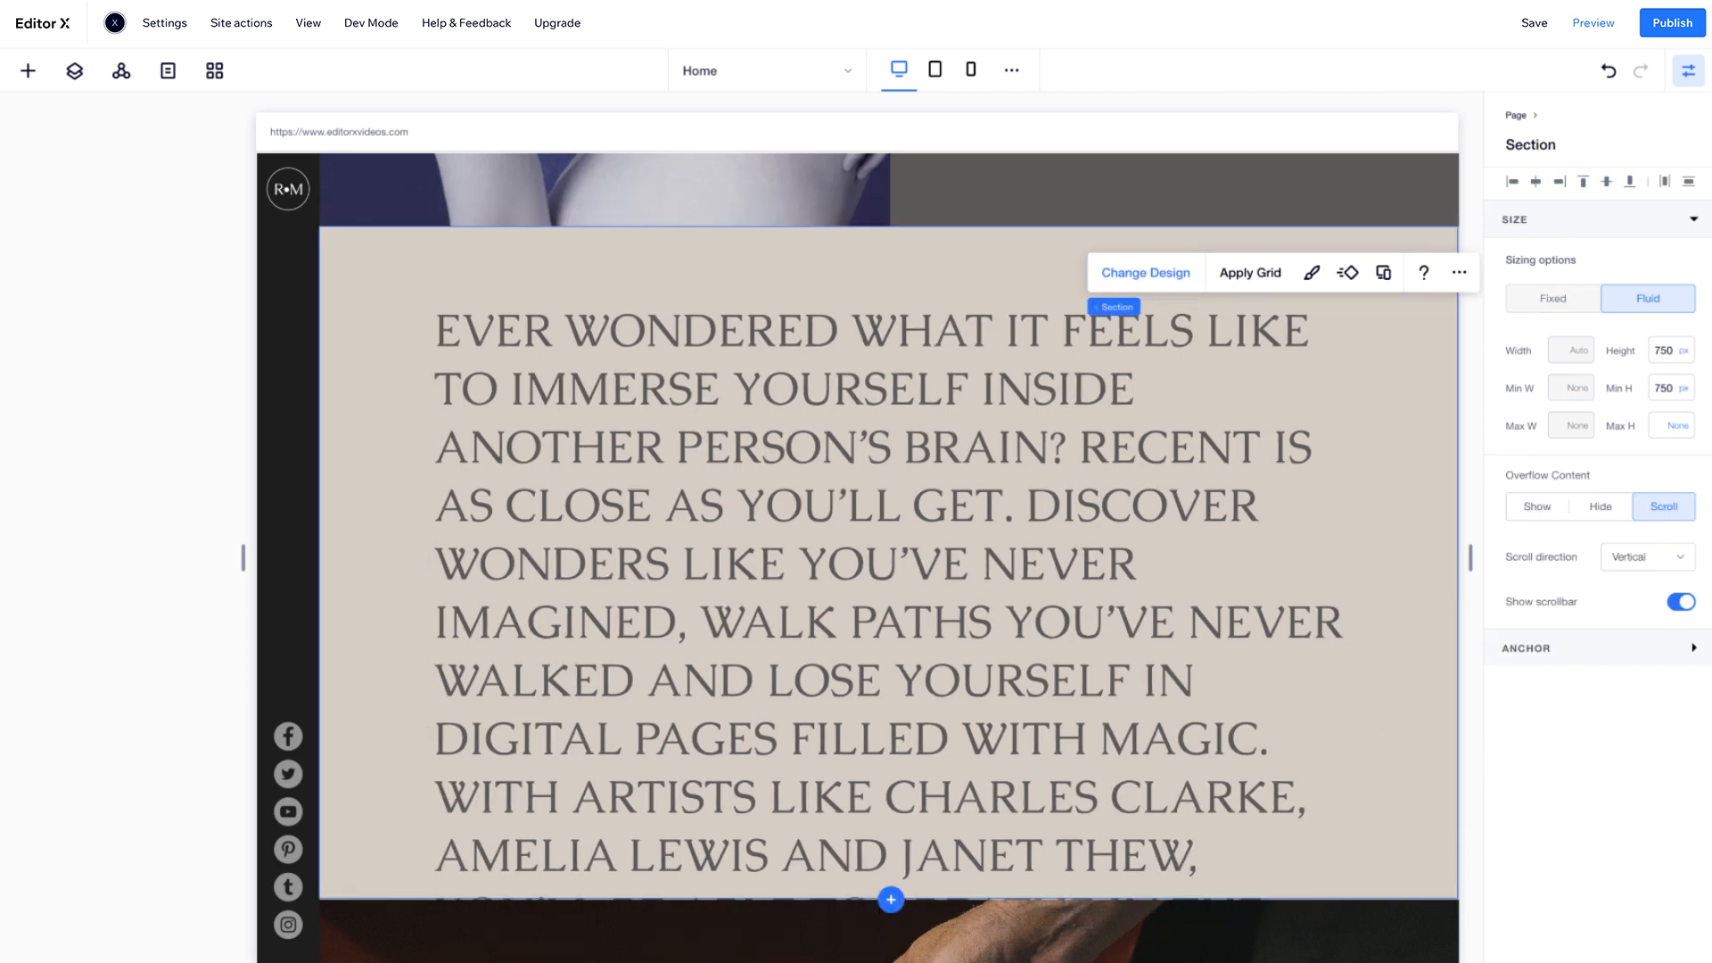
{"action": "scroll", "scroll_direction": "down", "scroll_amount": 3}
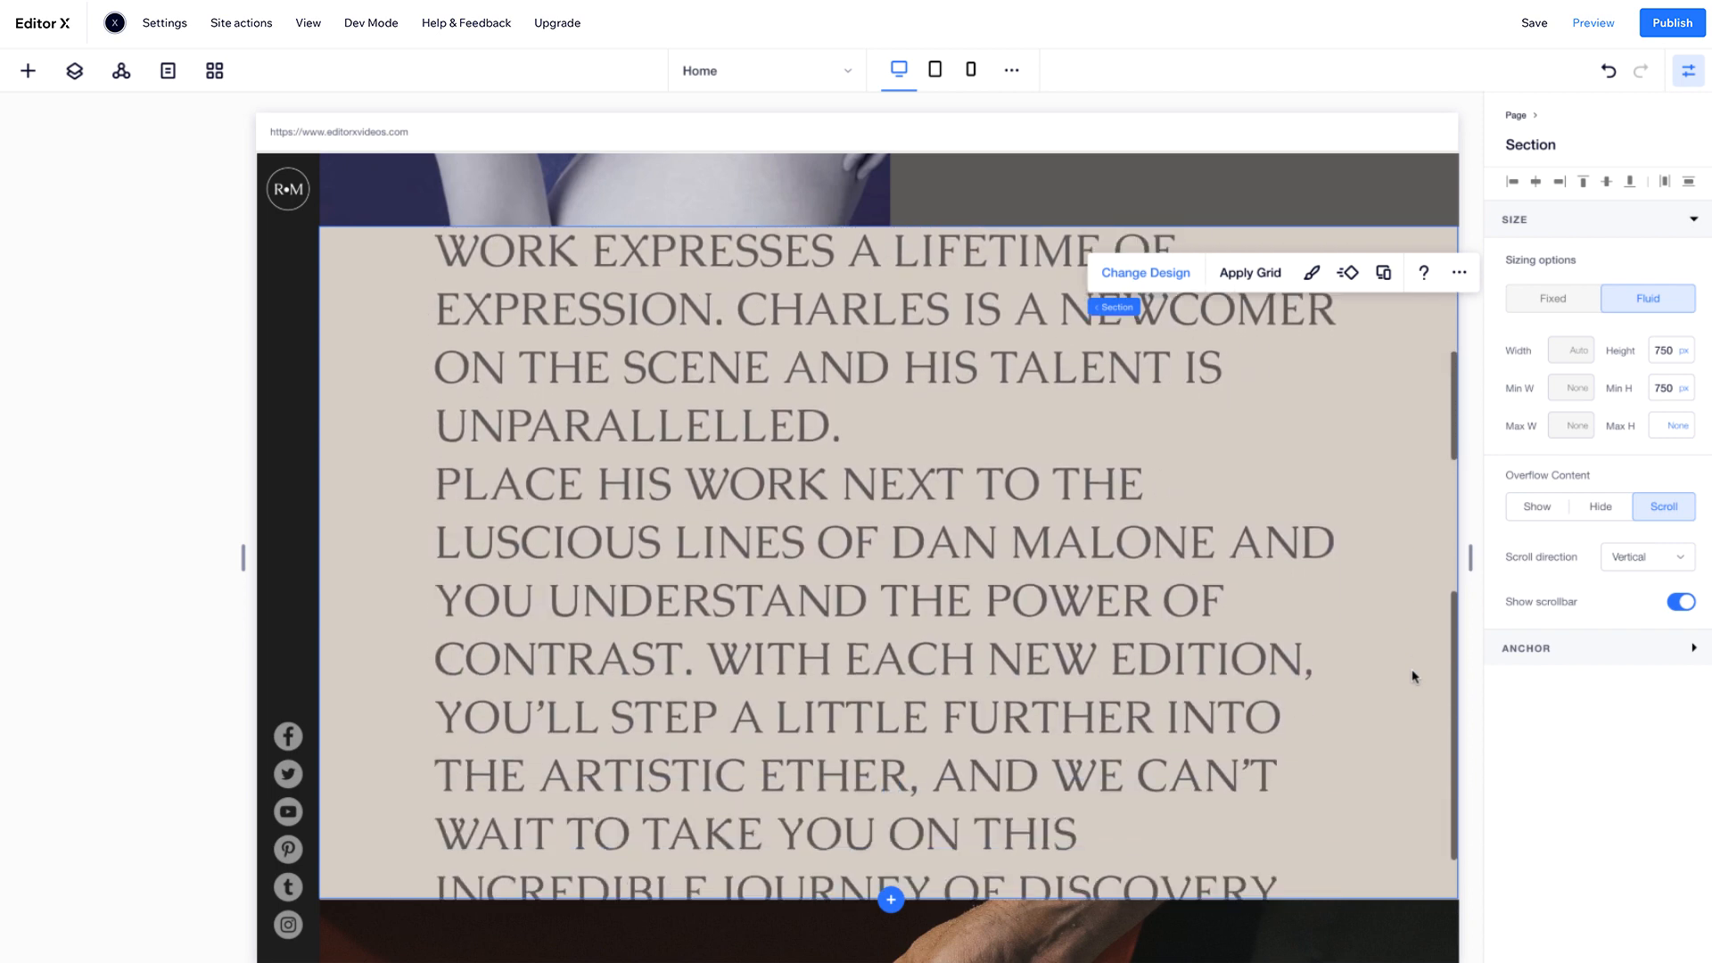
{"action": "scroll", "scroll_direction": "up", "scroll_amount": 3}
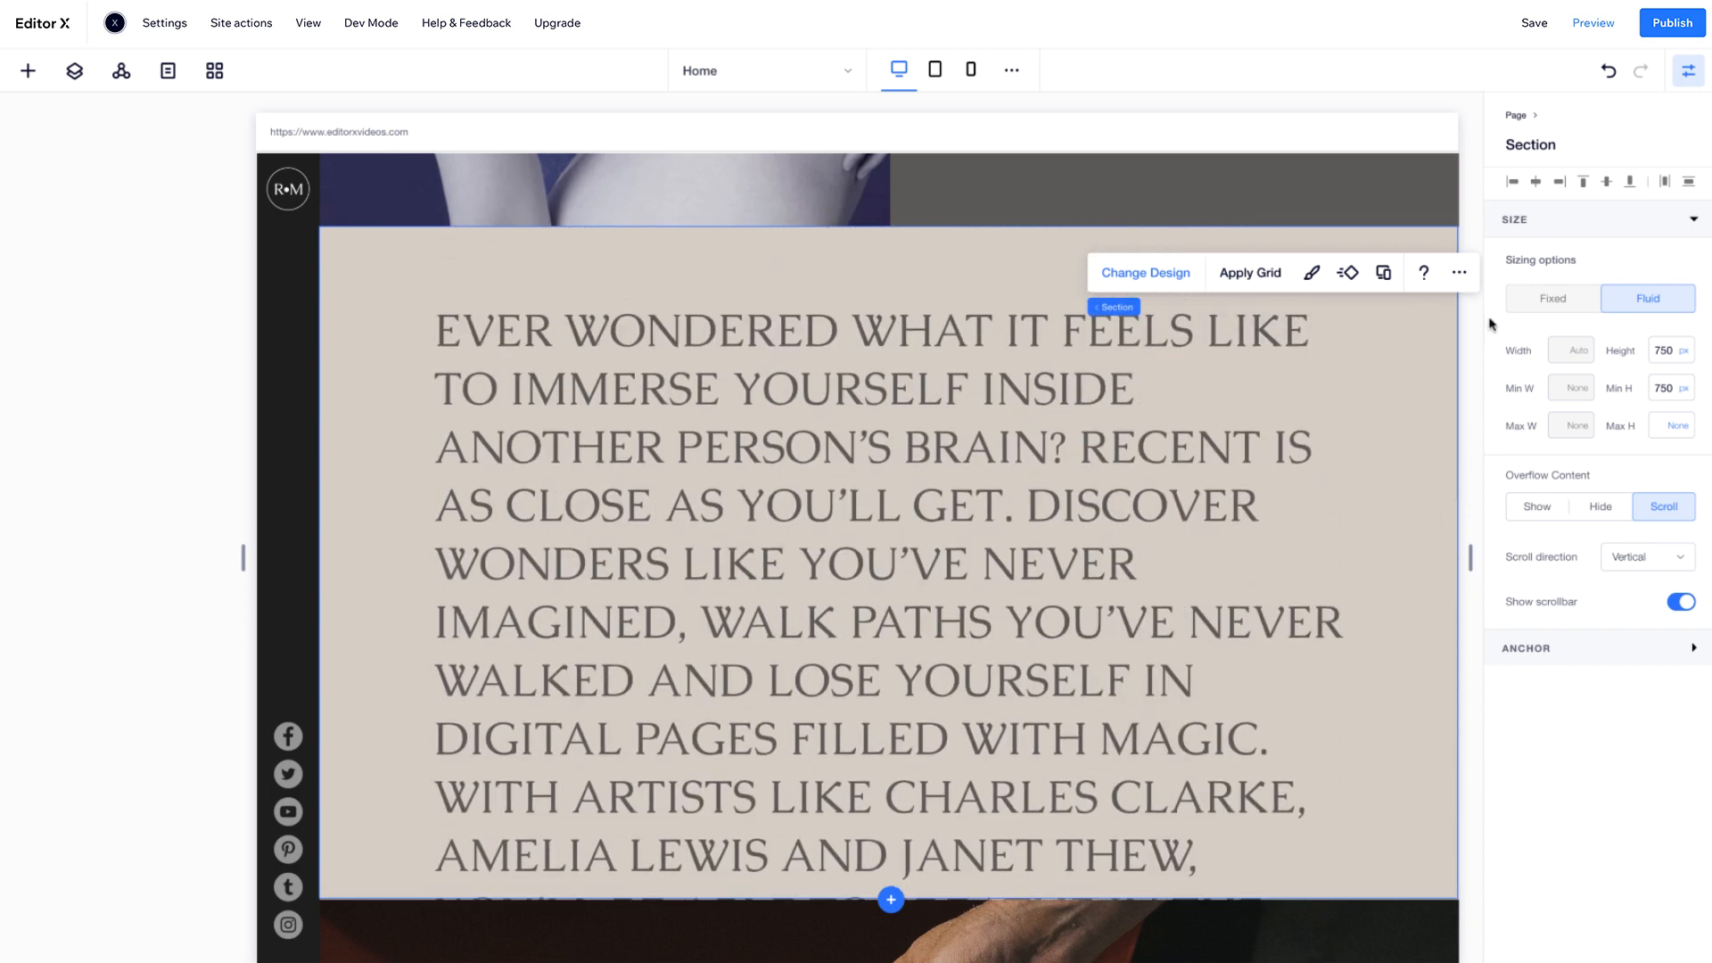
- On the tablet breakpoint, set the text section to Don't Display, then preview the site
{"action": "left_click", "coordinate": [935, 69]}
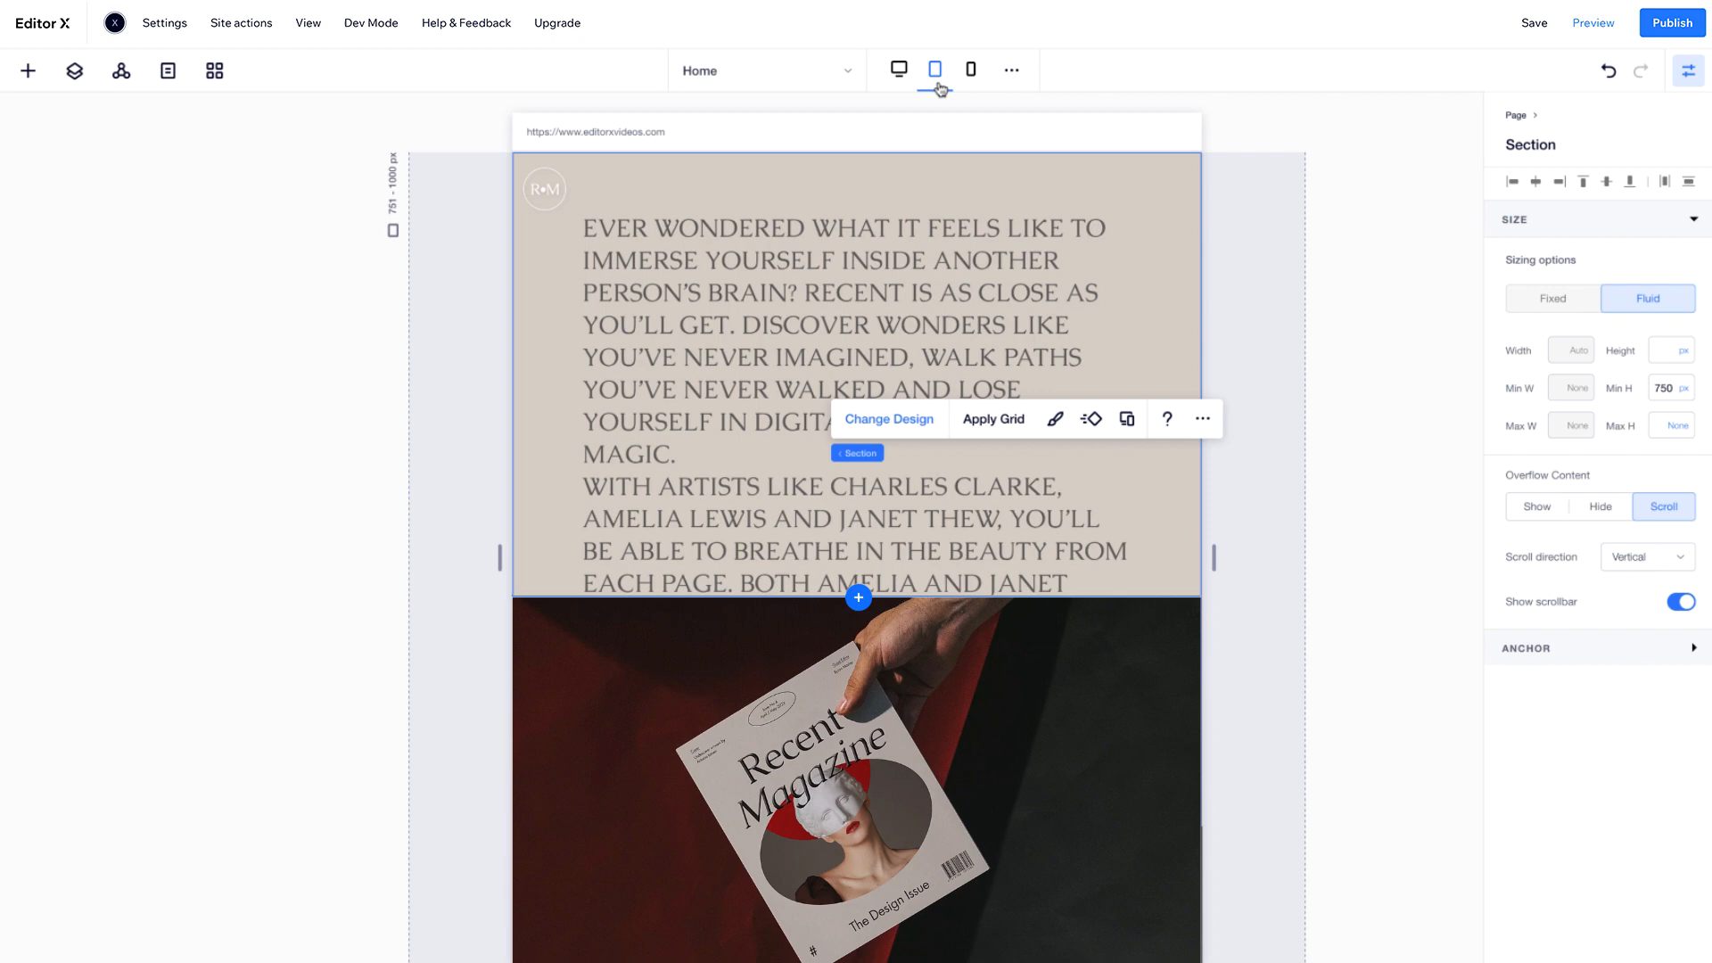
{"action": "left_click", "coordinate": [1202, 418]}
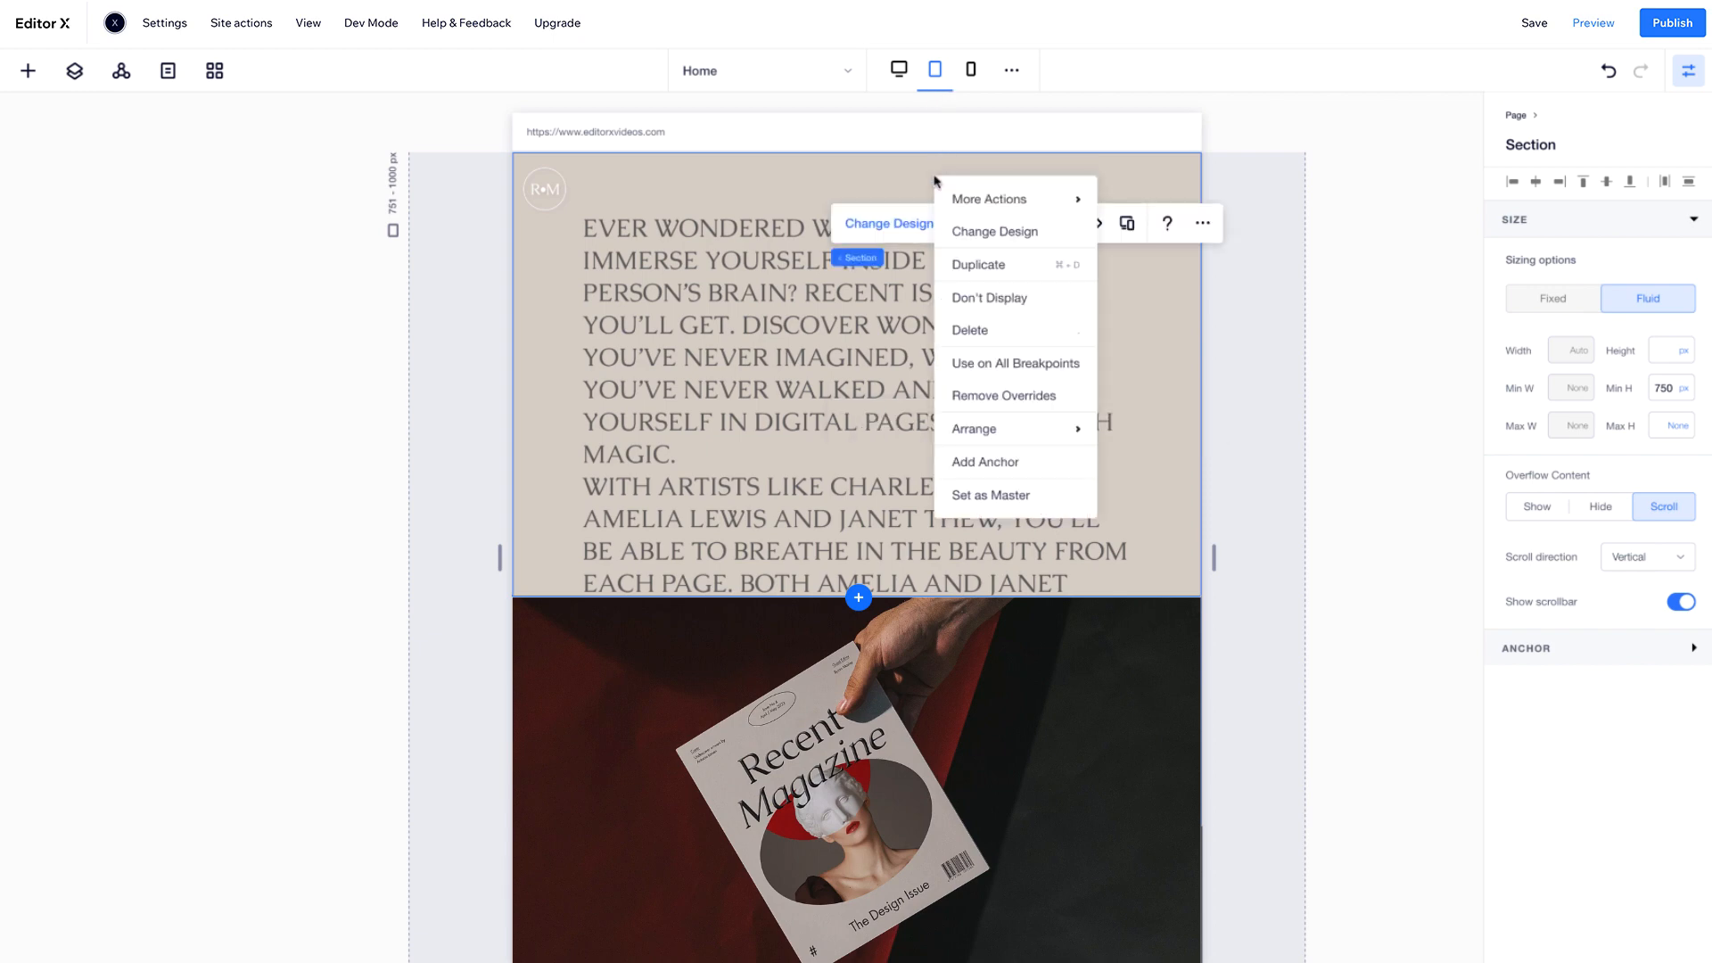
{"action": "mouse_move", "coordinate": [1033, 297]}
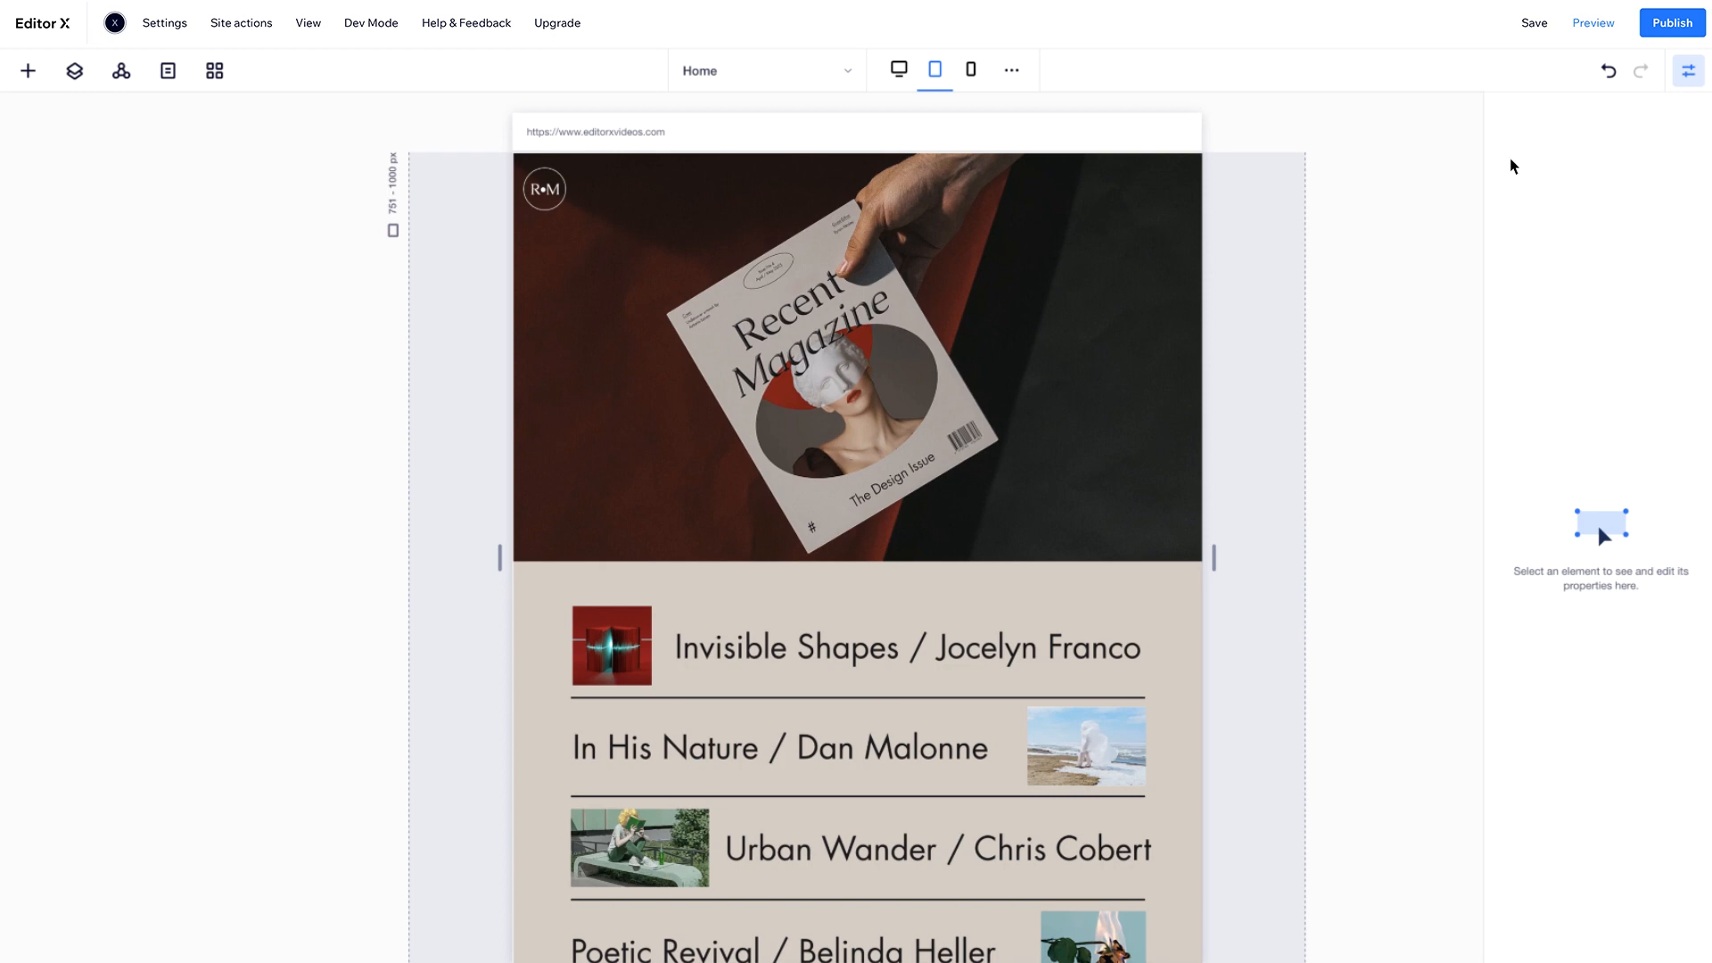
{"action": "left_click", "coordinate": [1591, 22]}
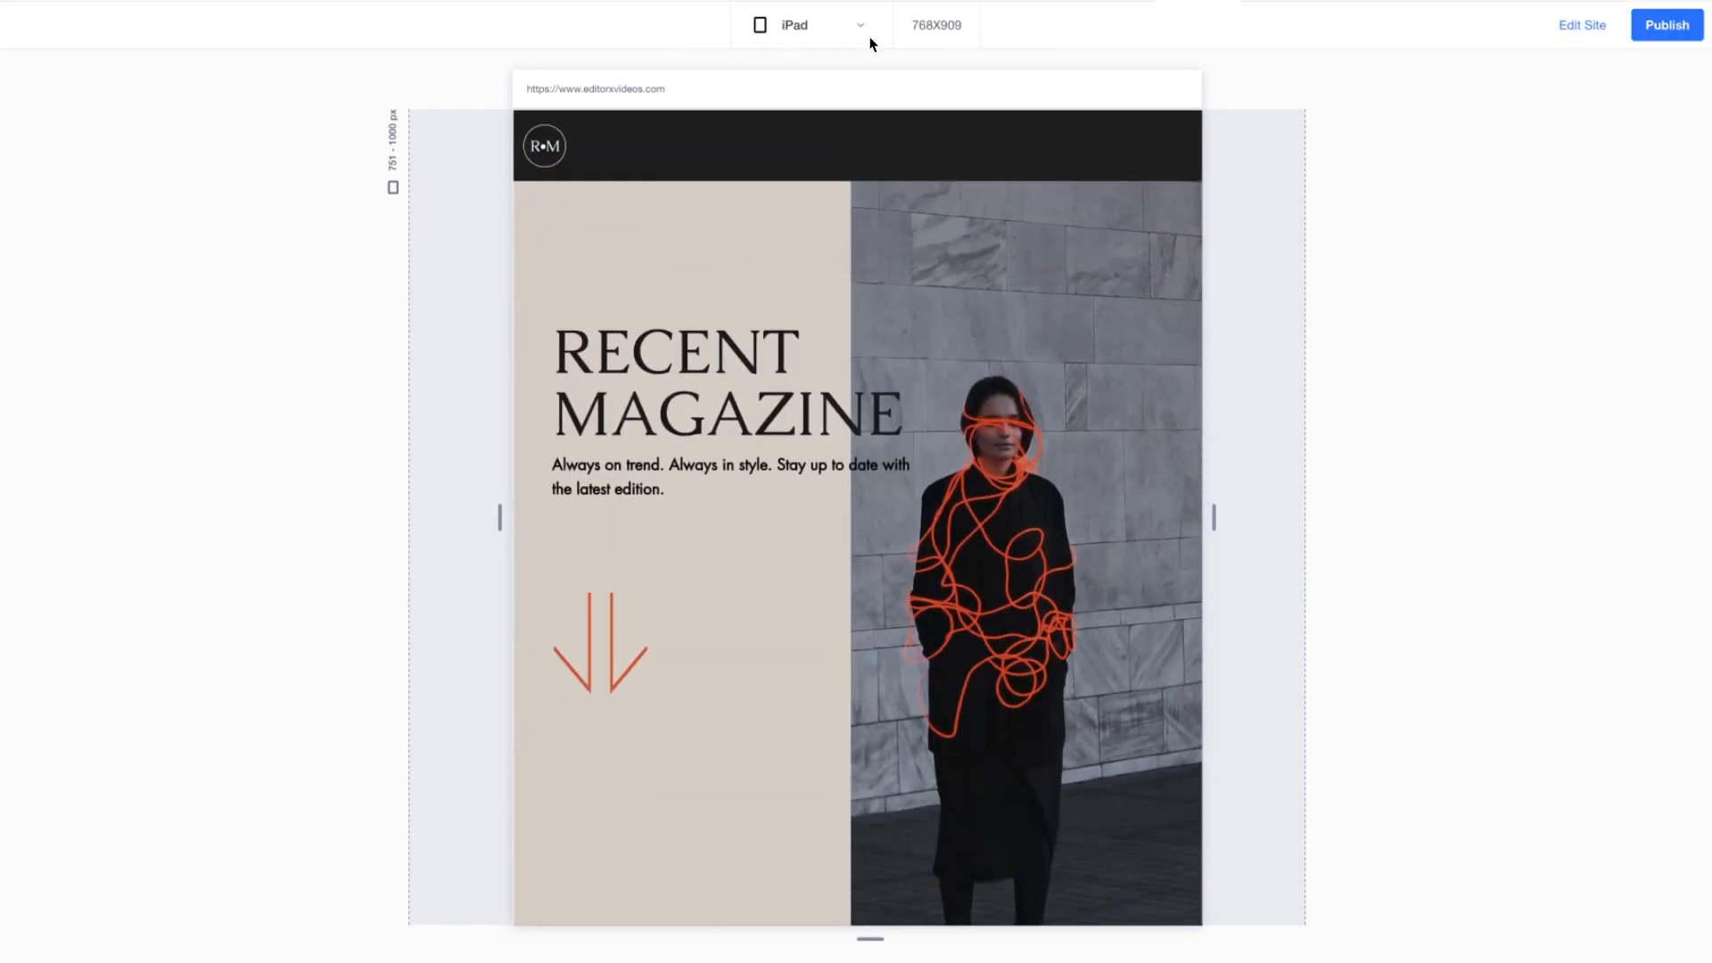
- Switch the preview to Laptop size and scroll down to the Past issues section
{"action": "left_click", "coordinate": [812, 24]}
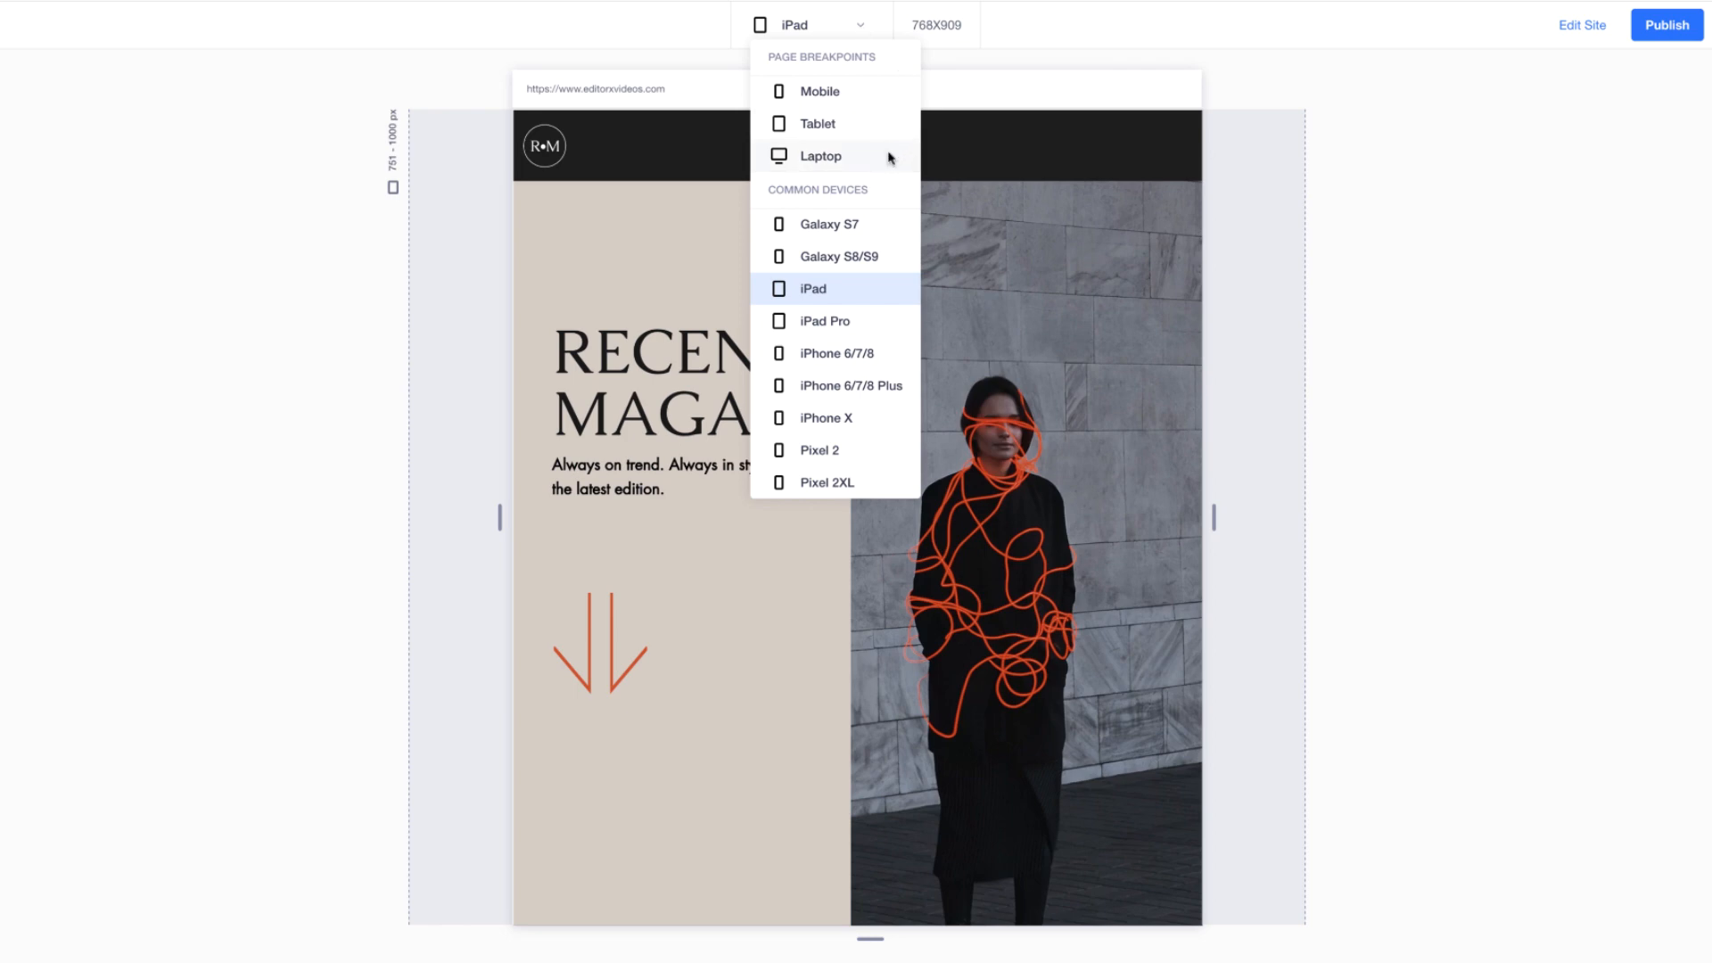
{"action": "left_click", "coordinate": [820, 155]}
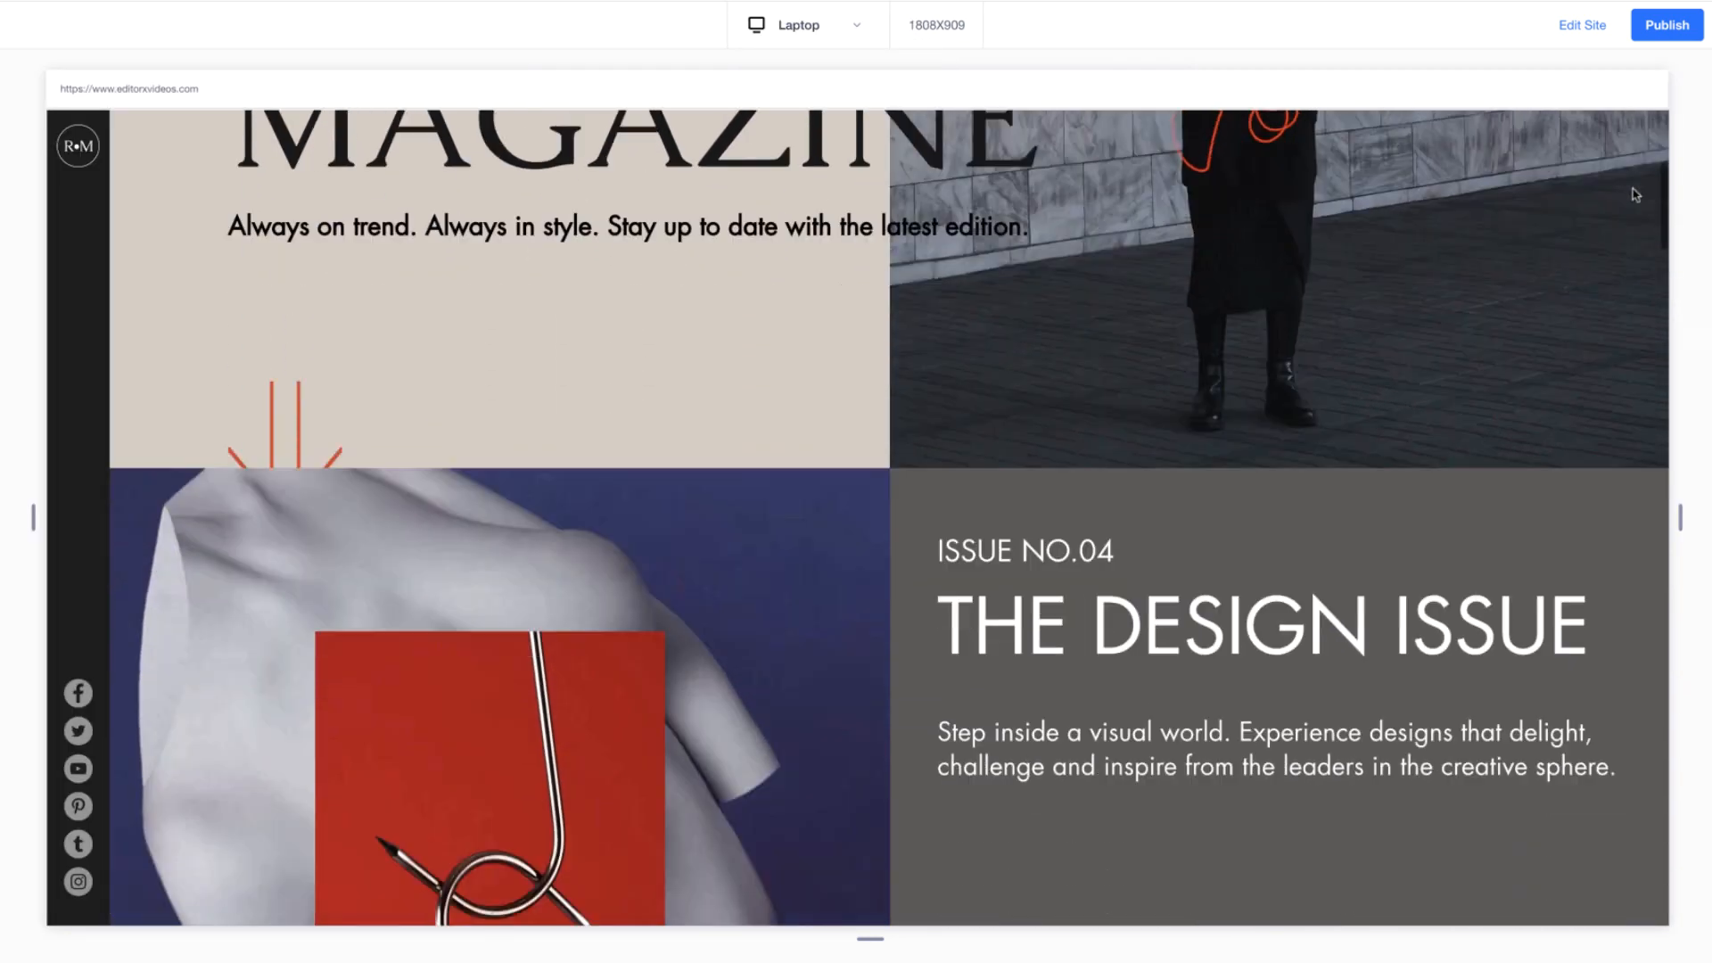
{"action": "scroll", "scroll_direction": "down", "scroll_amount": 3}
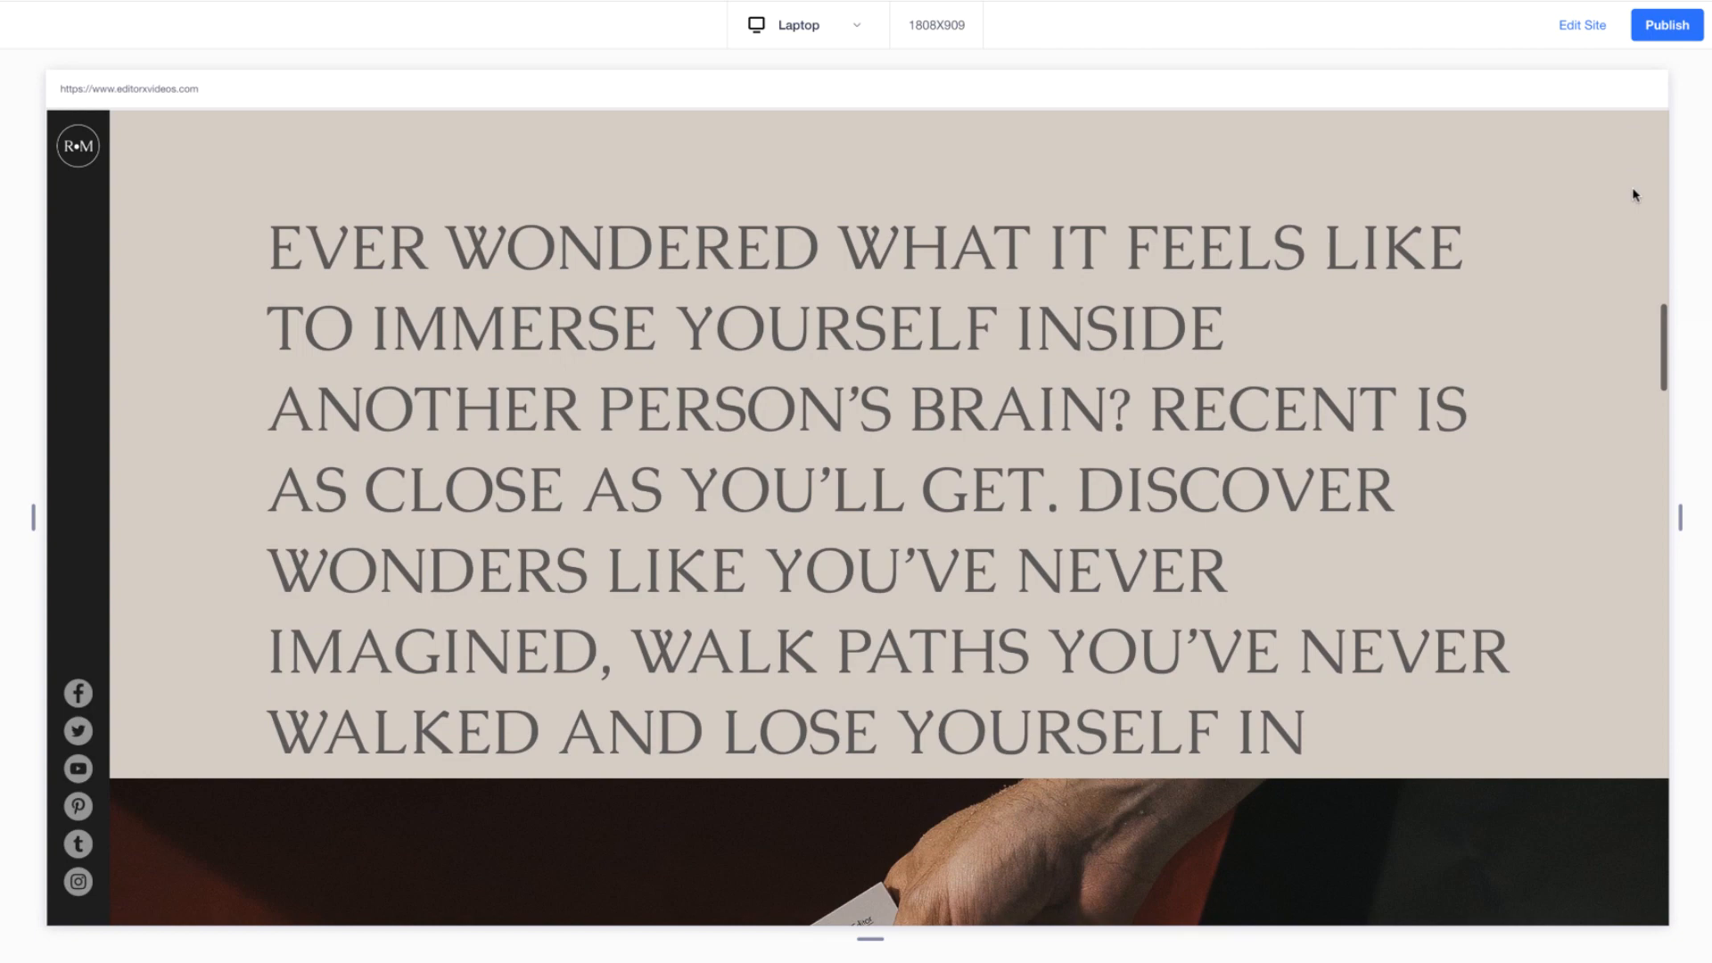
{"action": "scroll", "scroll_direction": "down", "scroll_amount": 3}
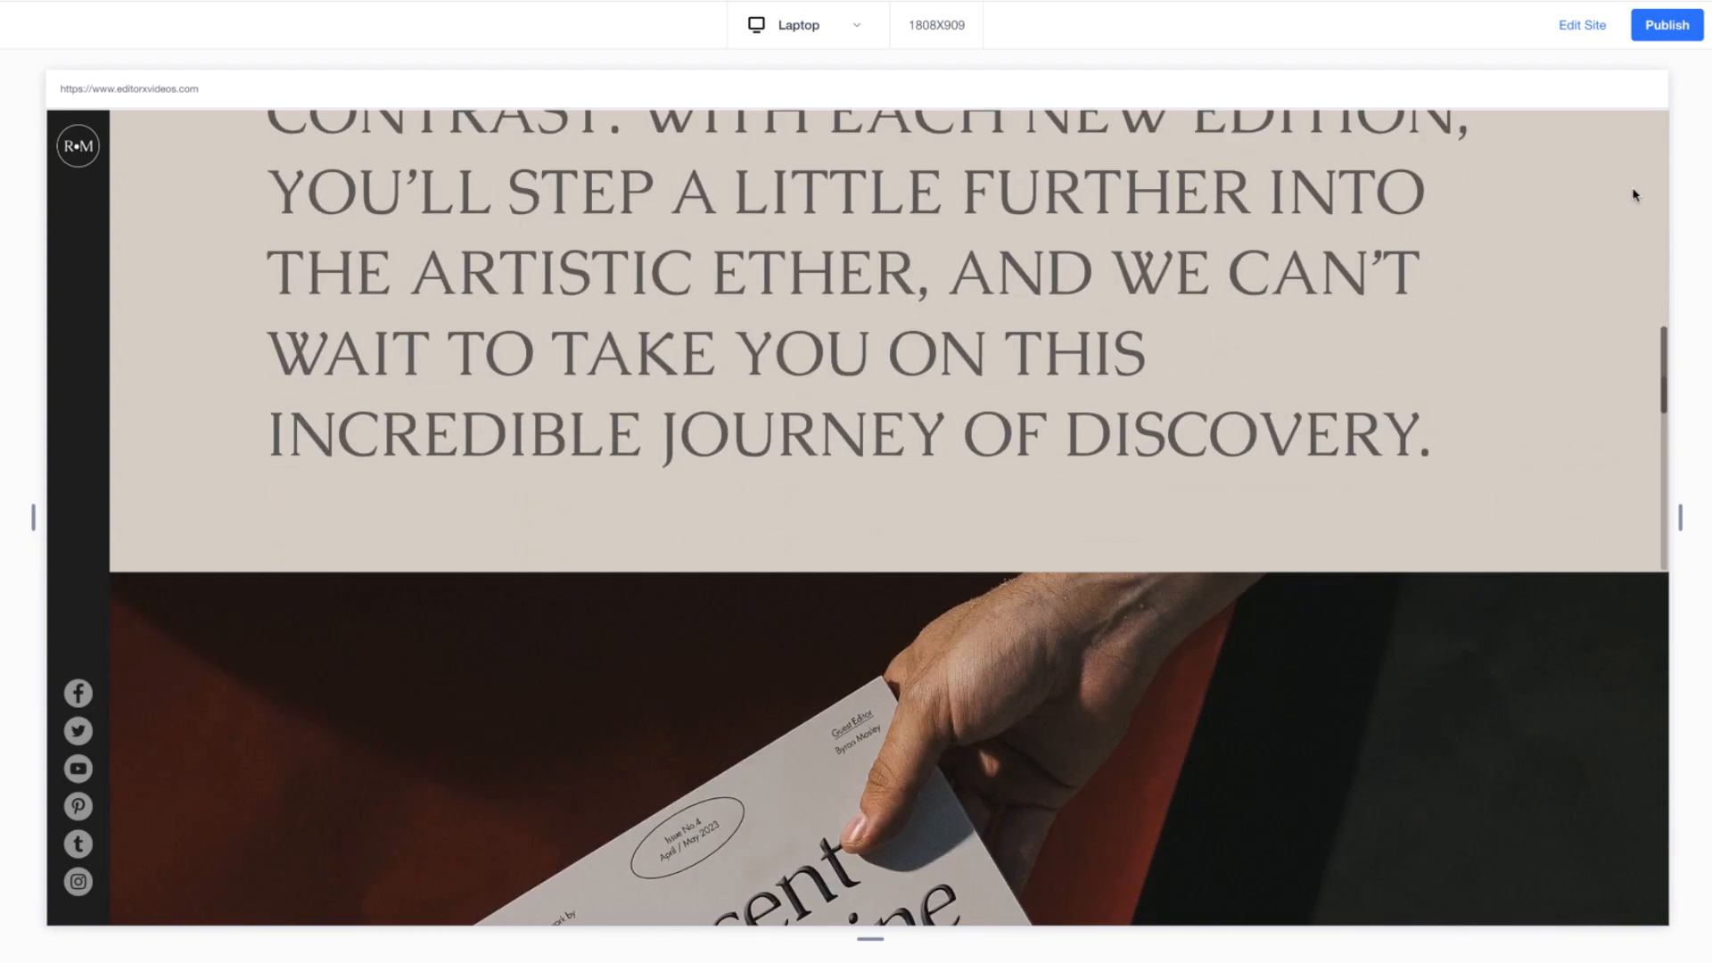
{"action": "scroll", "scroll_direction": "down", "scroll_amount": 3}
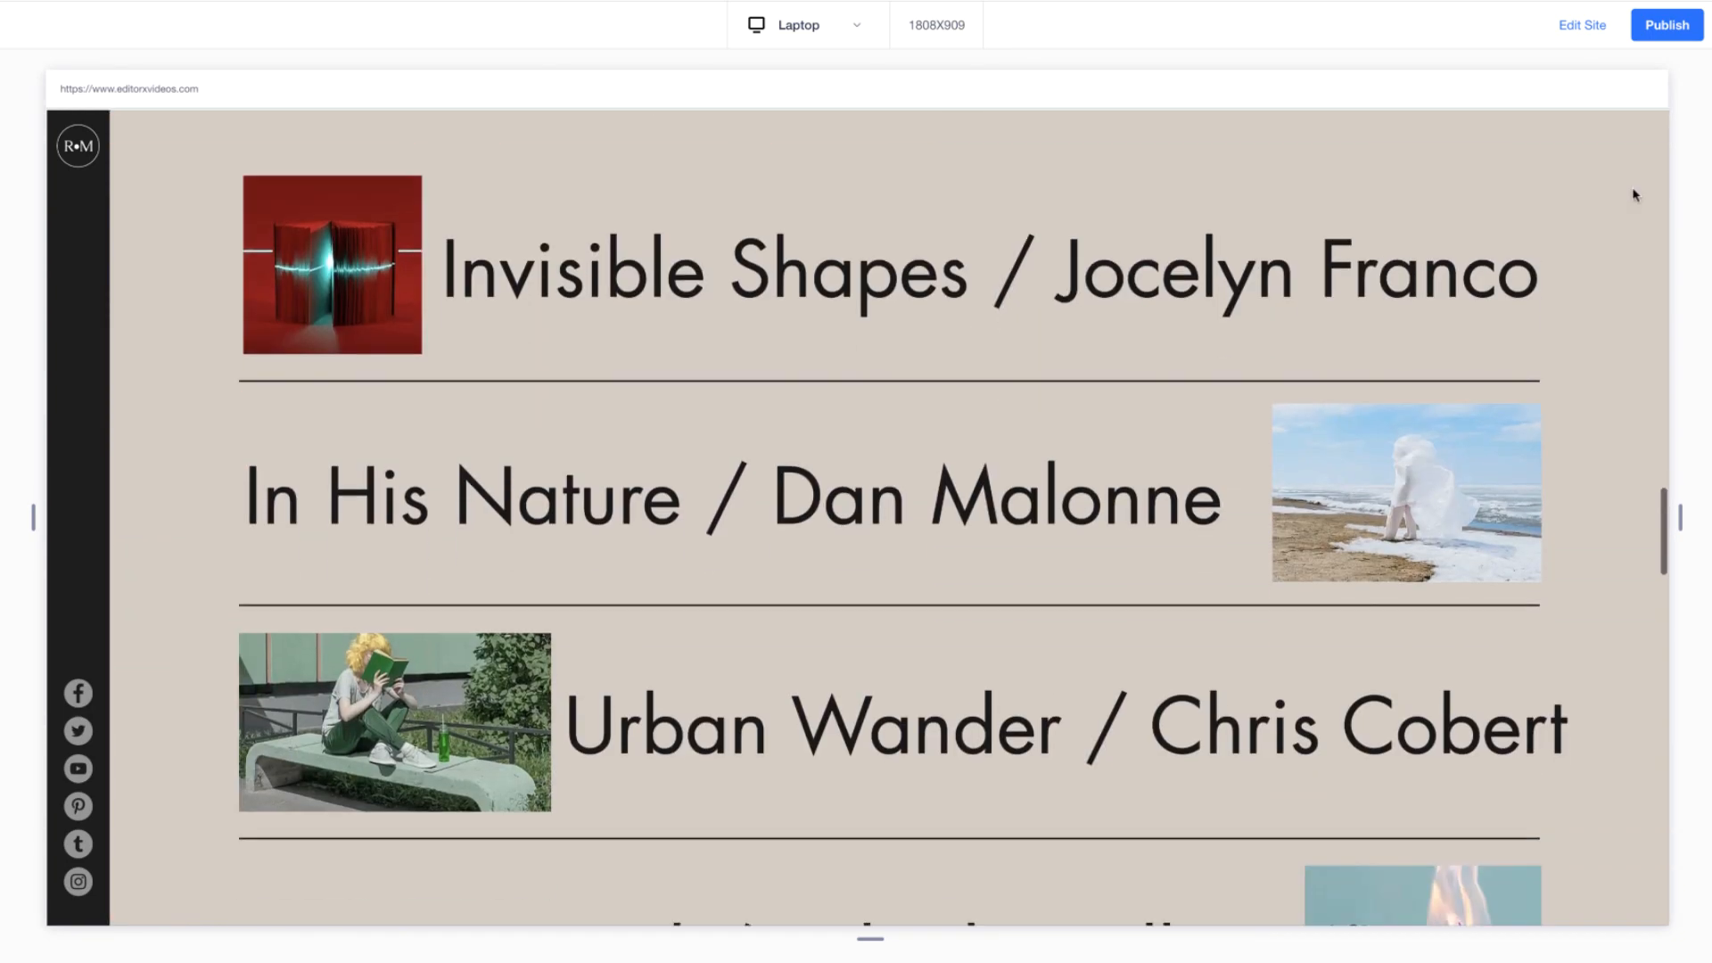
{"action": "scroll", "scroll_direction": "down", "scroll_amount": 3}
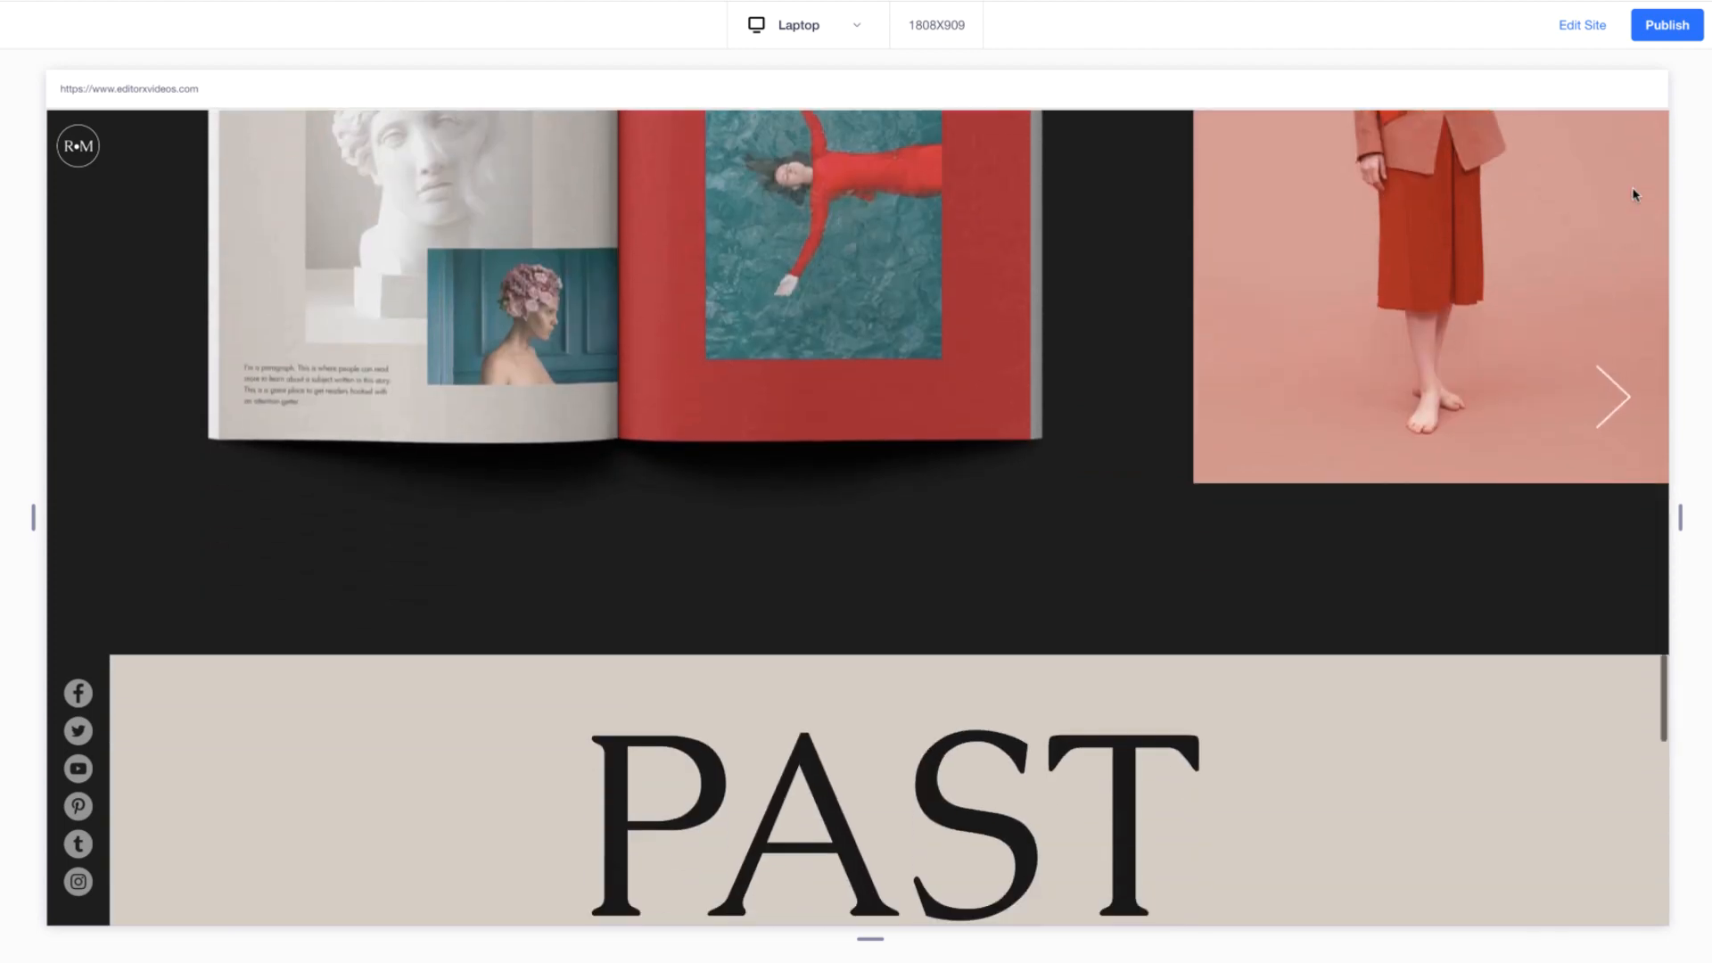
{"action": "scroll", "scroll_direction": "down", "scroll_amount": 3}
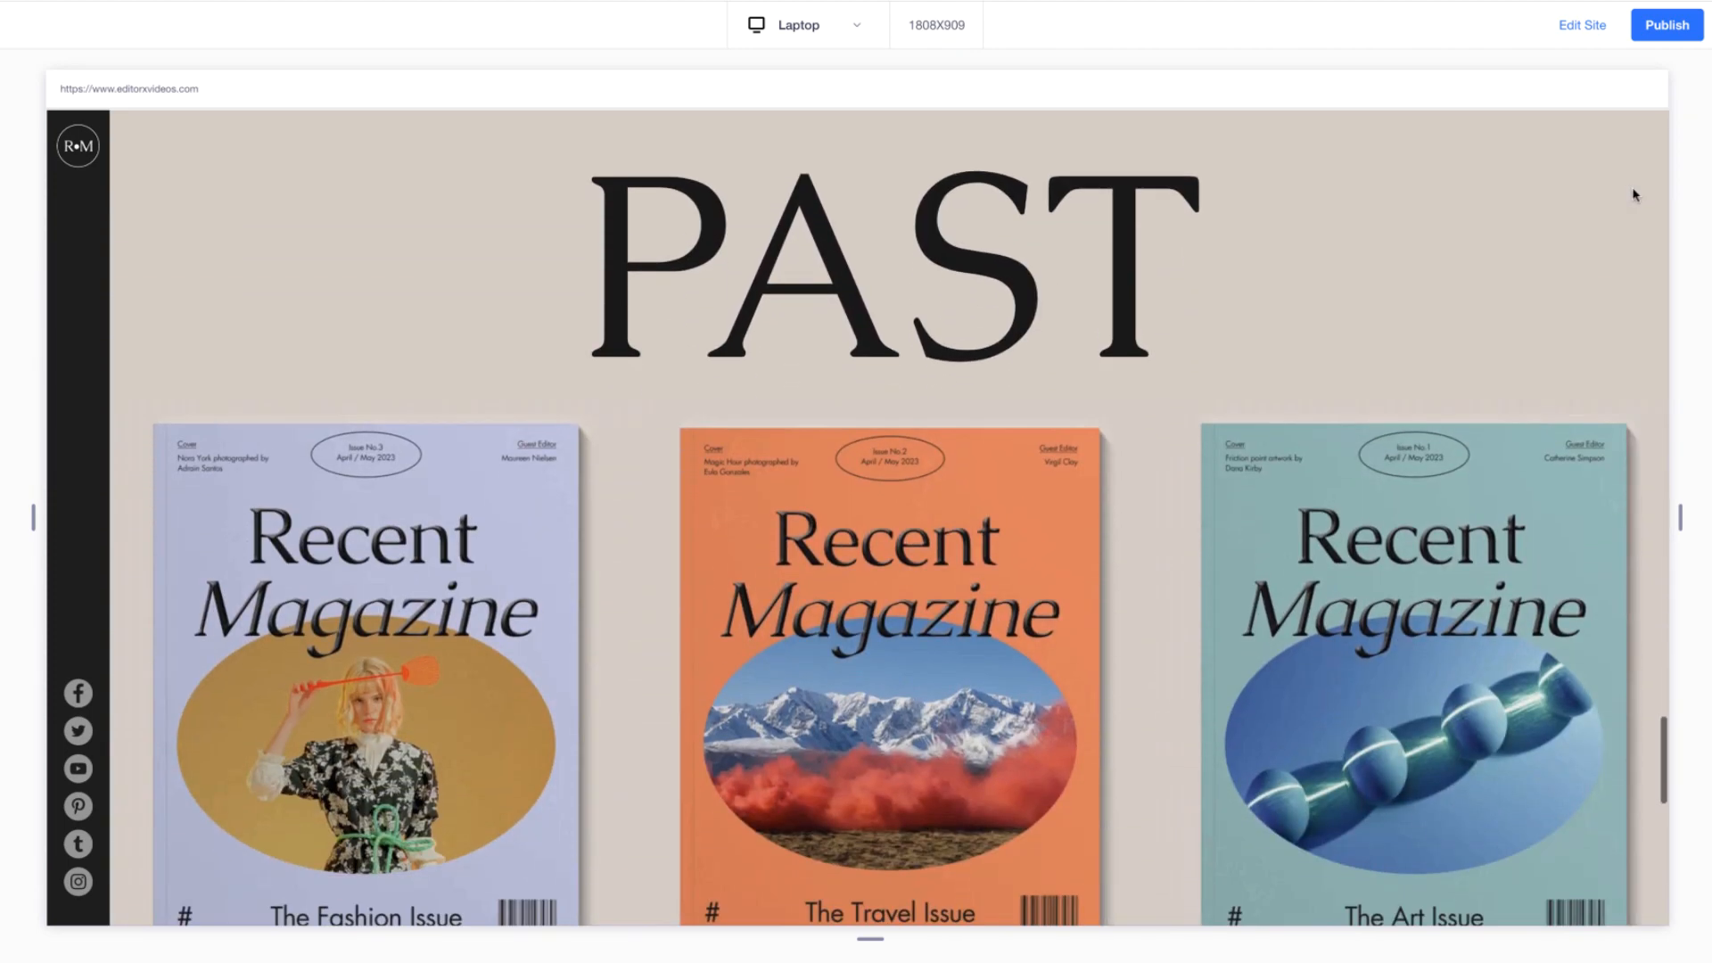